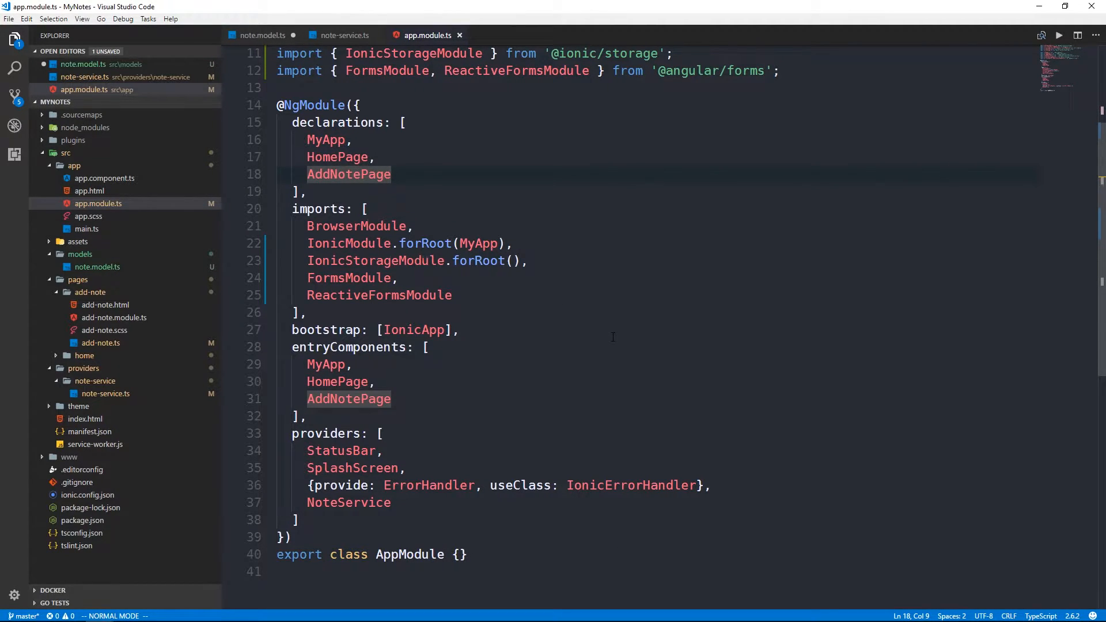
# - Import Note from '../../models/note.model', rename the saveNote parameter to note, and save
pyautogui.click(100, 343)
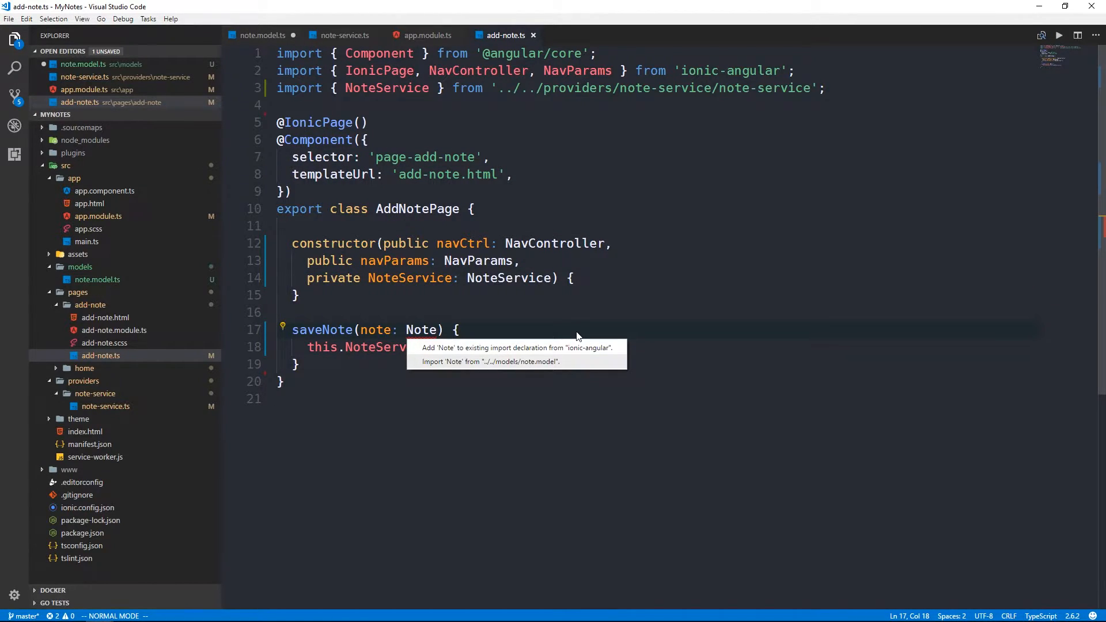
pyautogui.click(488, 361)
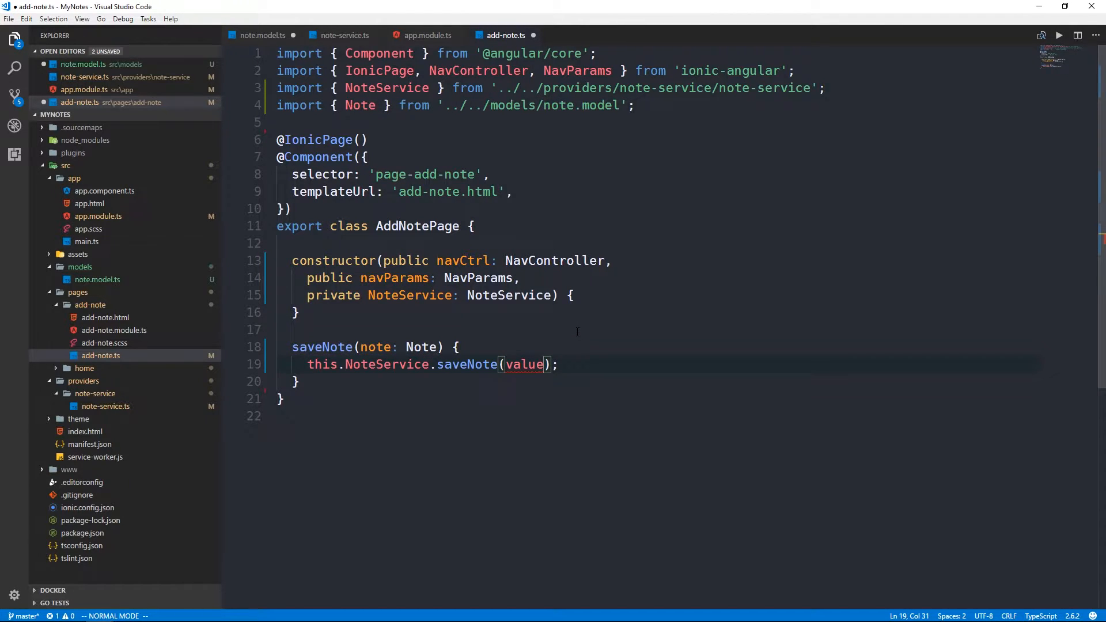
pyautogui.write('note')
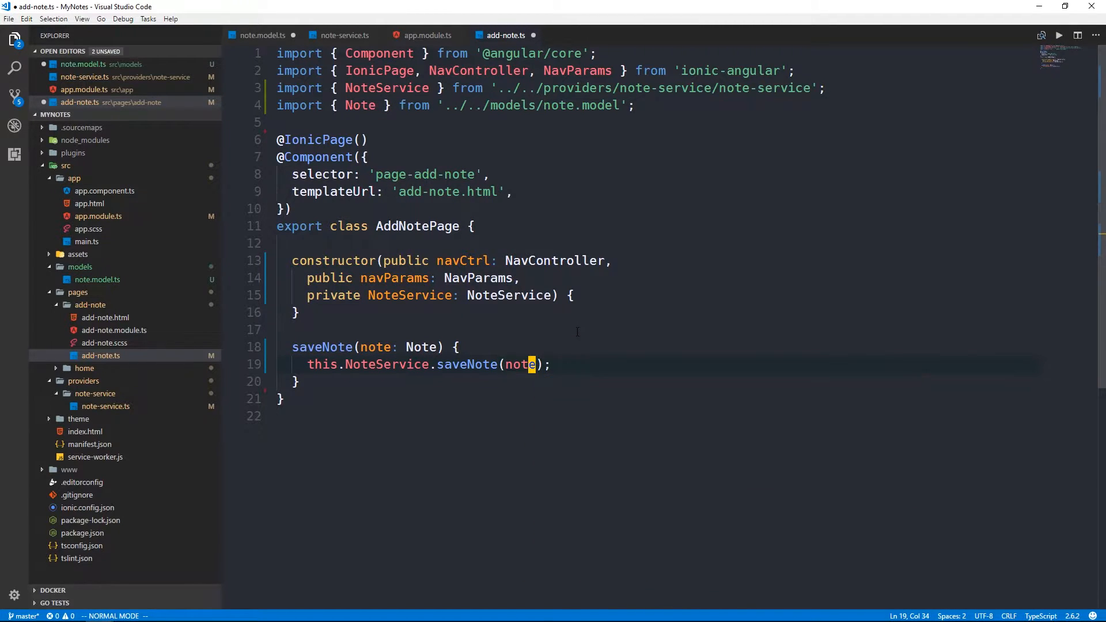
pyautogui.press('ctrl+s')
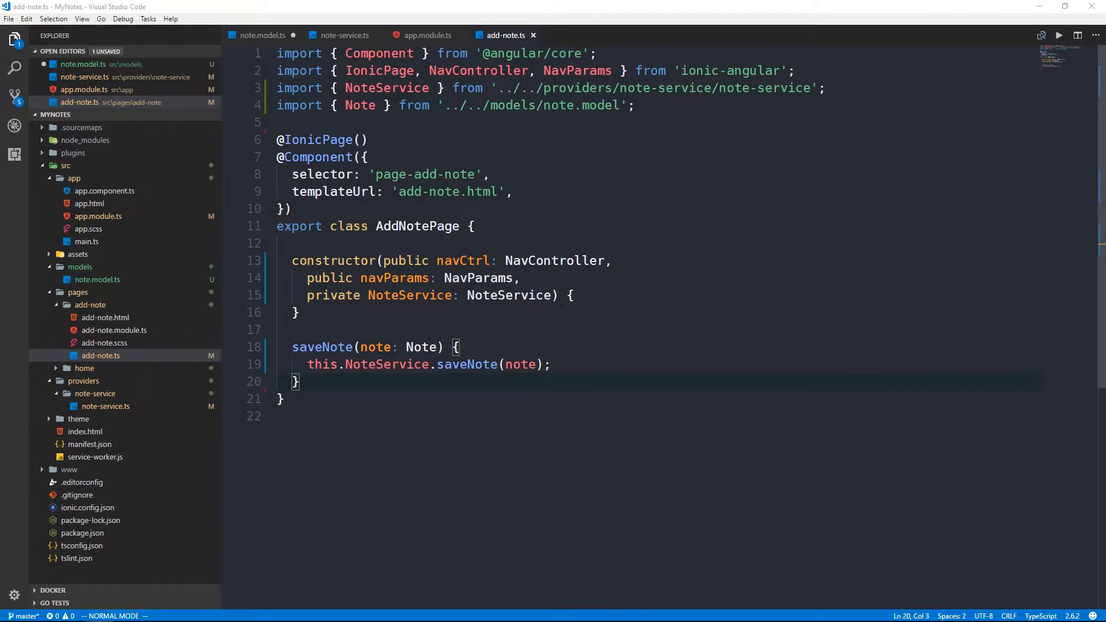
# - Condense the AddNotePage constructor to one line with NavController, NoteService and an empty body
pyautogui.click(524, 278)
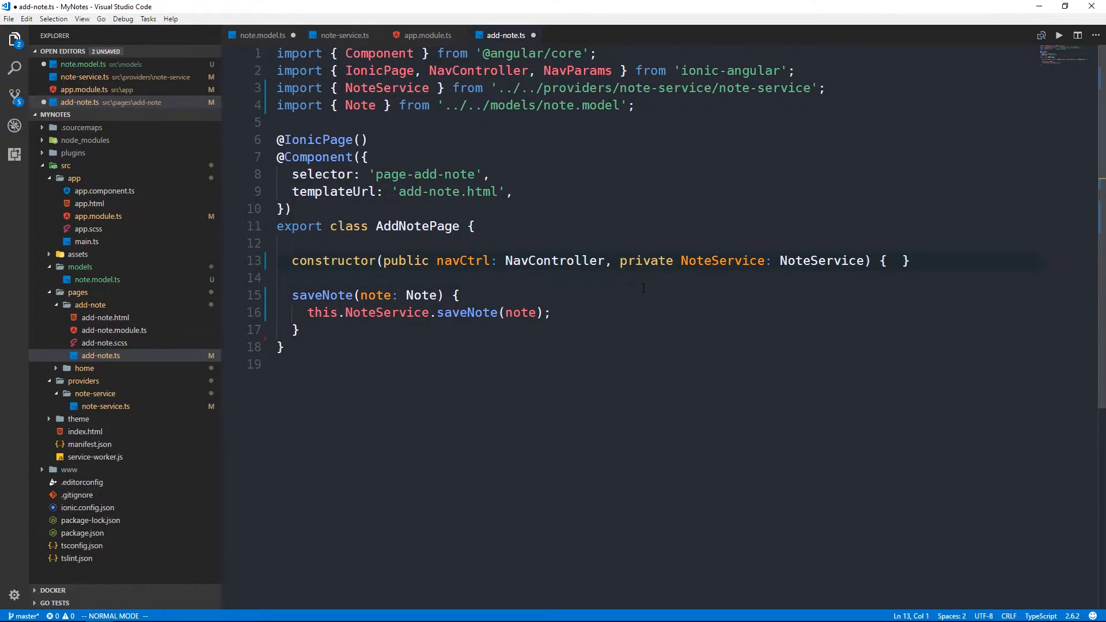
pyautogui.click(865, 260)
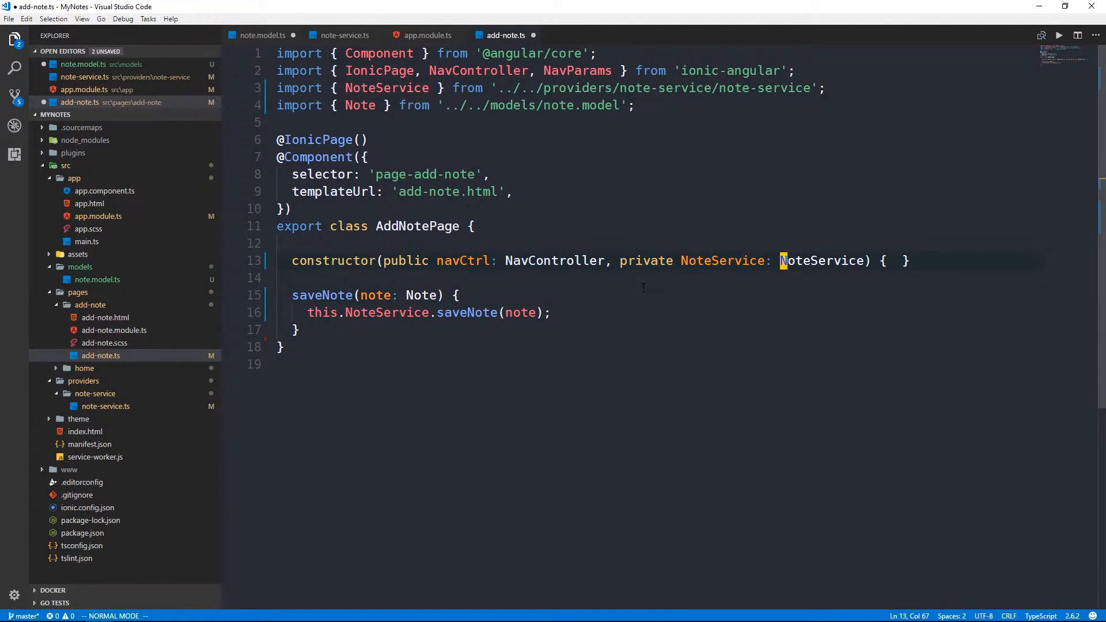
pyautogui.click(457, 295)
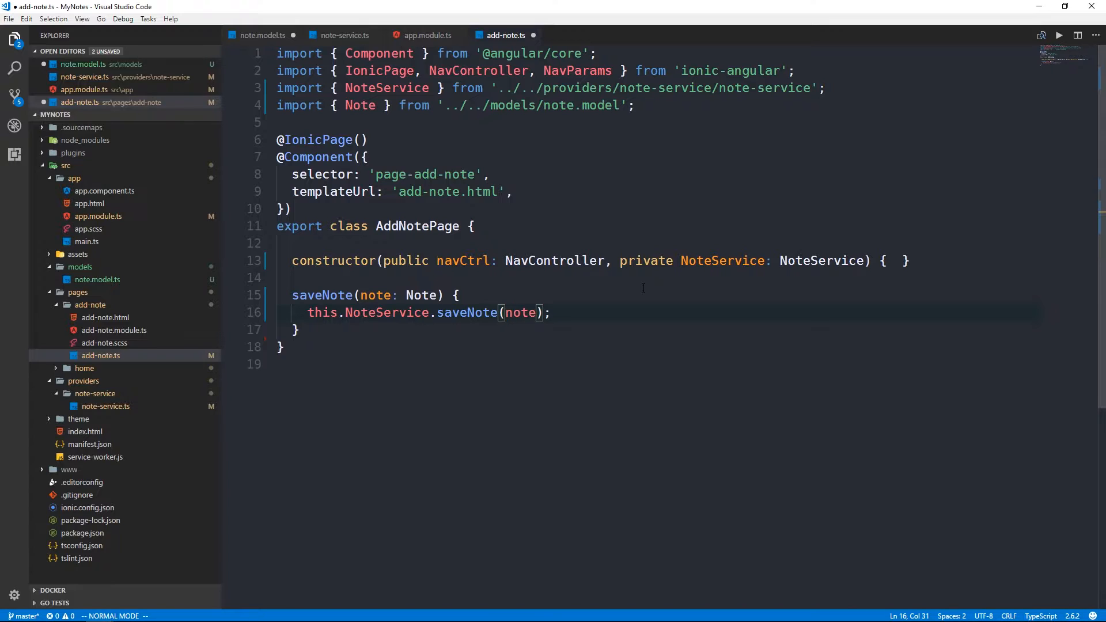
pyautogui.press('V')
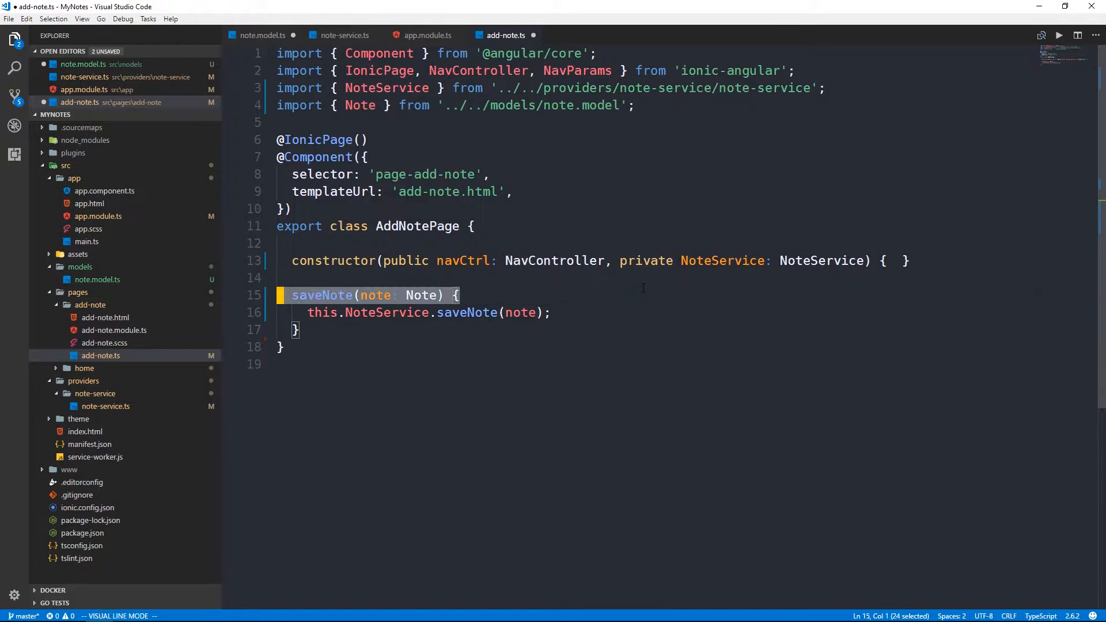
pyautogui.press('Escape')
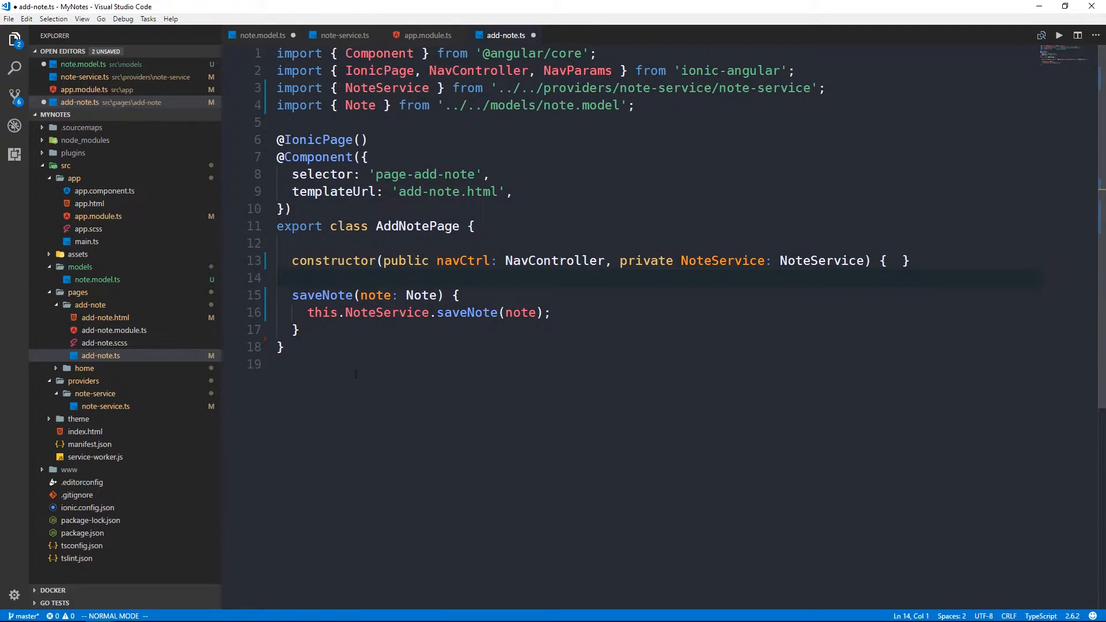
# - Open add-note.html from src/pages/add-note in the Explorer
pyautogui.click(105, 330)
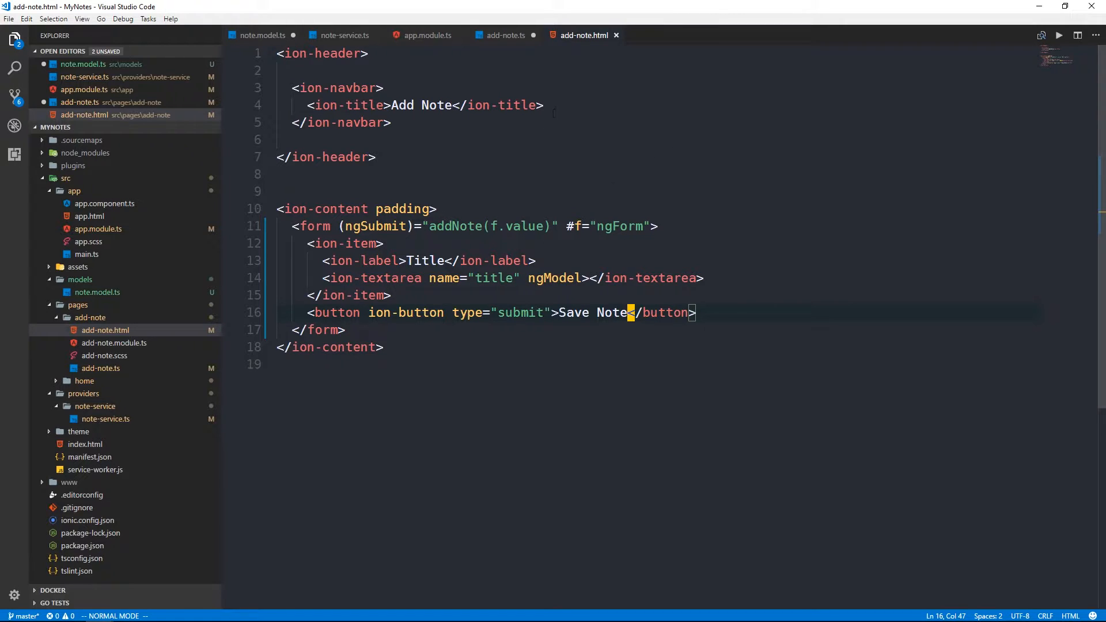
pyautogui.moveTo(551, 345)
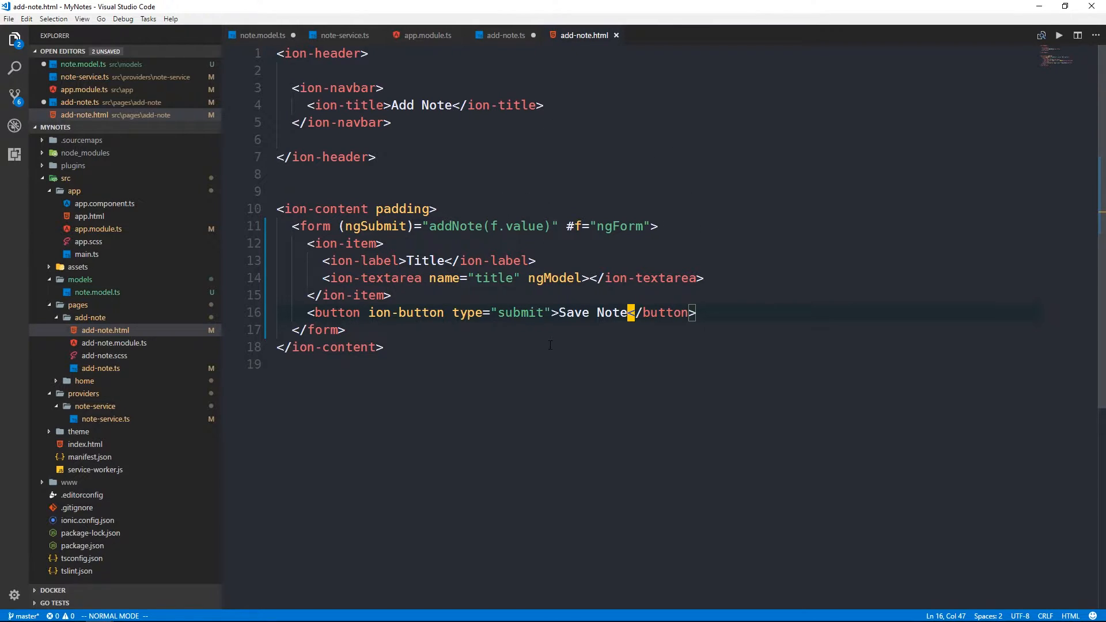
pyautogui.moveTo(525, 351)
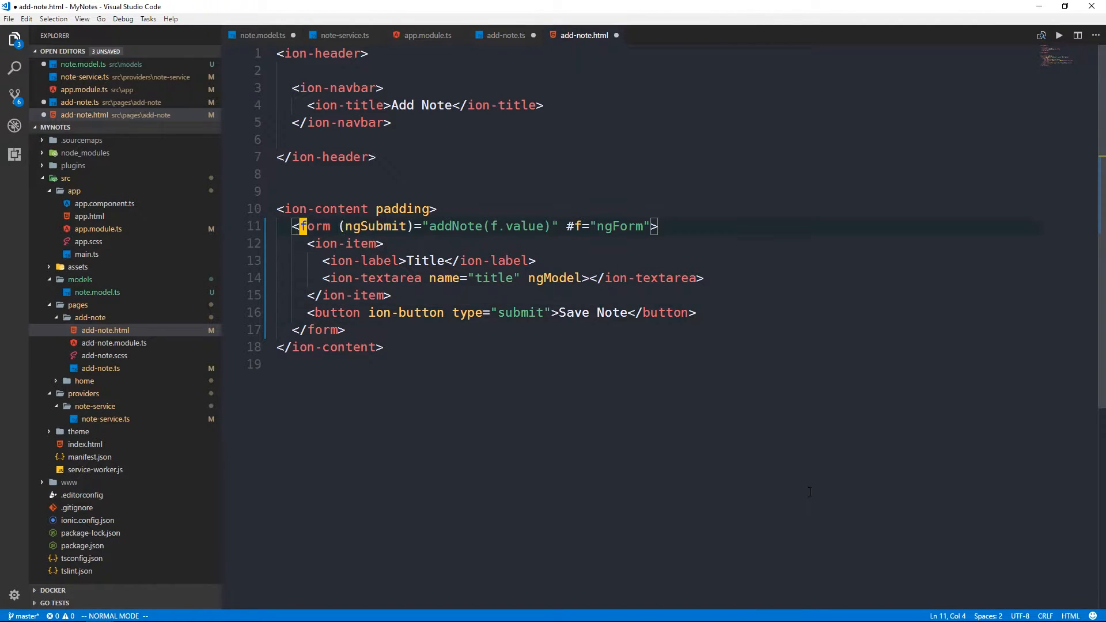
# - Add [formGroup]="formGroup" to the form, drop #f="ngForm", and submit addNote(formGroup.value)
pyautogui.write('[]')
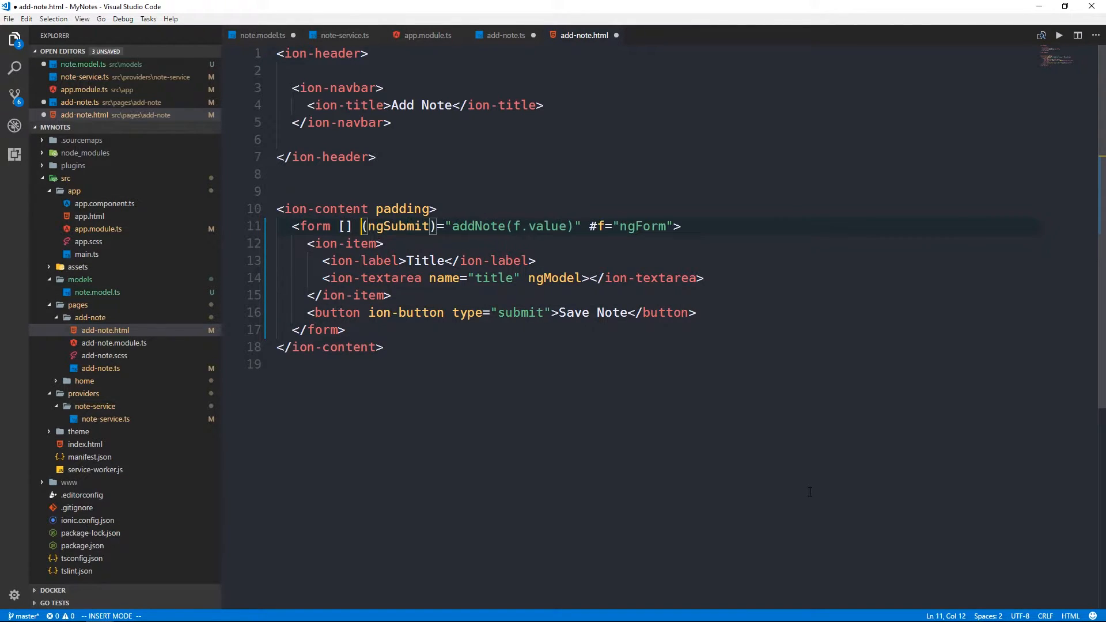
pyautogui.write('formG')
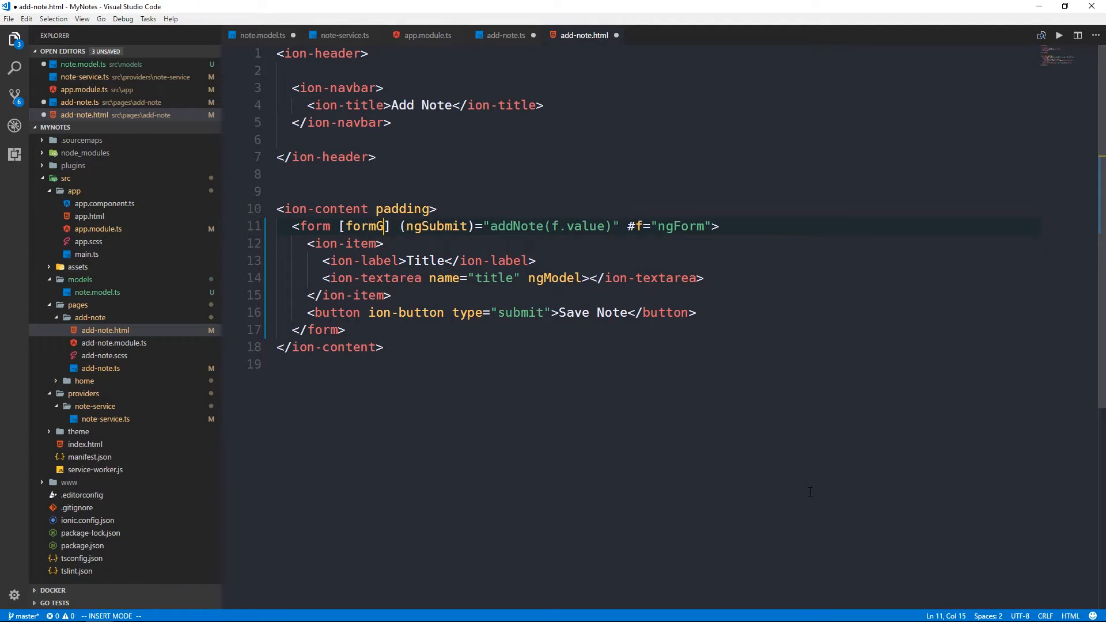
pyautogui.write('roup]=')
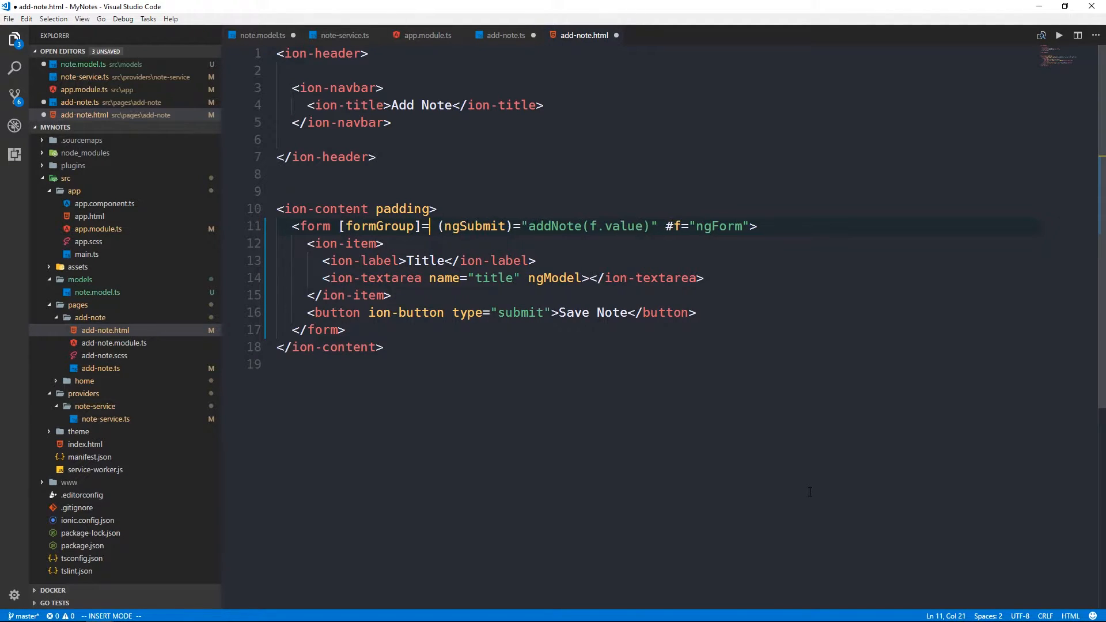
pyautogui.write('"form"')
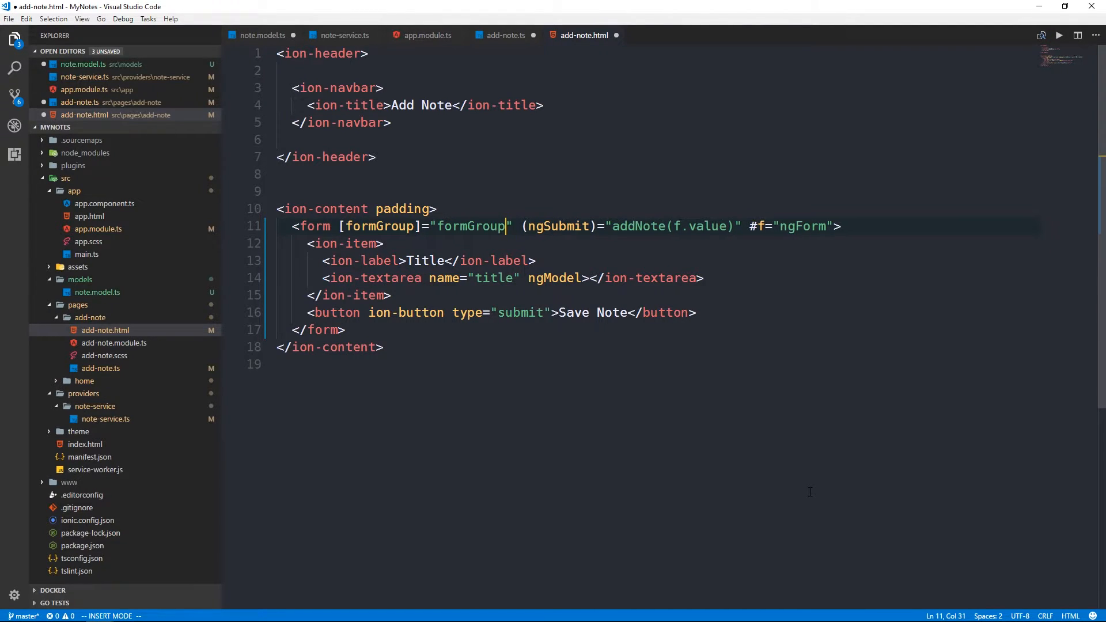
pyautogui.press('Escape')
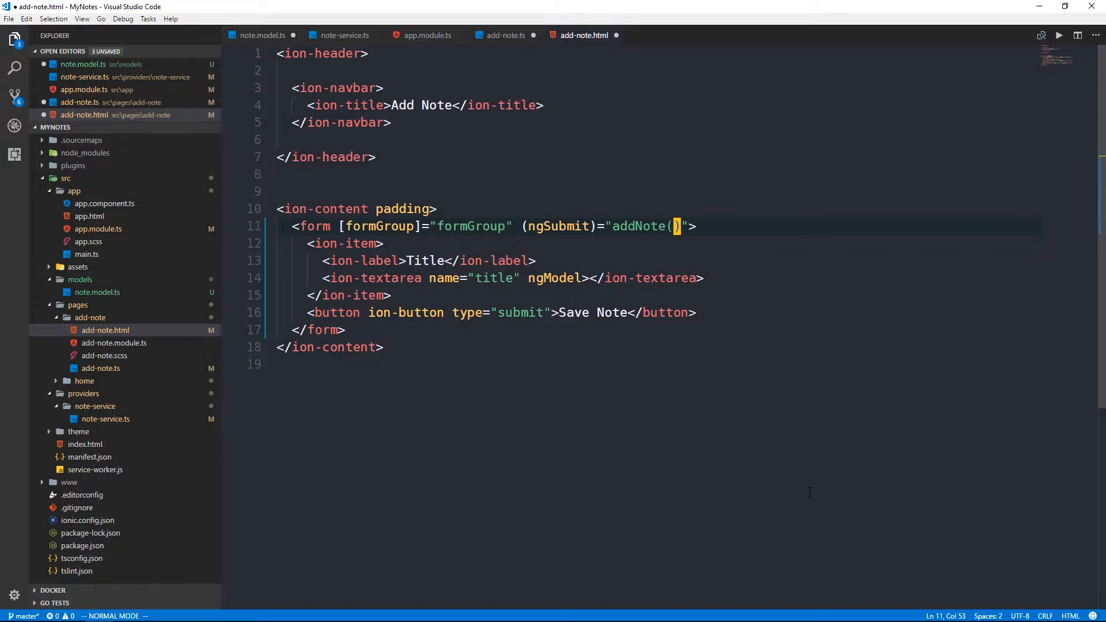
pyautogui.write('formGroup.value')
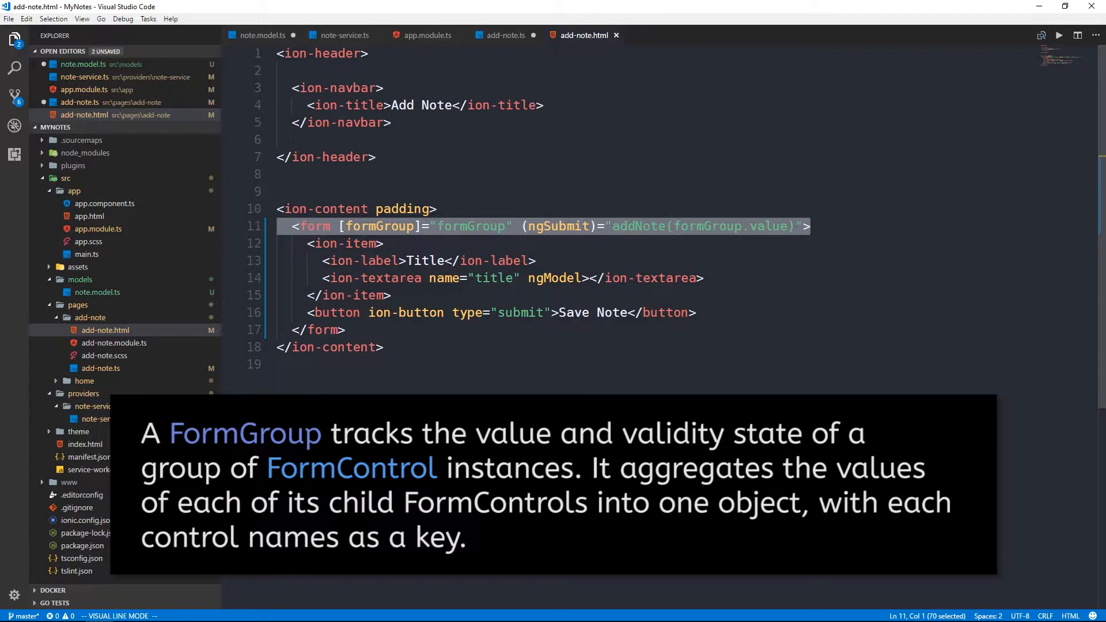
pyautogui.press('Escape')
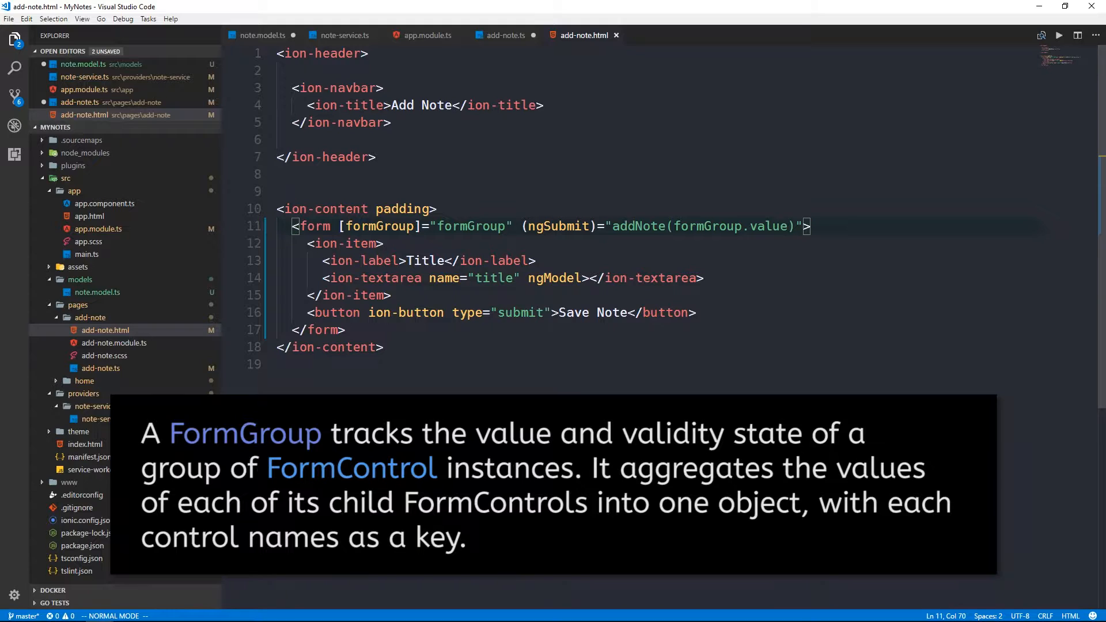
pyautogui.click(383, 243)
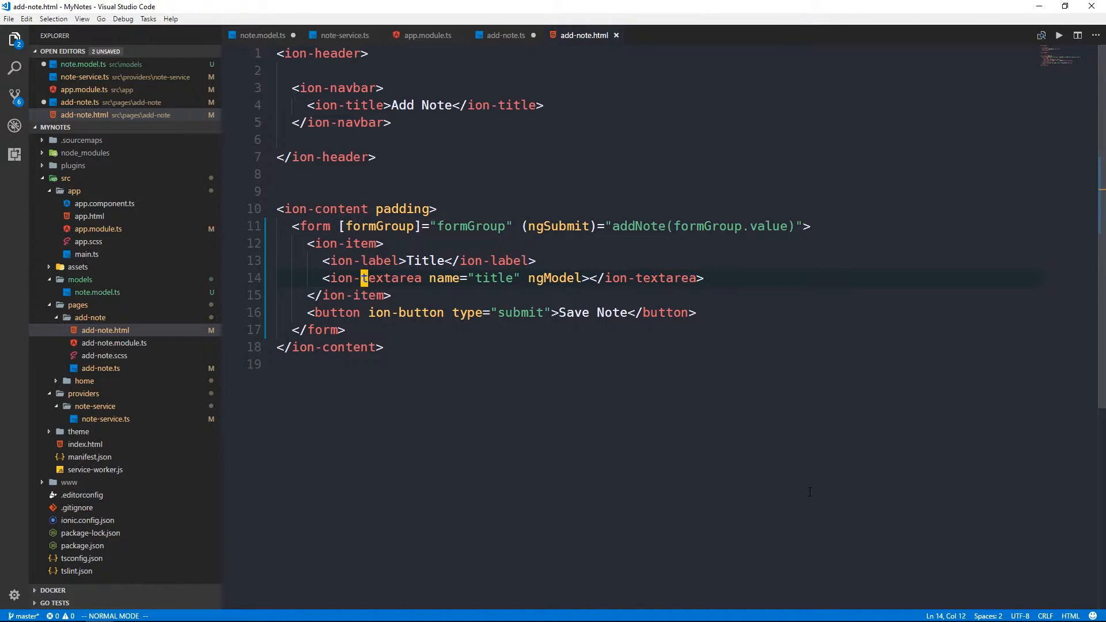
# - Change the title ion-textarea to an ion-input with type="text" and formControlName="title", removing ngModel
pyautogui.write('input')
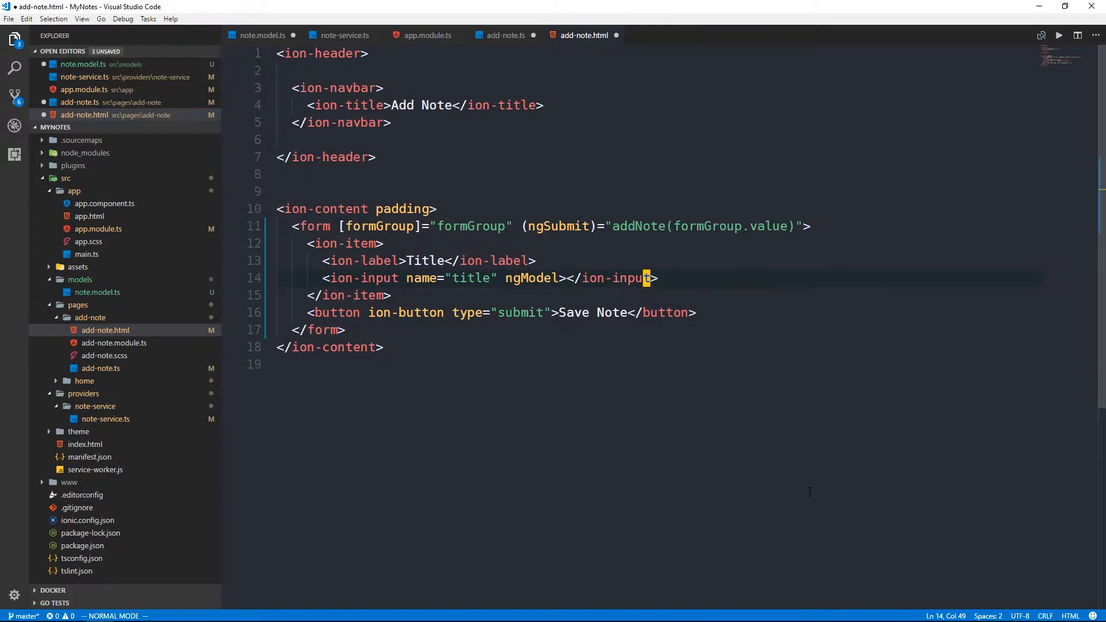
pyautogui.doubleClick(531, 278)
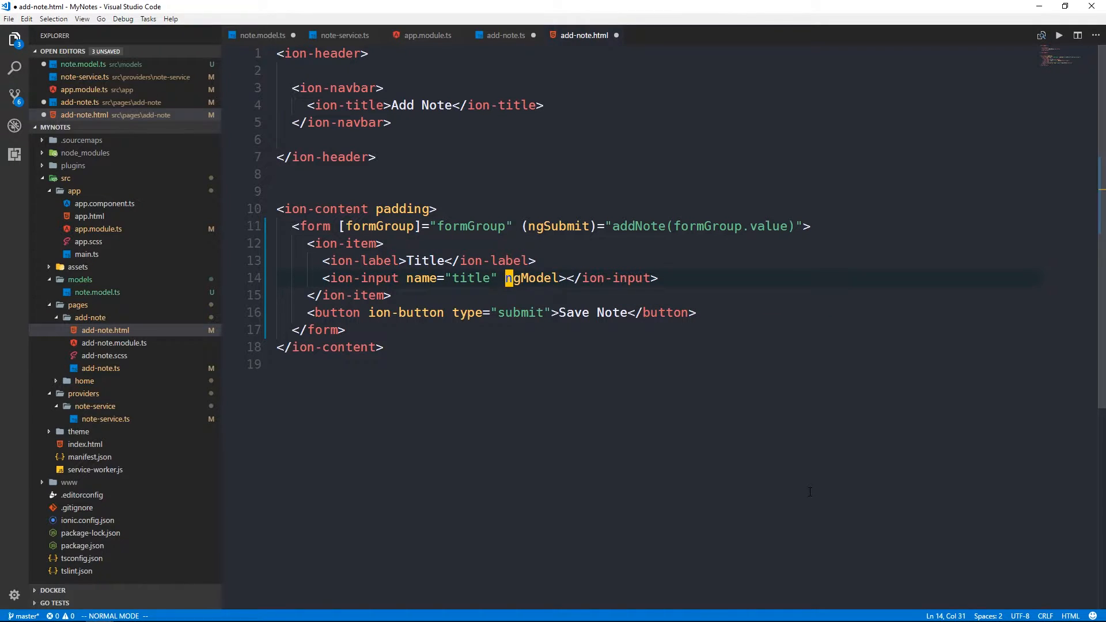
pyautogui.press('Backspace')
pyautogui.write('t')
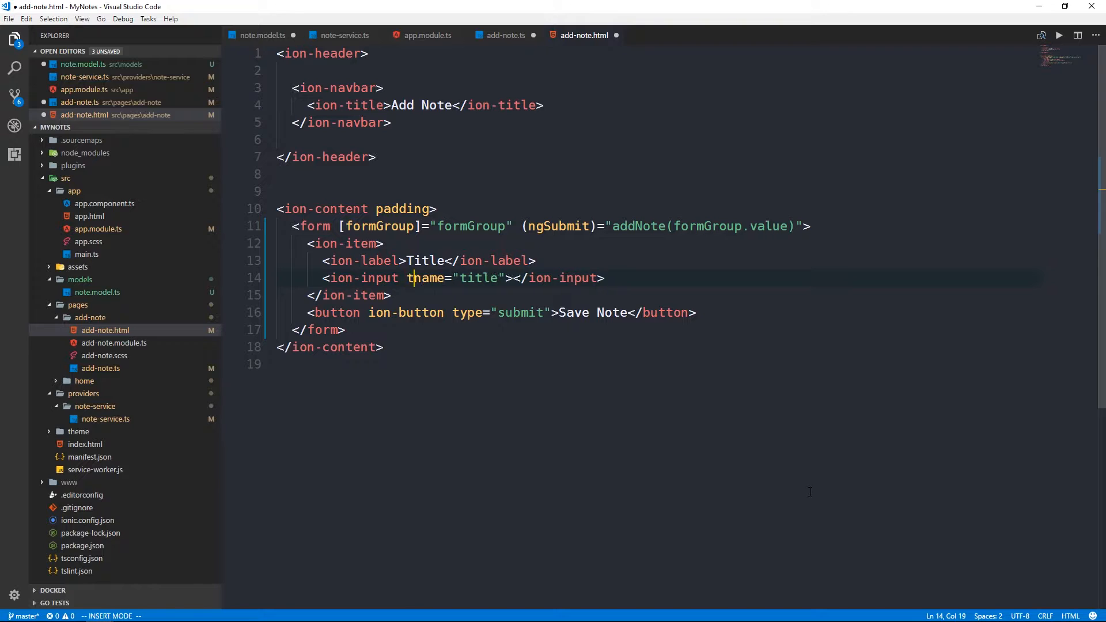
pyautogui.write('ype="text')
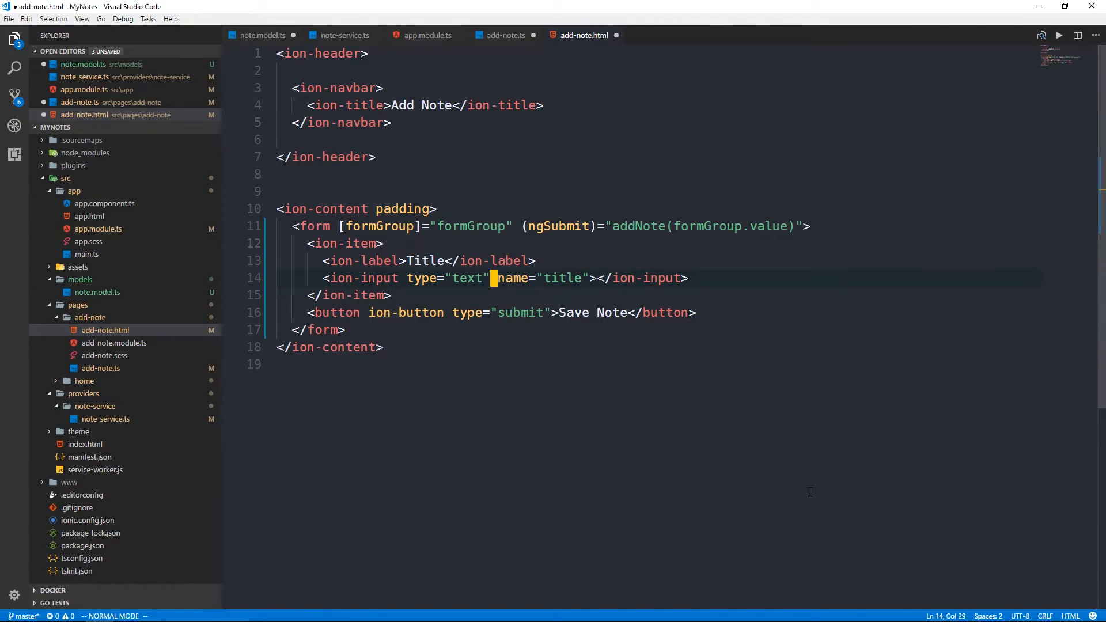
pyautogui.write('formControlName="title')
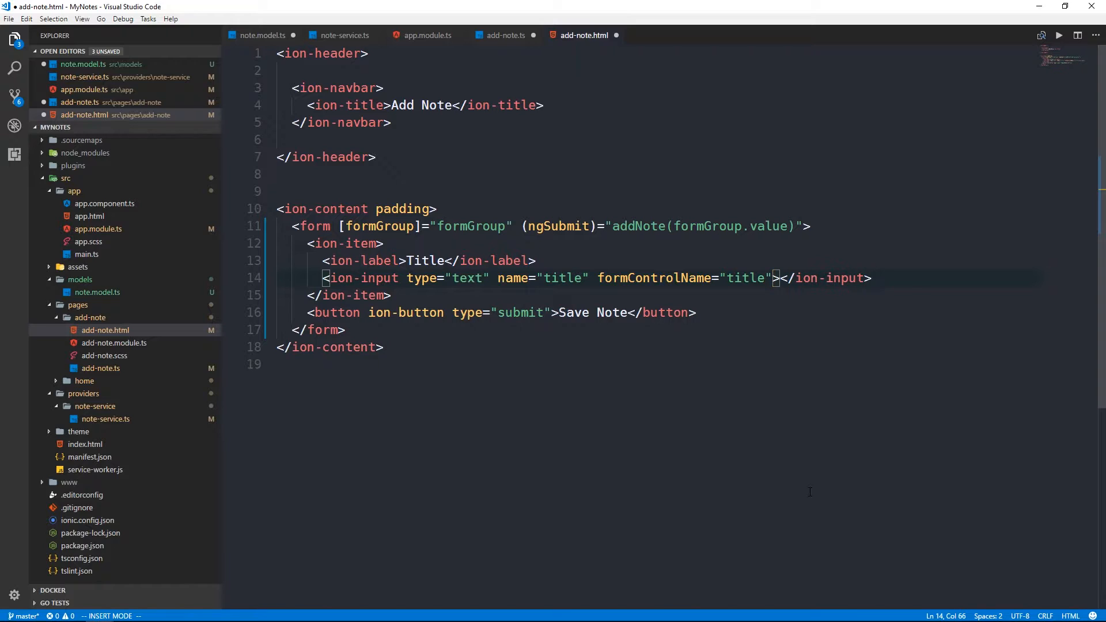
pyautogui.press('Escape')
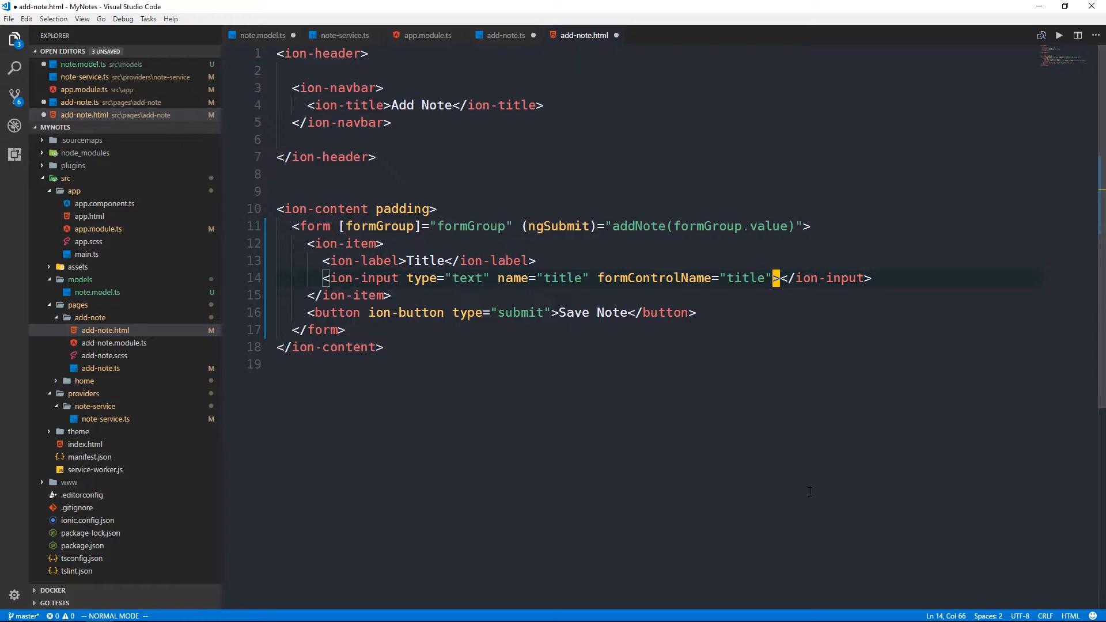
pyautogui.click(805, 227)
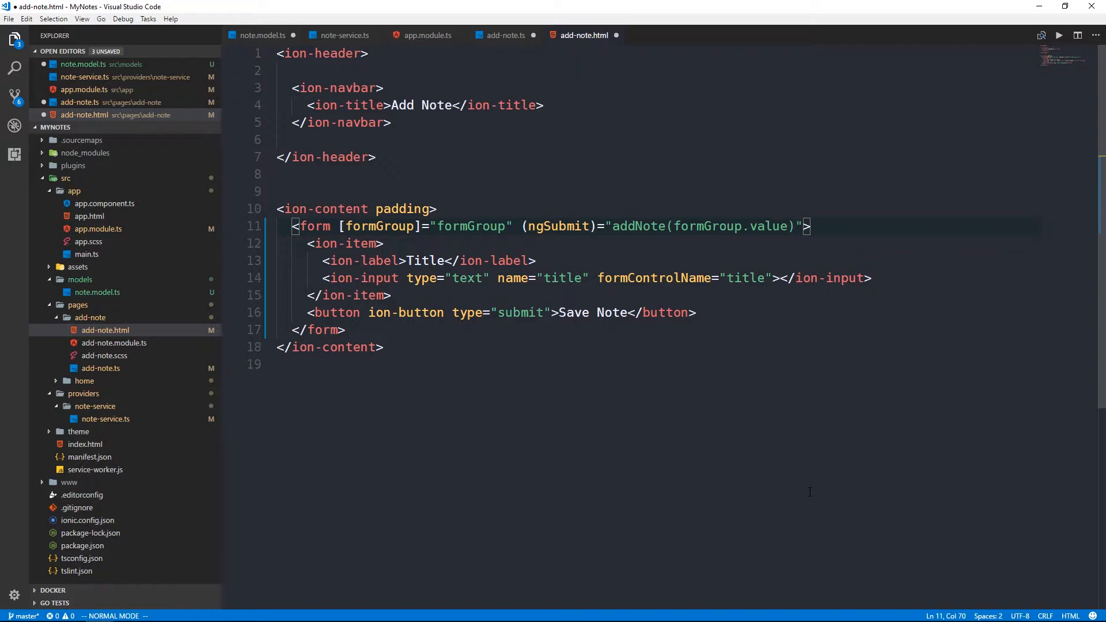
pyautogui.click(388, 295)
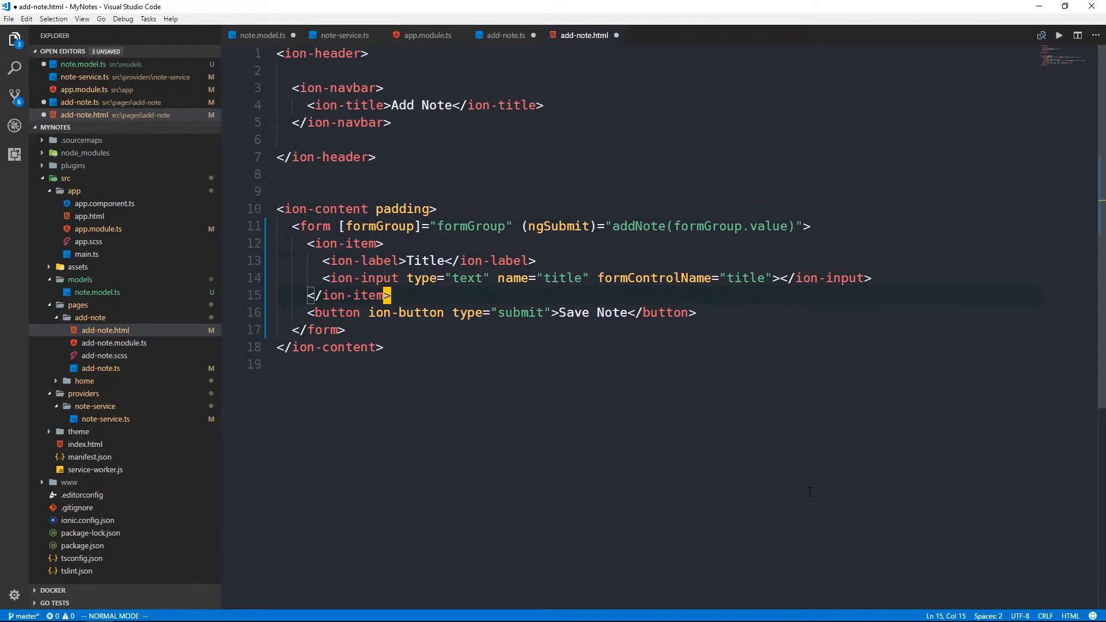
# - Make the title input required and start an alert div whose *ngIf checks the title is invalid
pyautogui.write('required')
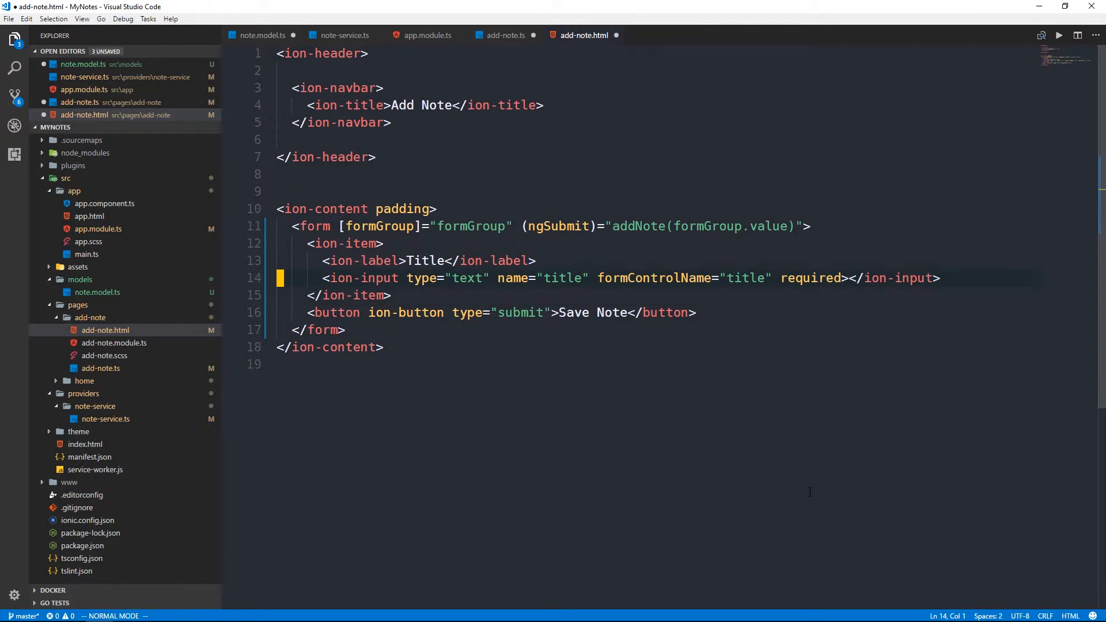
pyautogui.write('<div class="alert')
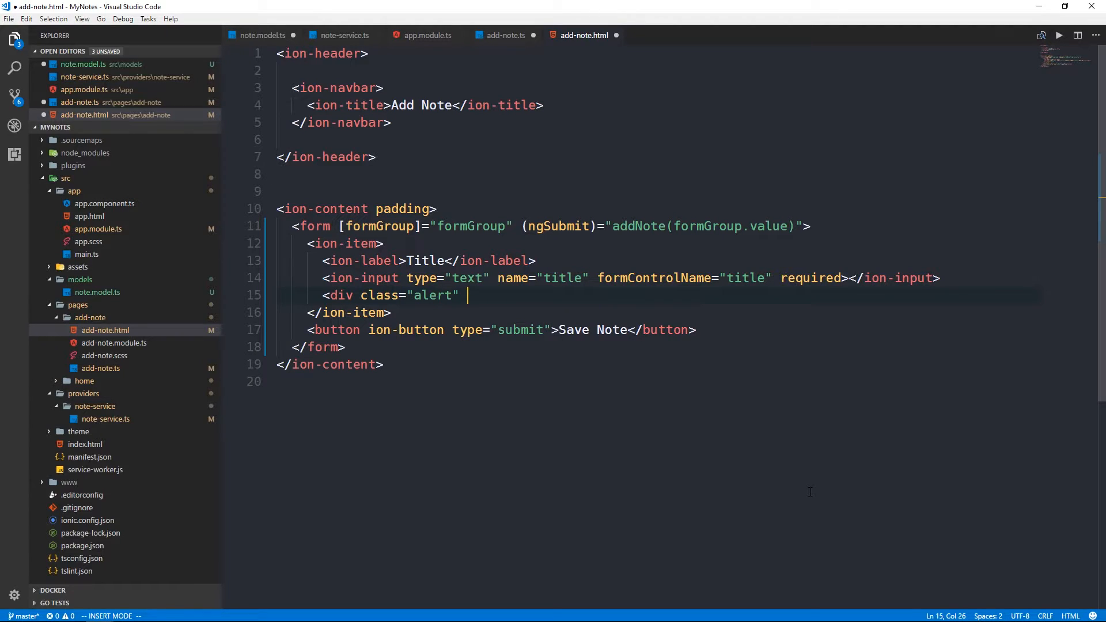
pyautogui.write('*nGI')
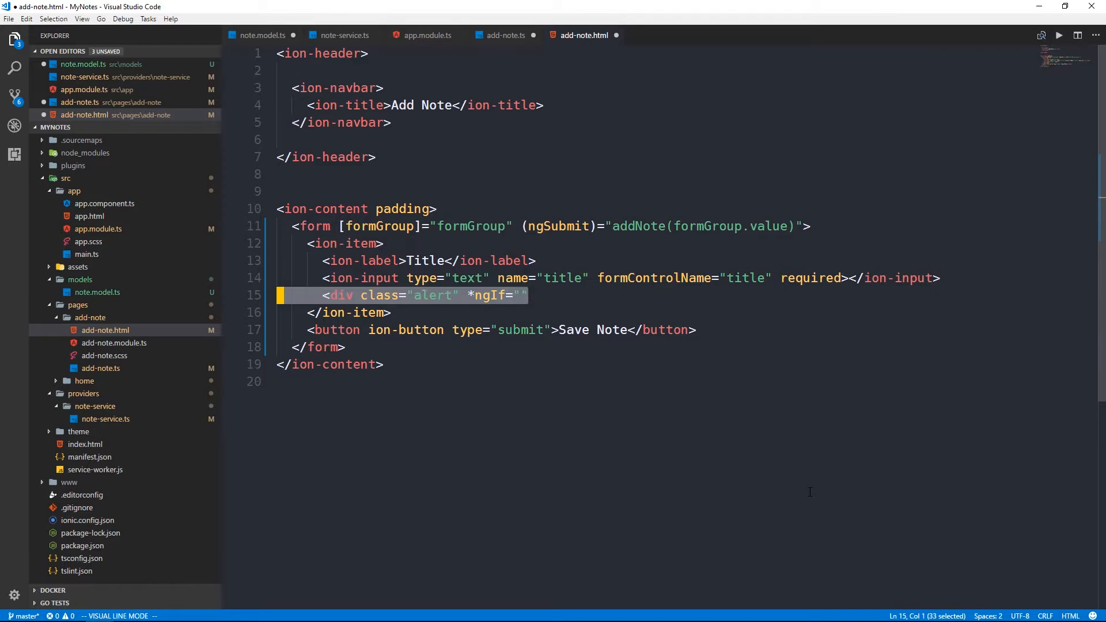
pyautogui.press('Escape')
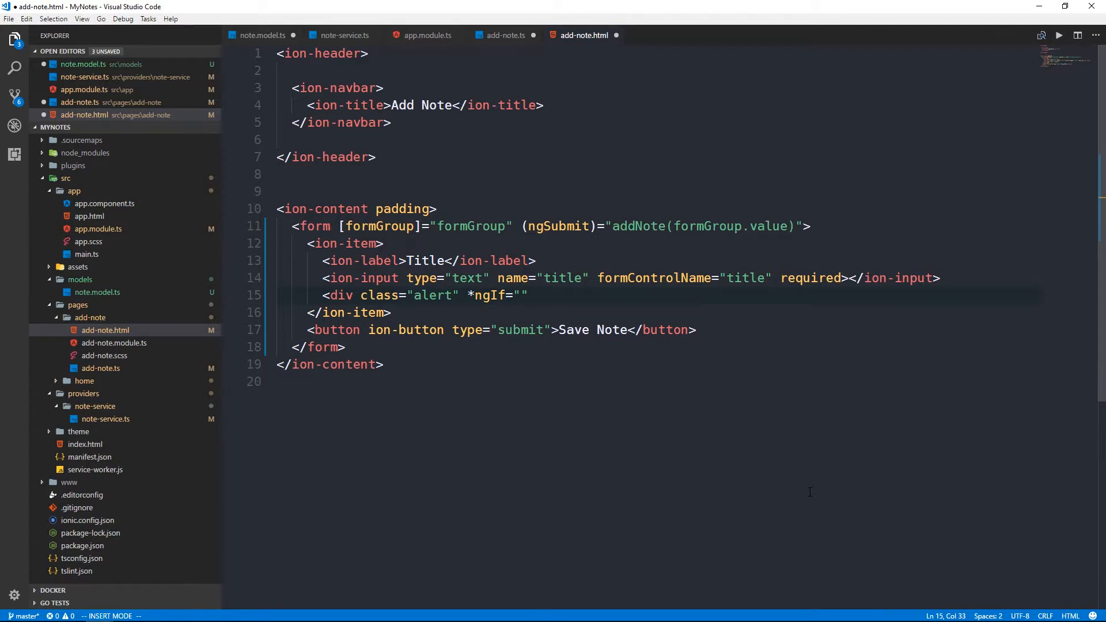
pyautogui.write('!formGroup.control')
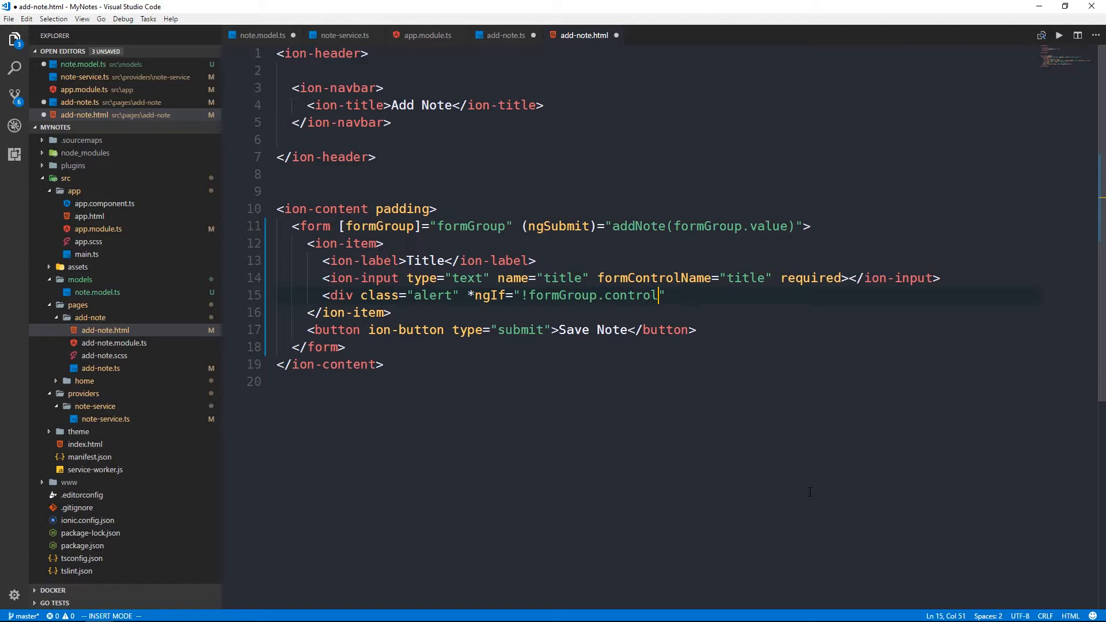
pyautogui.write("s['']")
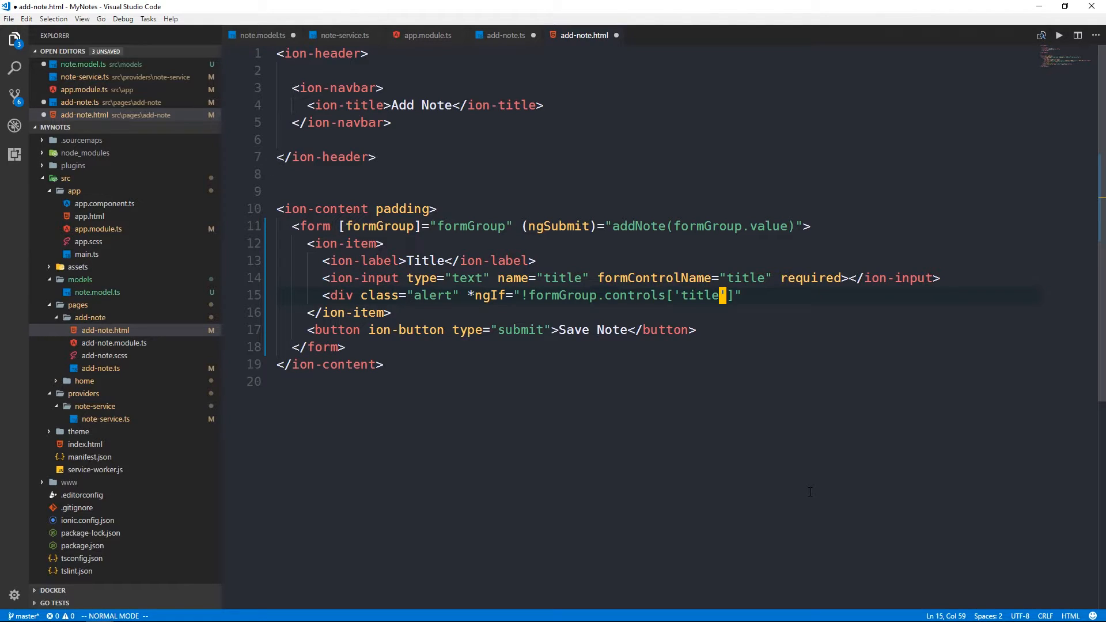
pyautogui.write('.')
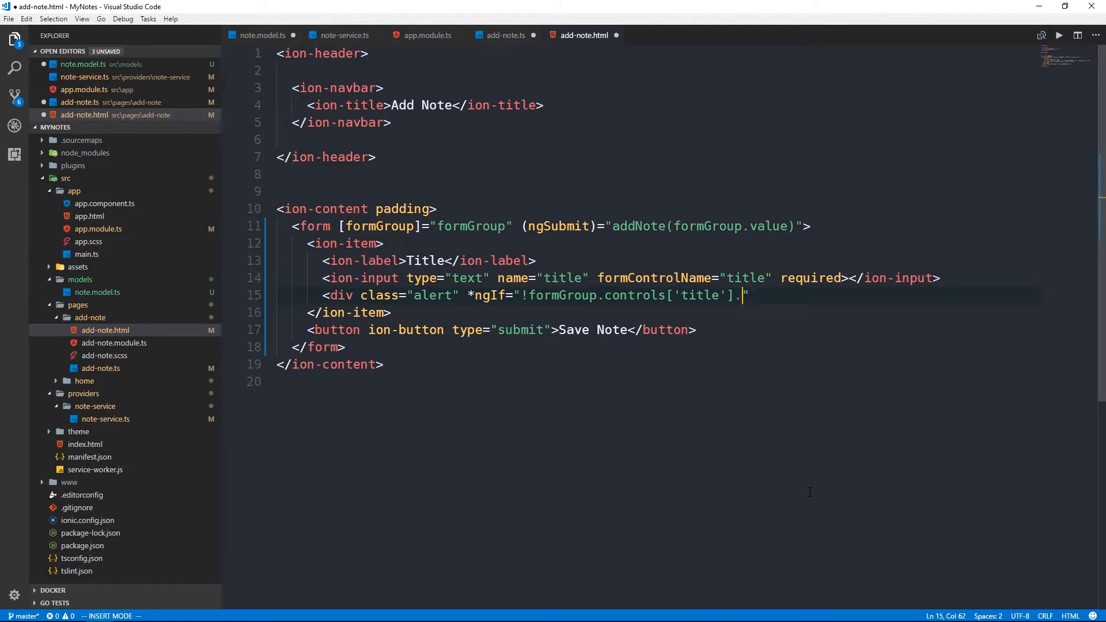
pyautogui.write('v')
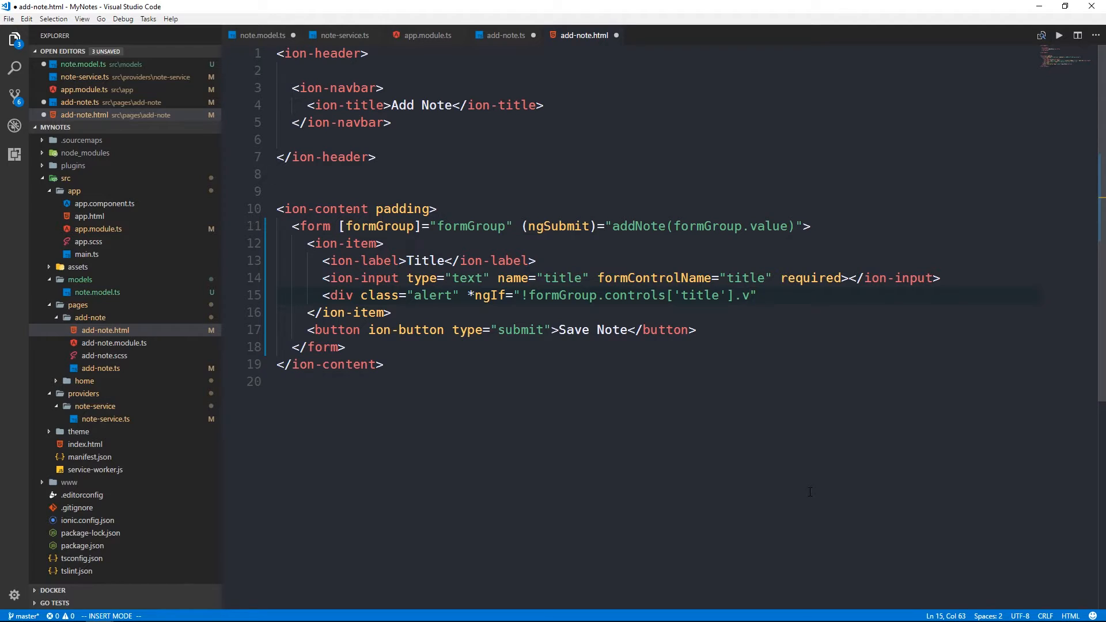
pyautogui.write('alid')
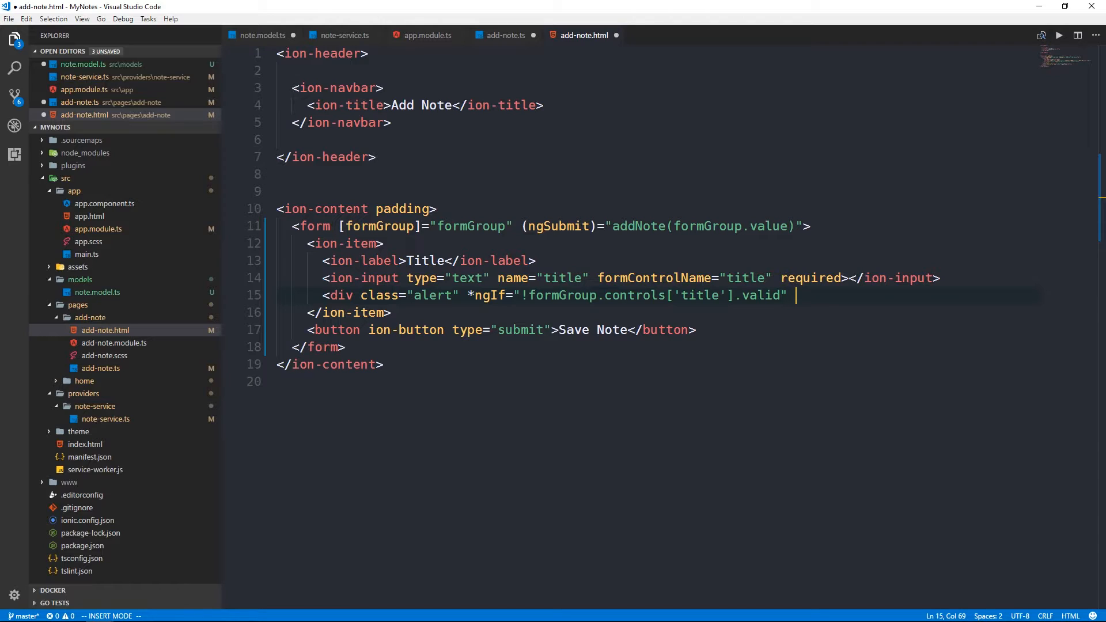
# - Add the && title-touched condition and show {{ titleAlert }} inside the alert div
pyautogui.write('&&')
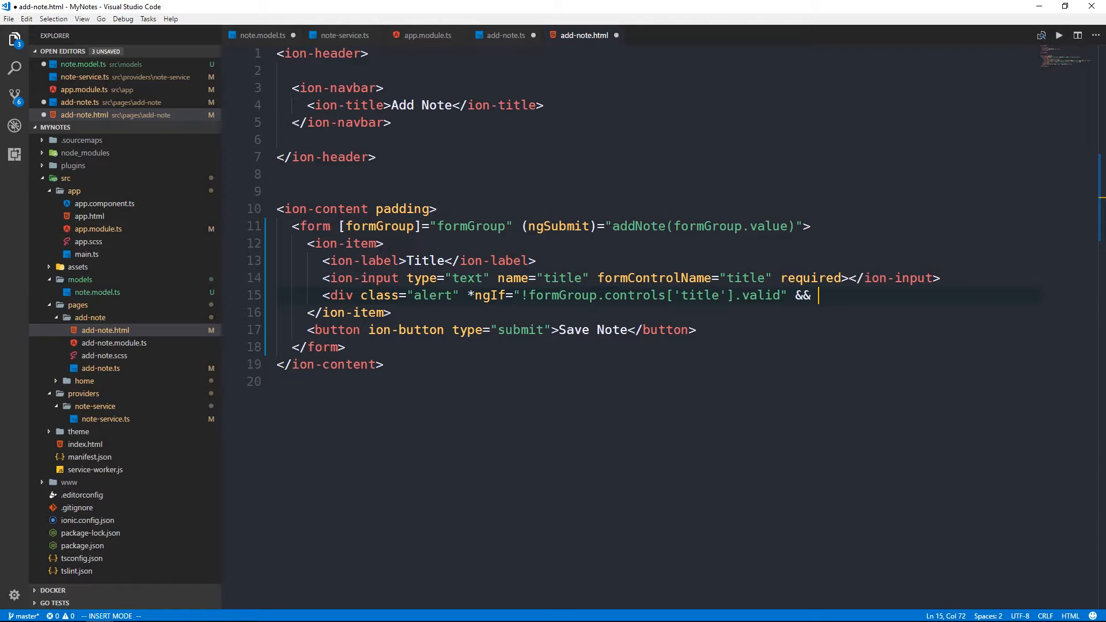
pyautogui.write('formGroup')
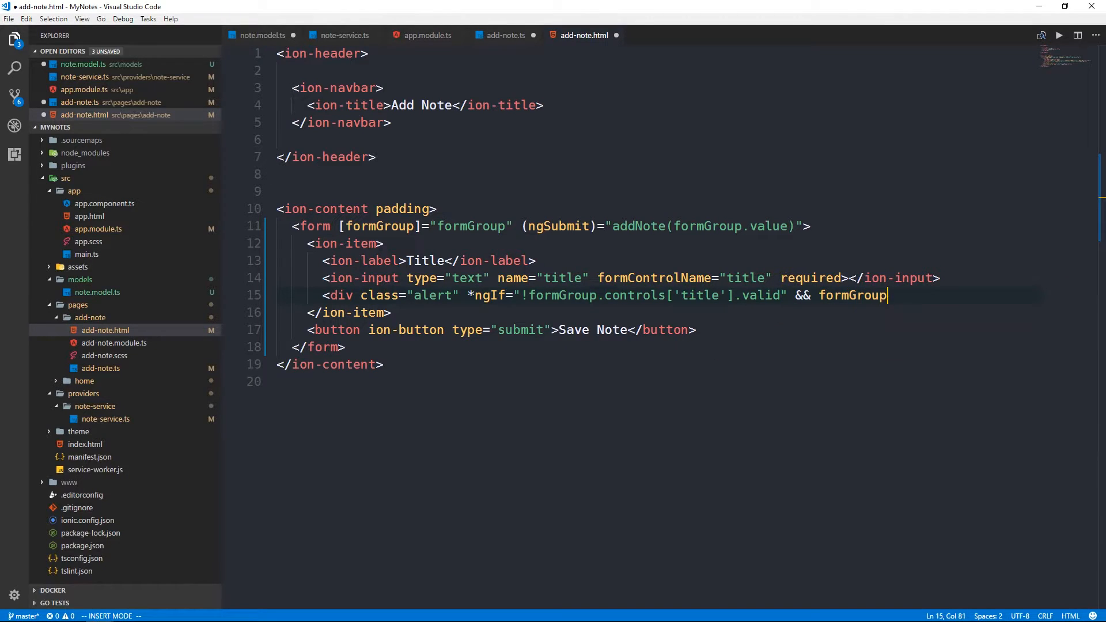
pyautogui.write(".controls[''].touche")
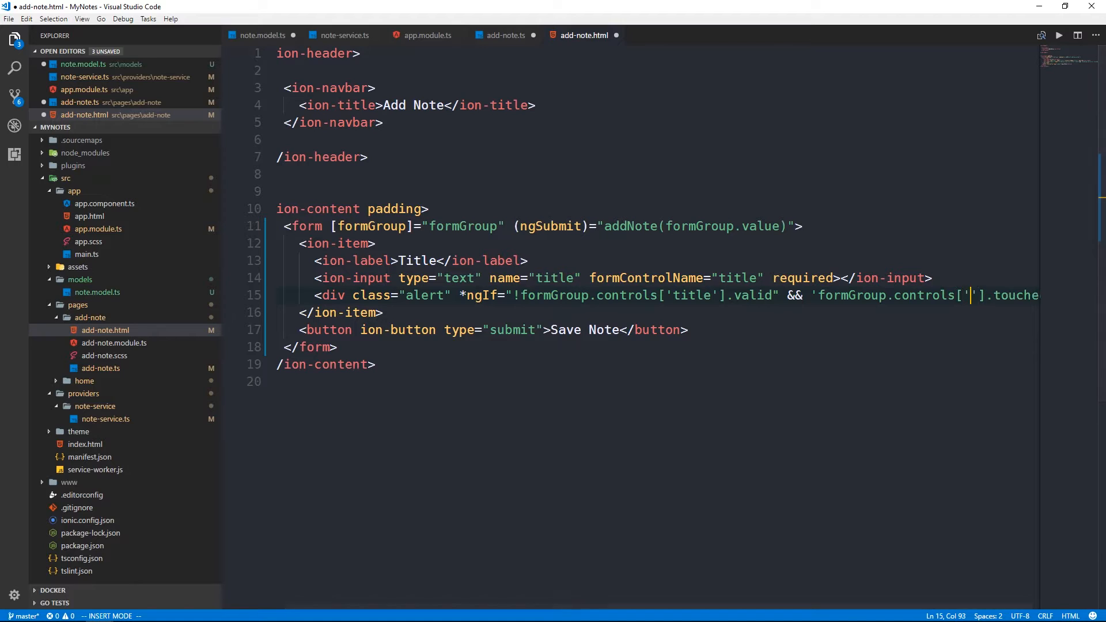
pyautogui.press('Escape')
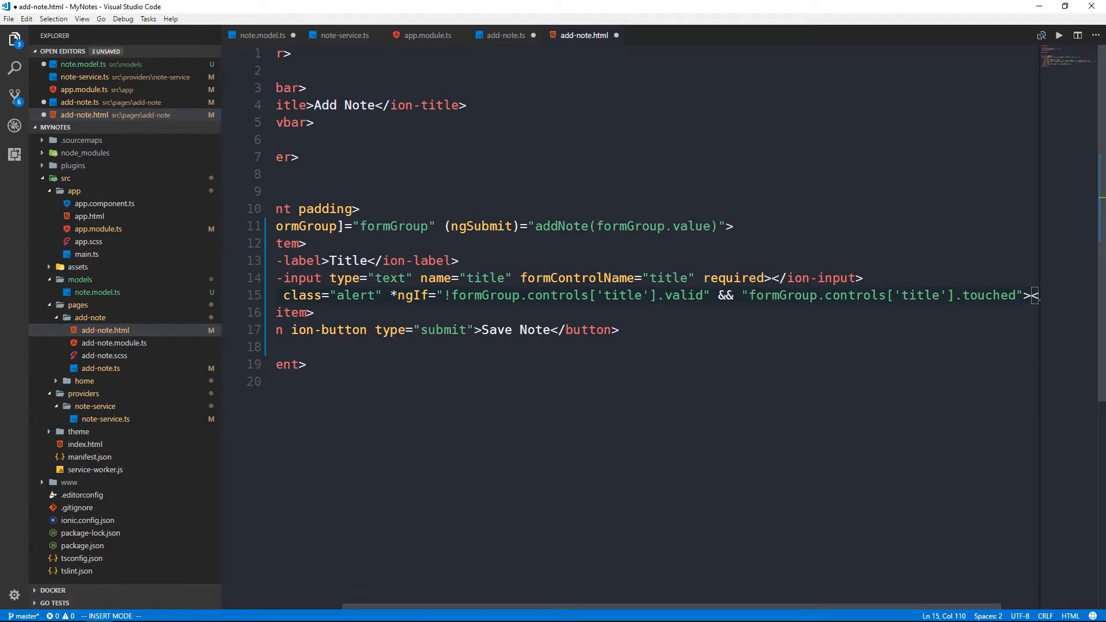
pyautogui.write('{{}}')
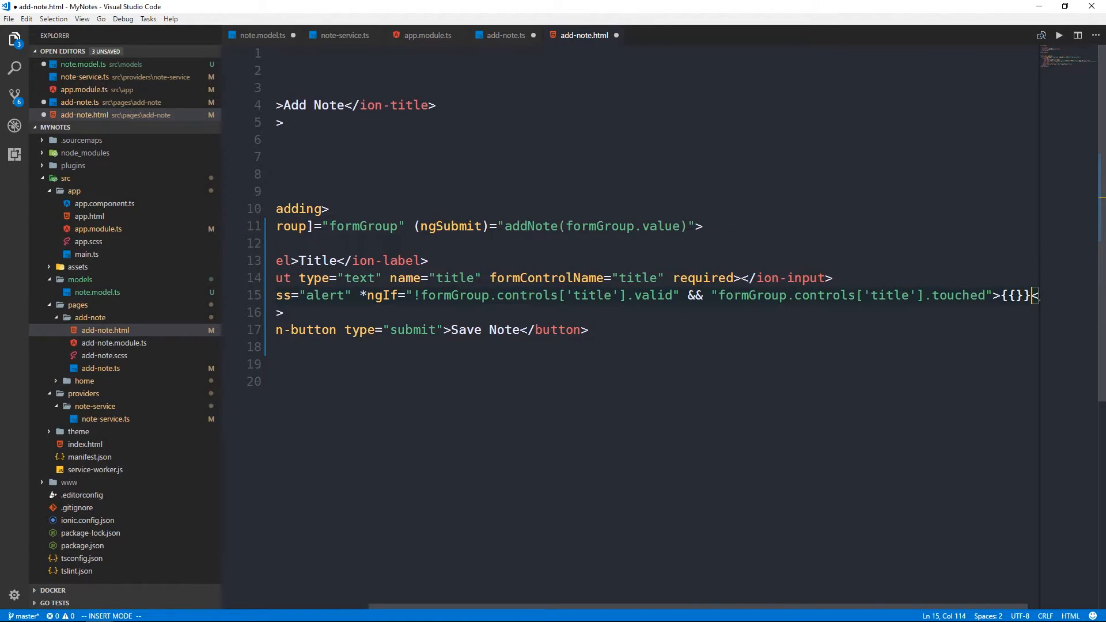
pyautogui.write('titleAlert')
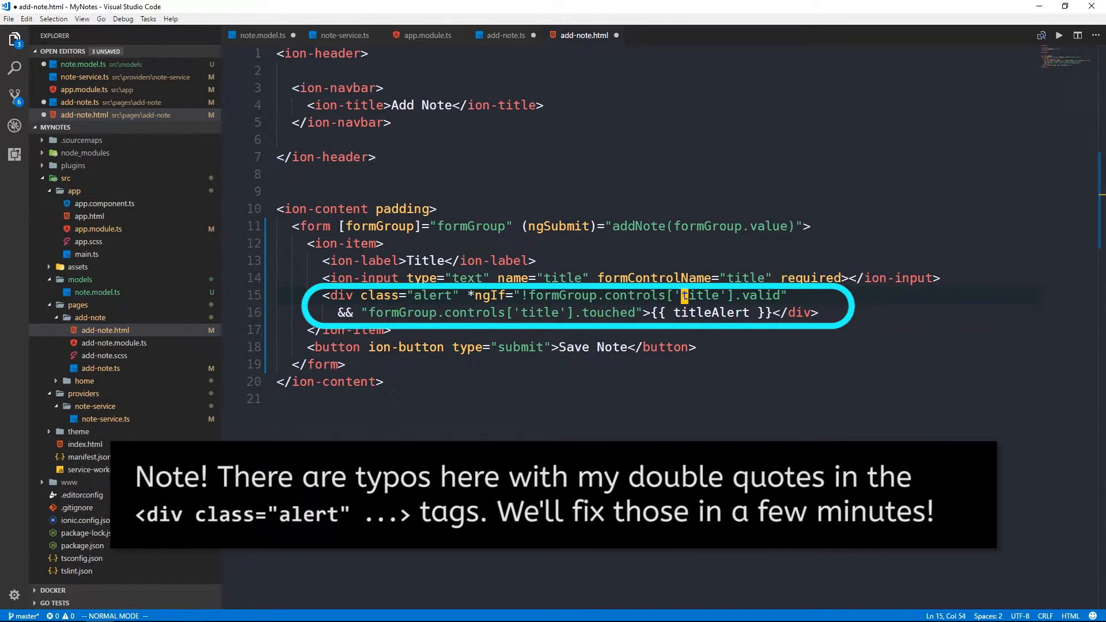
pyautogui.click(707, 277)
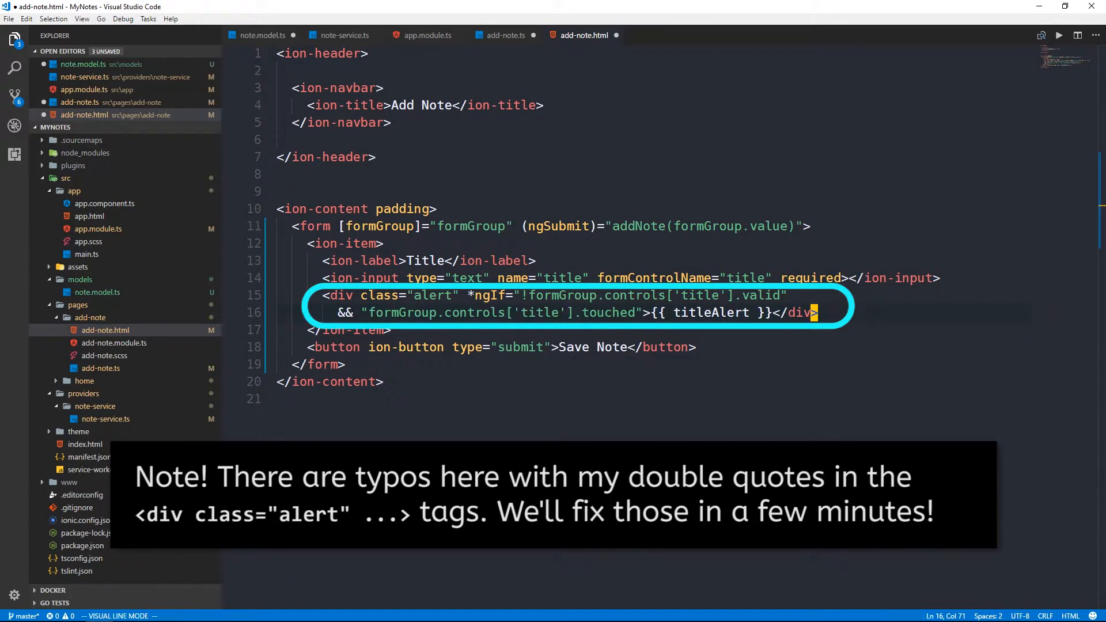
pyautogui.press('Escape')
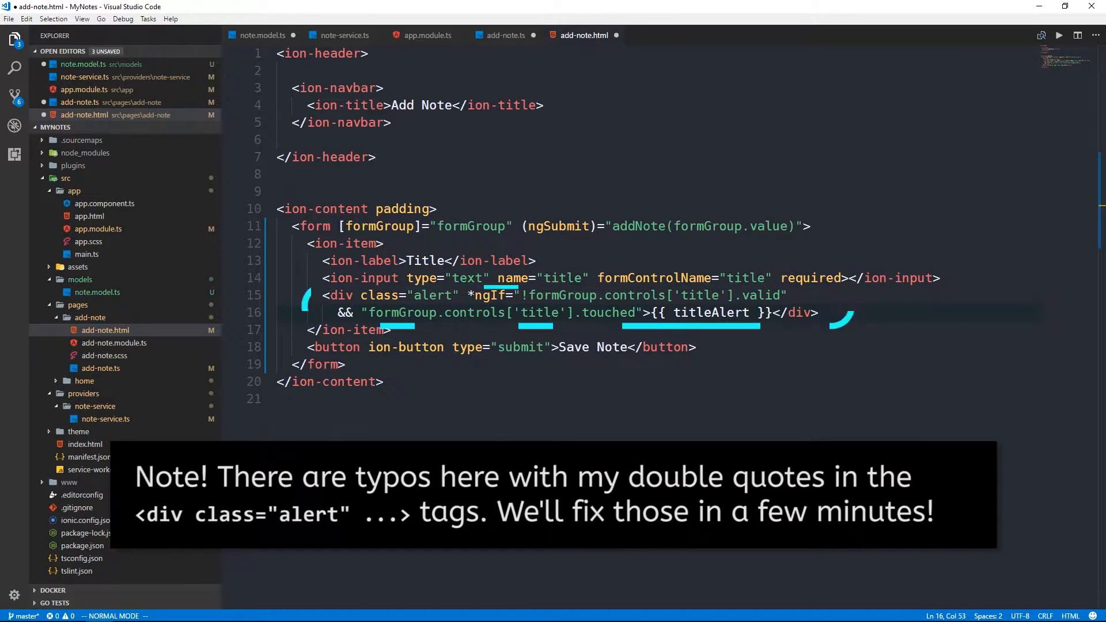
pyautogui.click(420, 261)
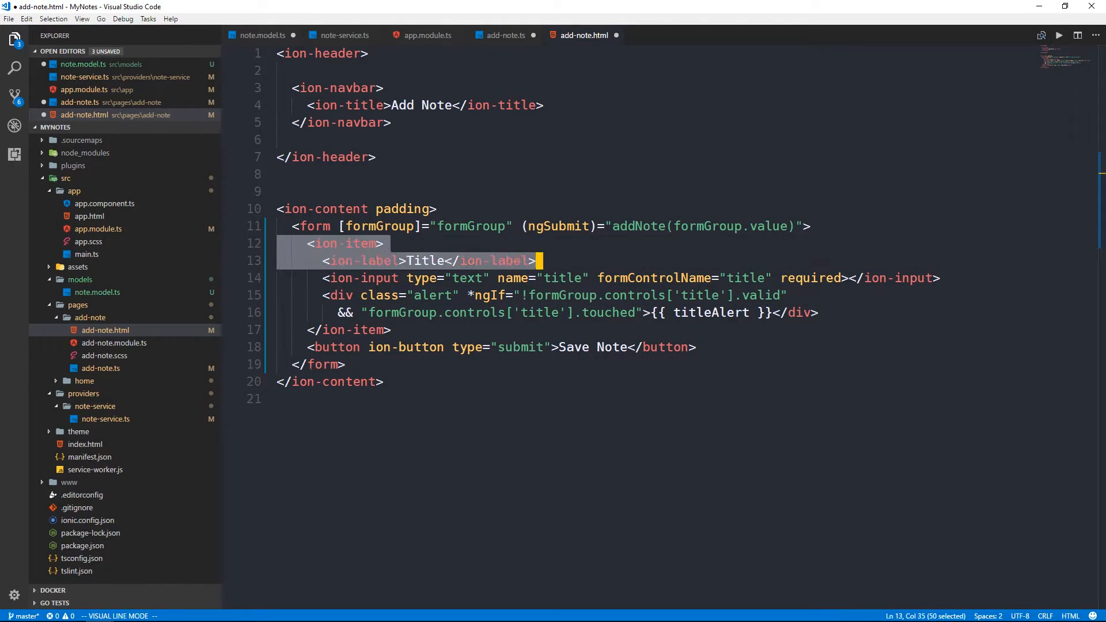
# - Duplicate the Title item as a Note item using content and contentAlert
pyautogui.press('shift+Down')
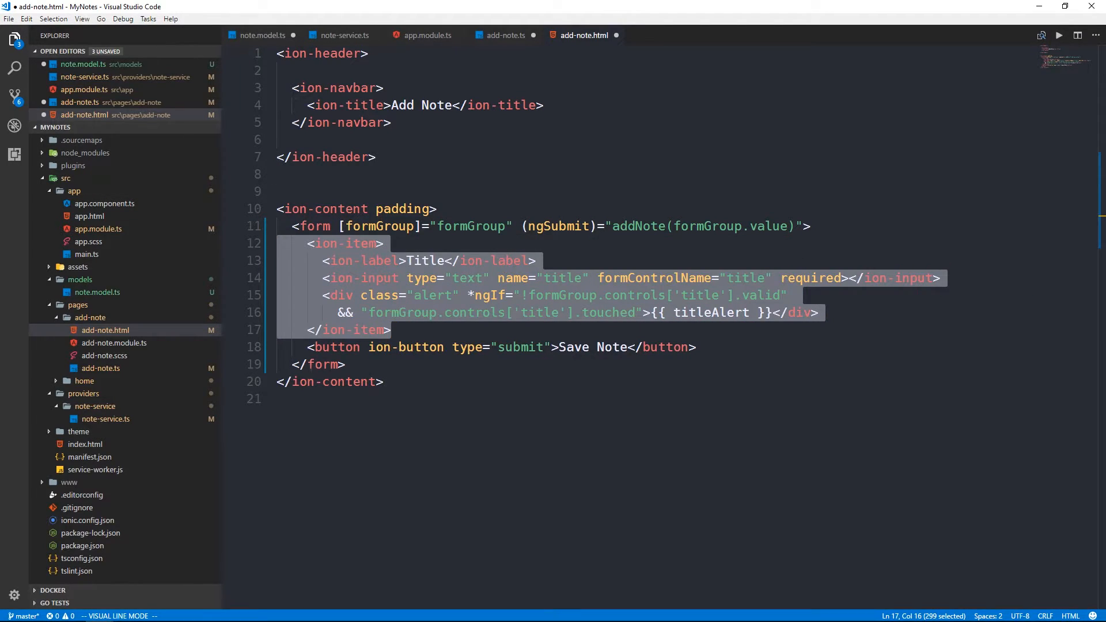
pyautogui.press('Escape')
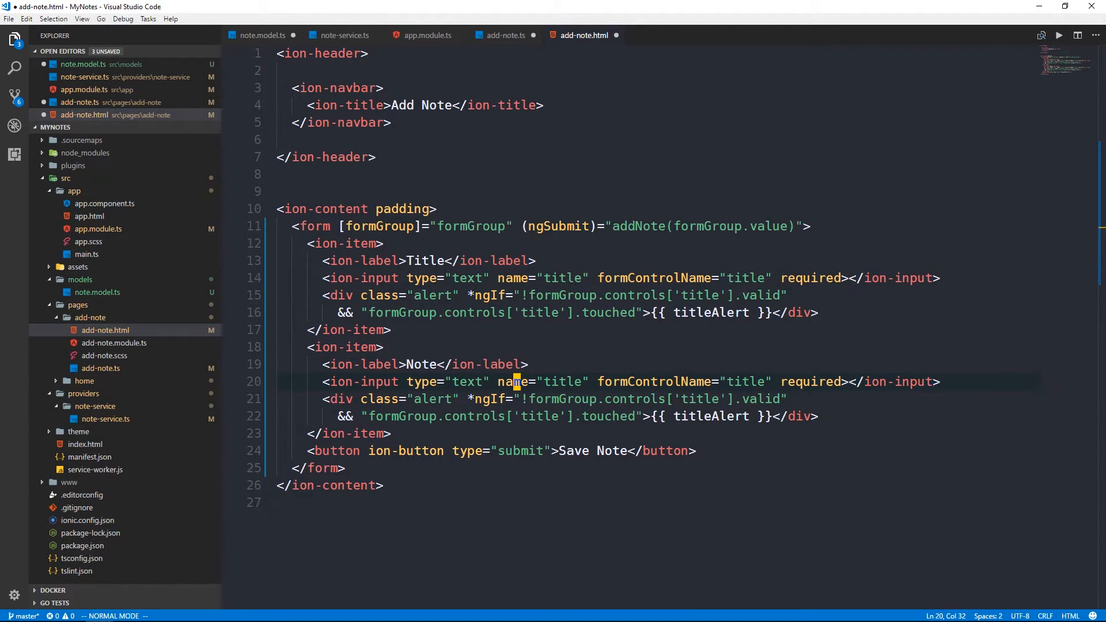
pyautogui.write('content')
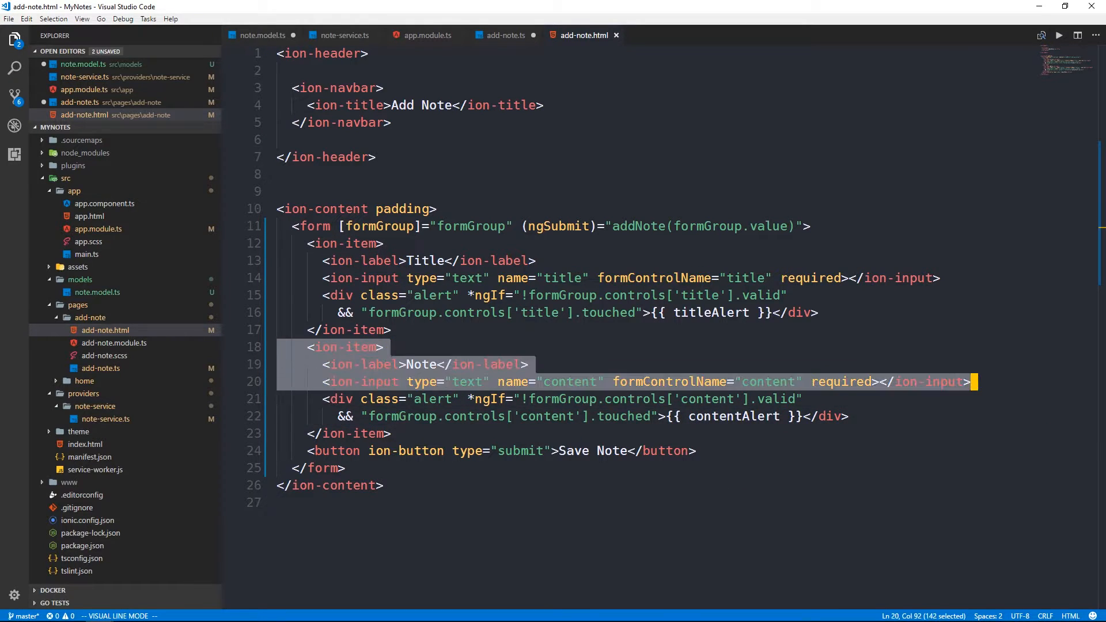
# - Copy an item into a Date field with ion-datetime, displayFormat MM/DD/YYYY and formControlName date
pyautogui.press('Escape')
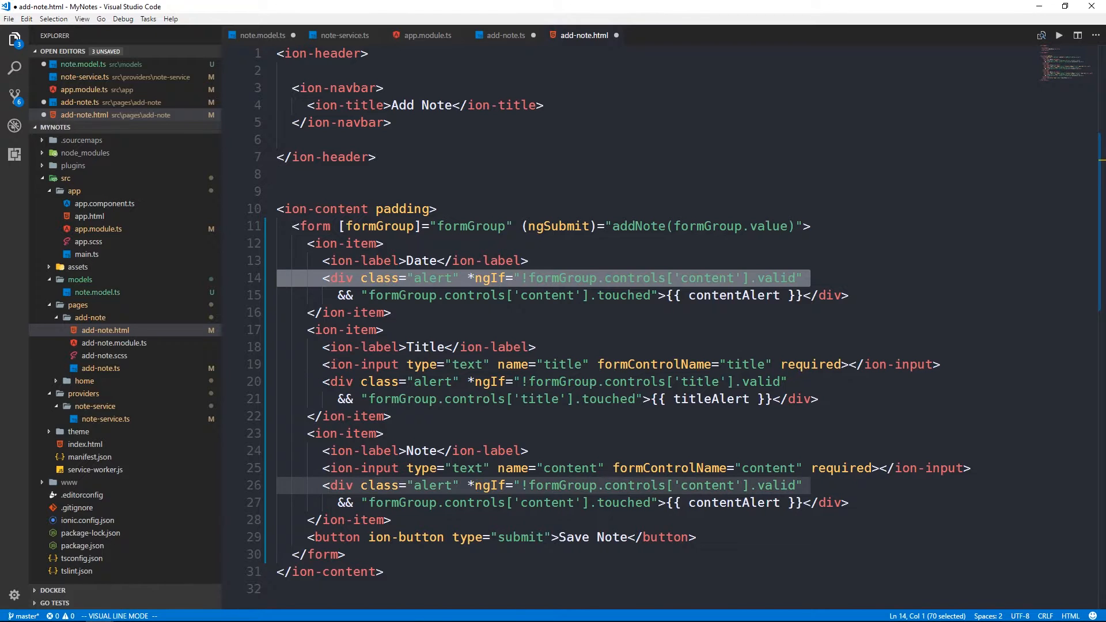
pyautogui.press('d')
pyautogui.write('<ion-datetime disp')
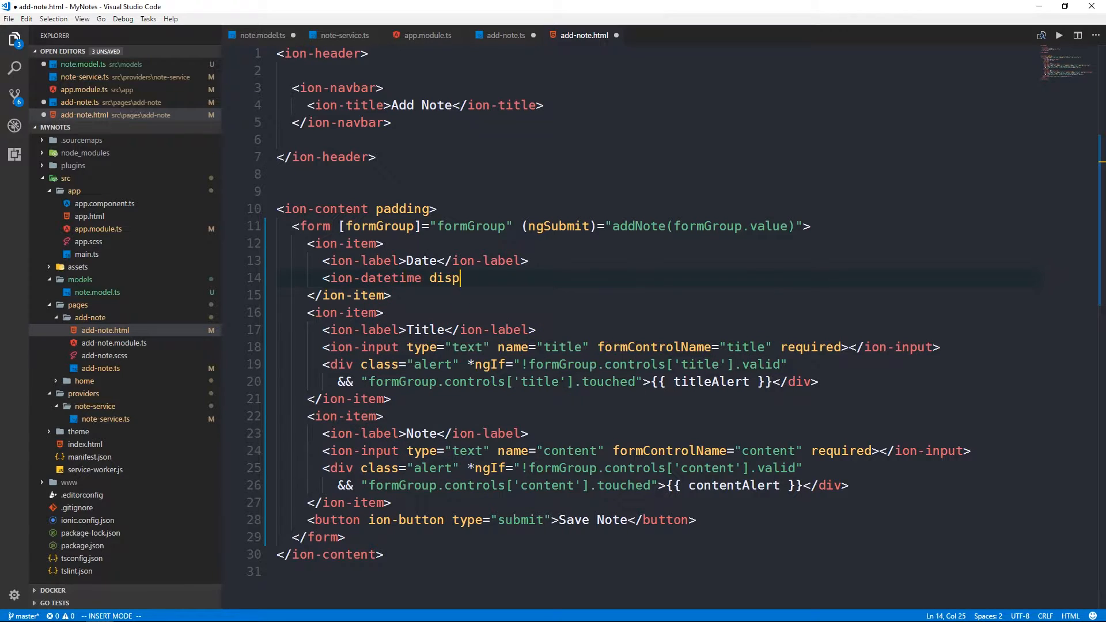
pyautogui.write('layFor')
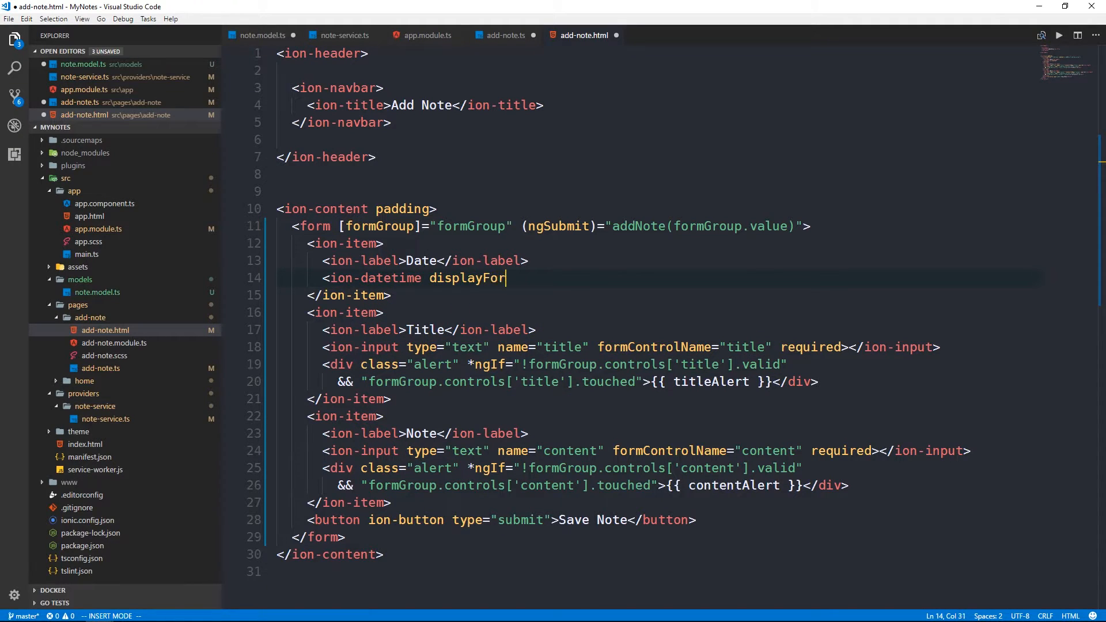
pyautogui.write('mat="<<"')
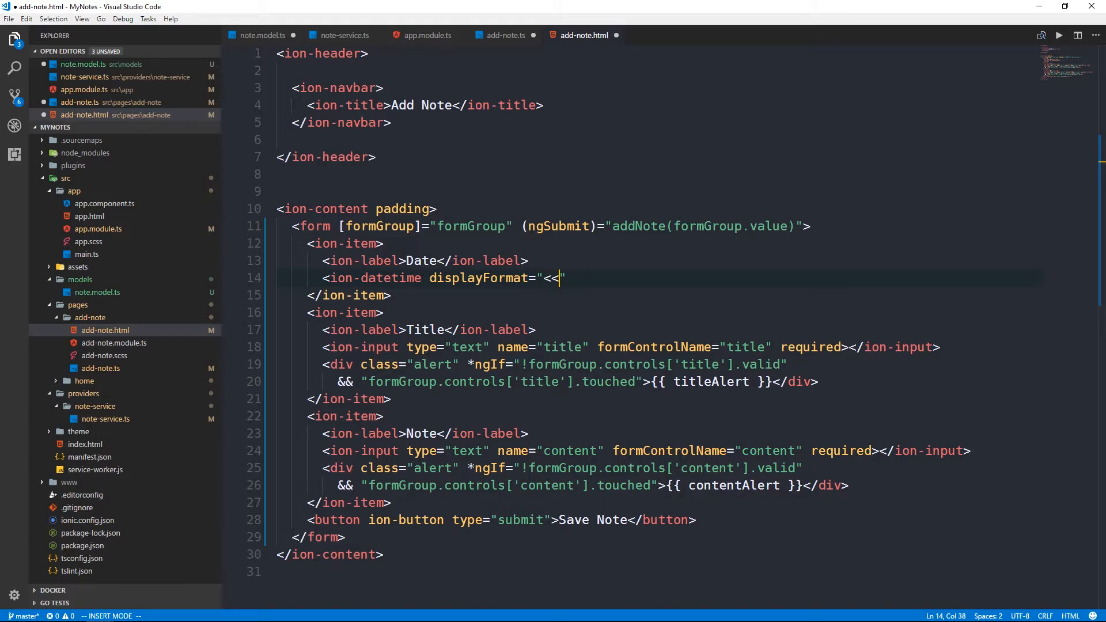
pyautogui.press('BackSpace')
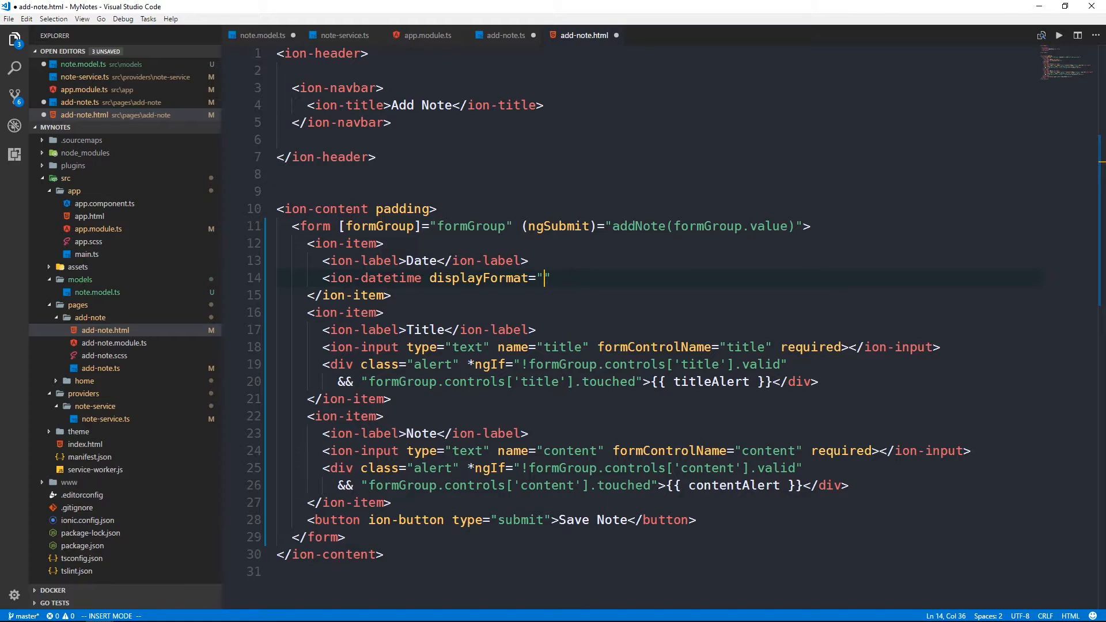
pyautogui.write('MM/DD?')
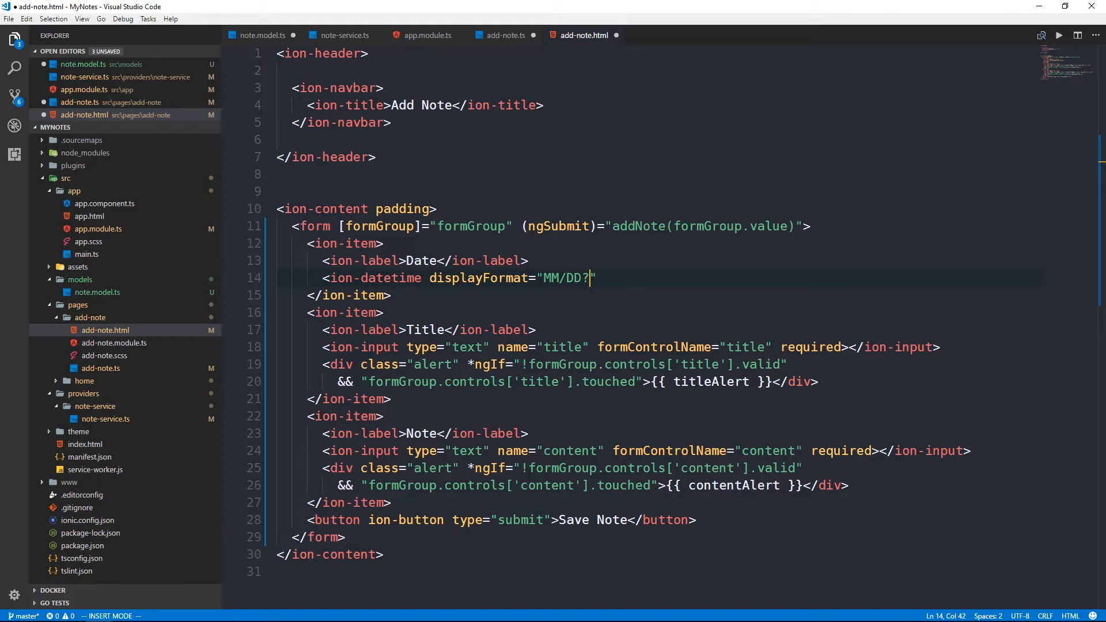
pyautogui.write('/YYYY')
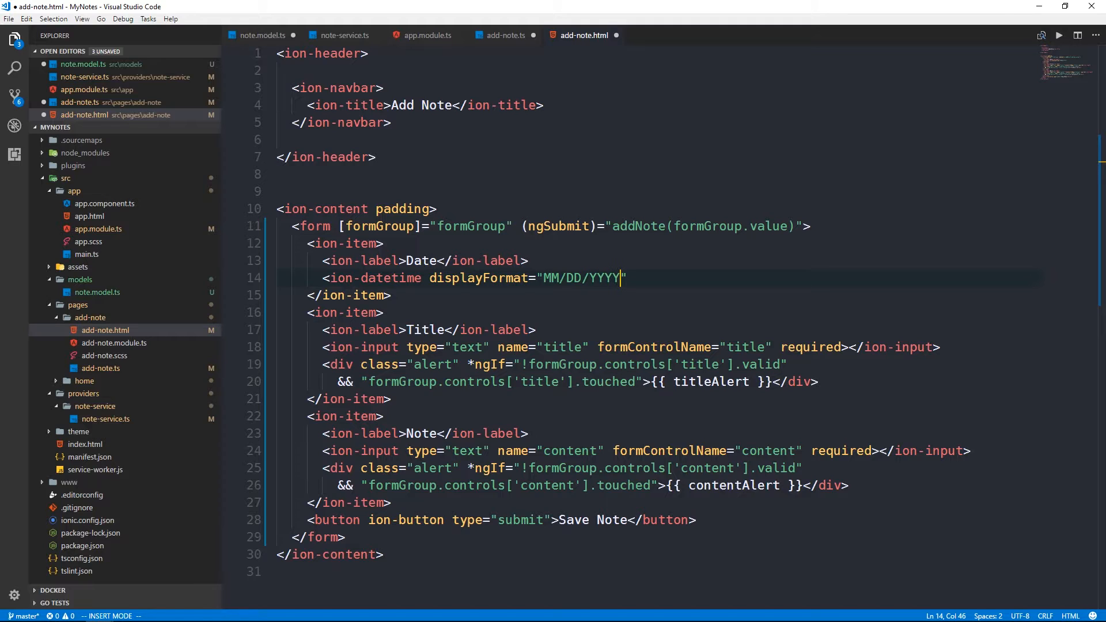
pyautogui.write('formCon')
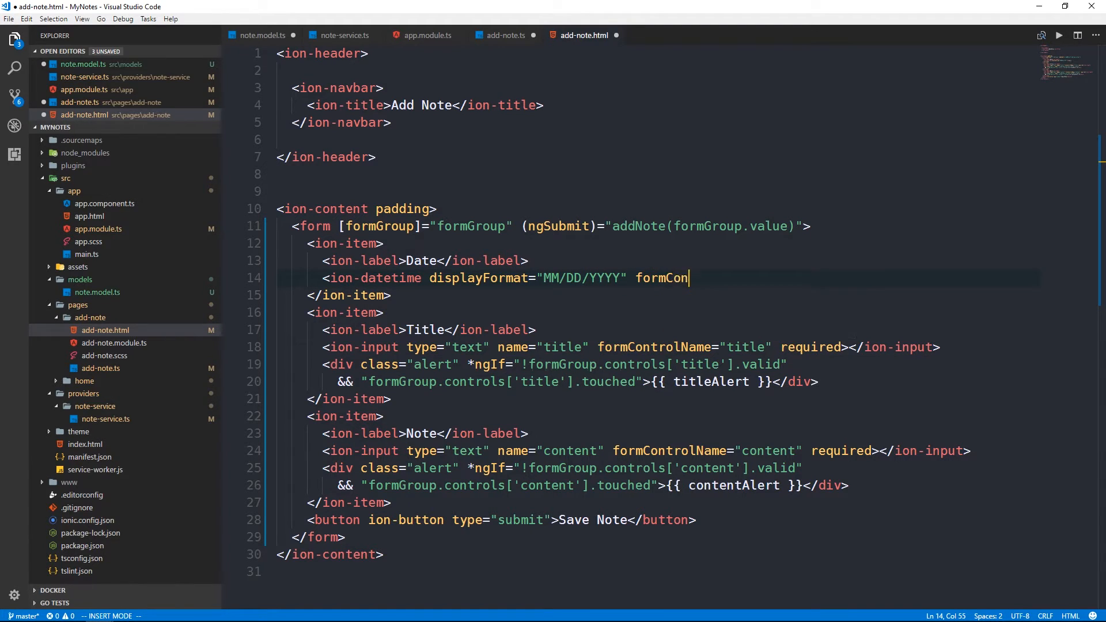
pyautogui.write('trolName')
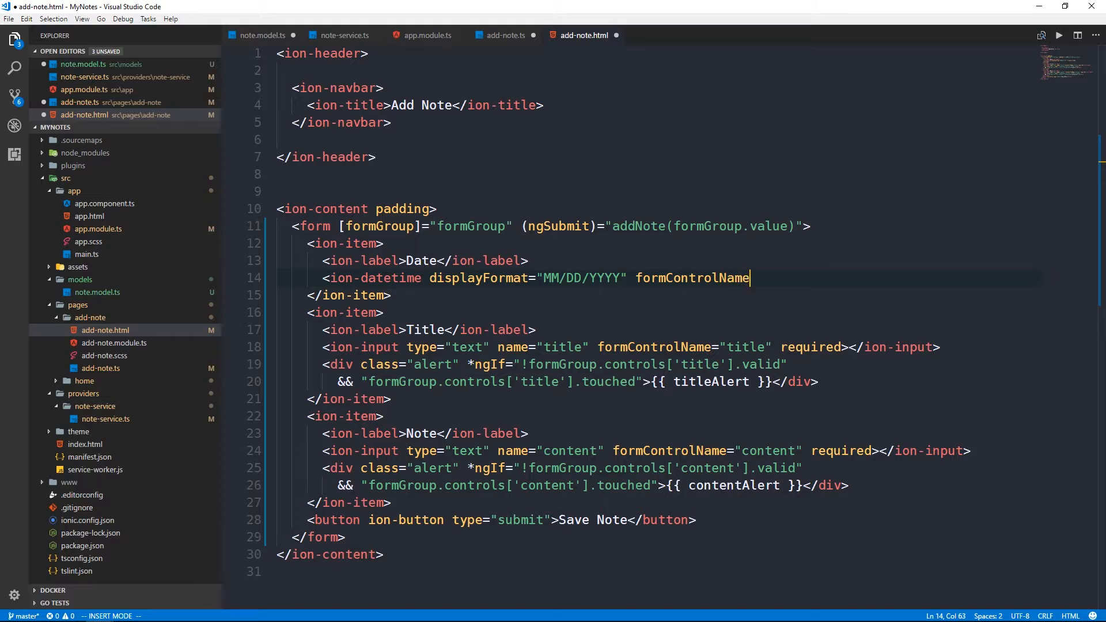
pyautogui.write('="date"></ion-datetime>')
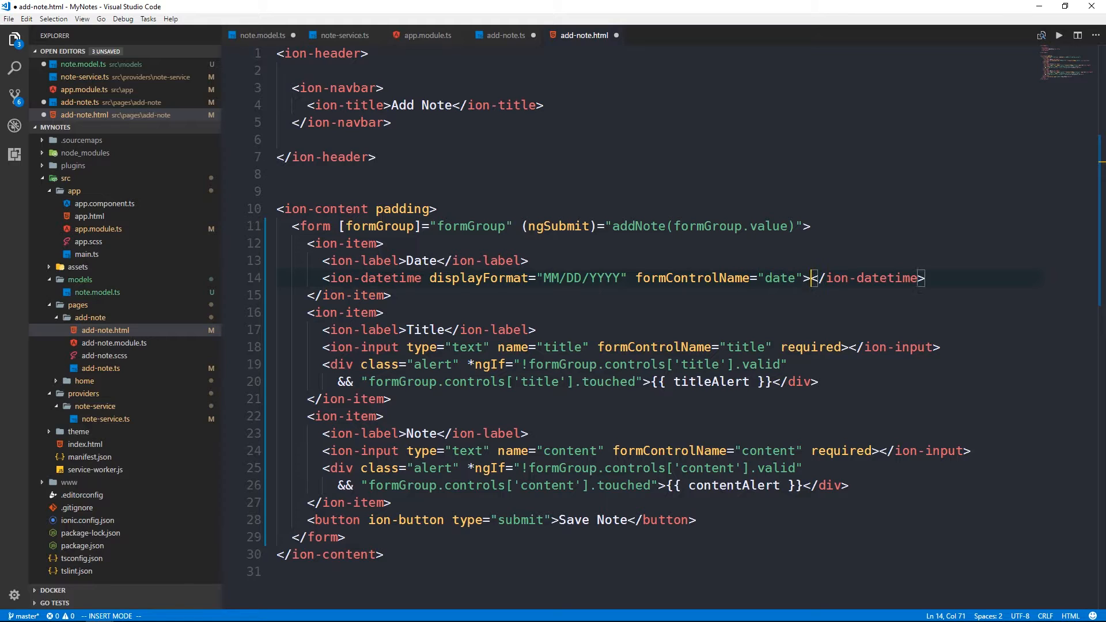
pyautogui.press('Escape')
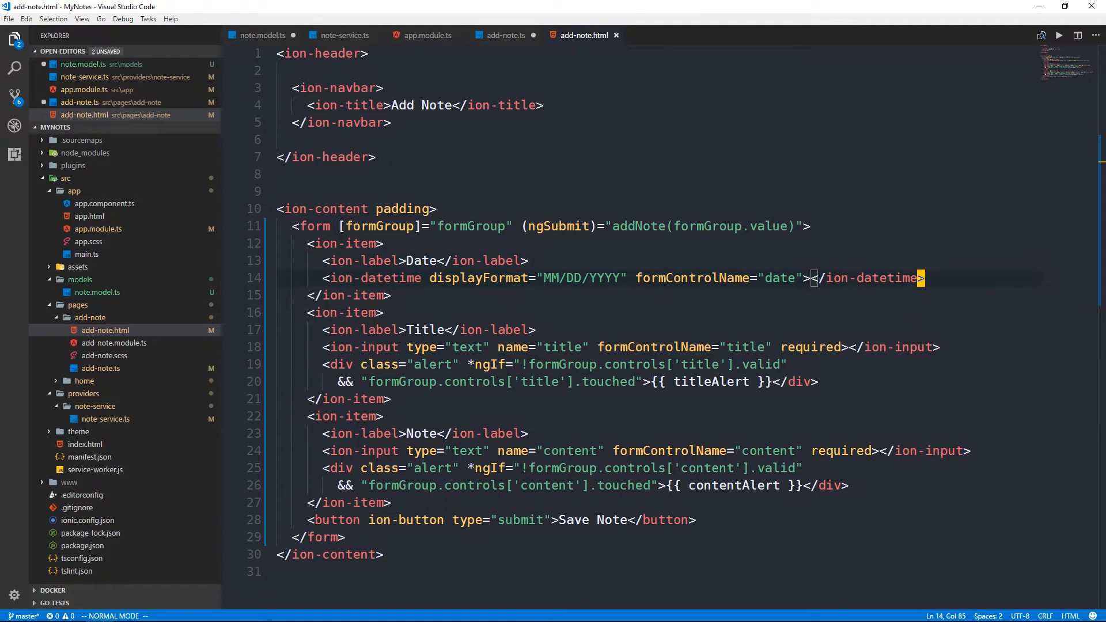
# - Add [disabled]="!formGroup.valid" to the Save Note button and save add-note.html
pyautogui.click(560, 520)
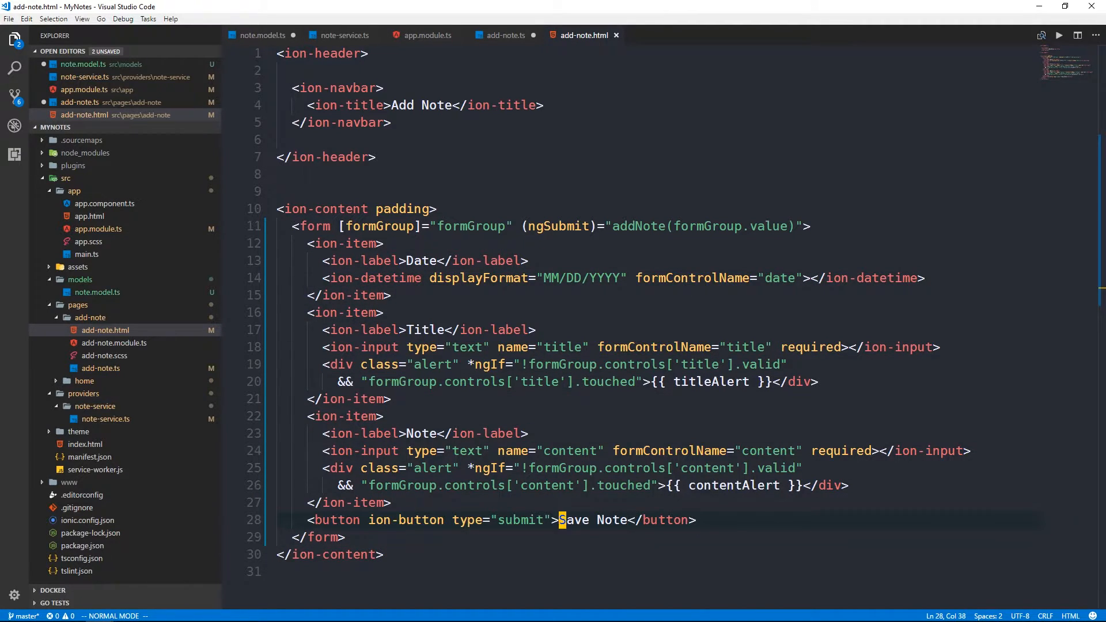
pyautogui.press('Left')
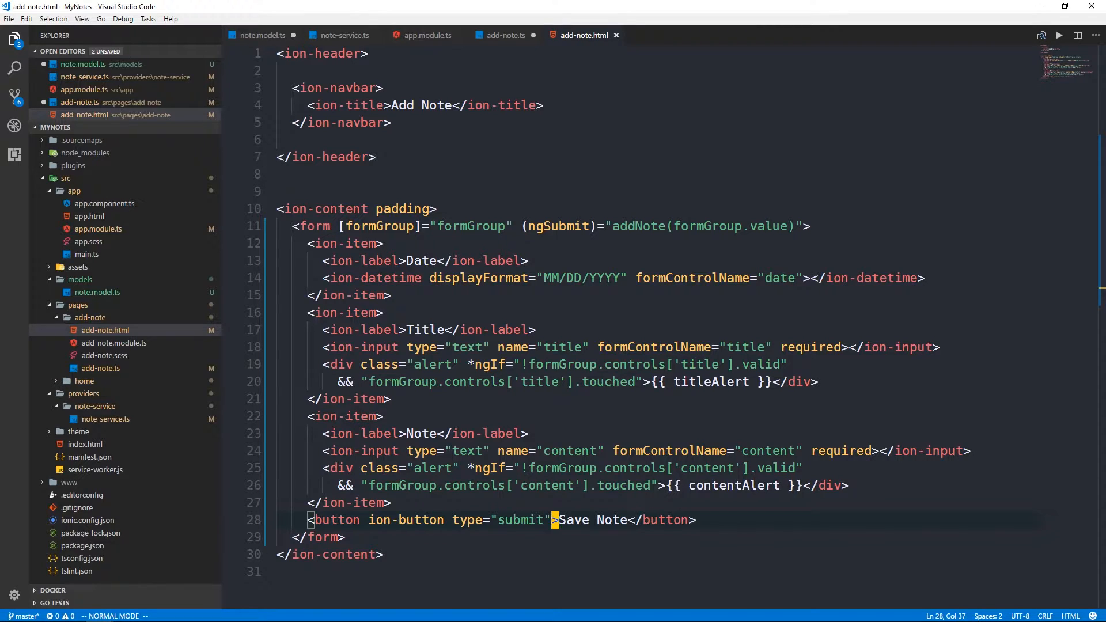
pyautogui.write('[disa')
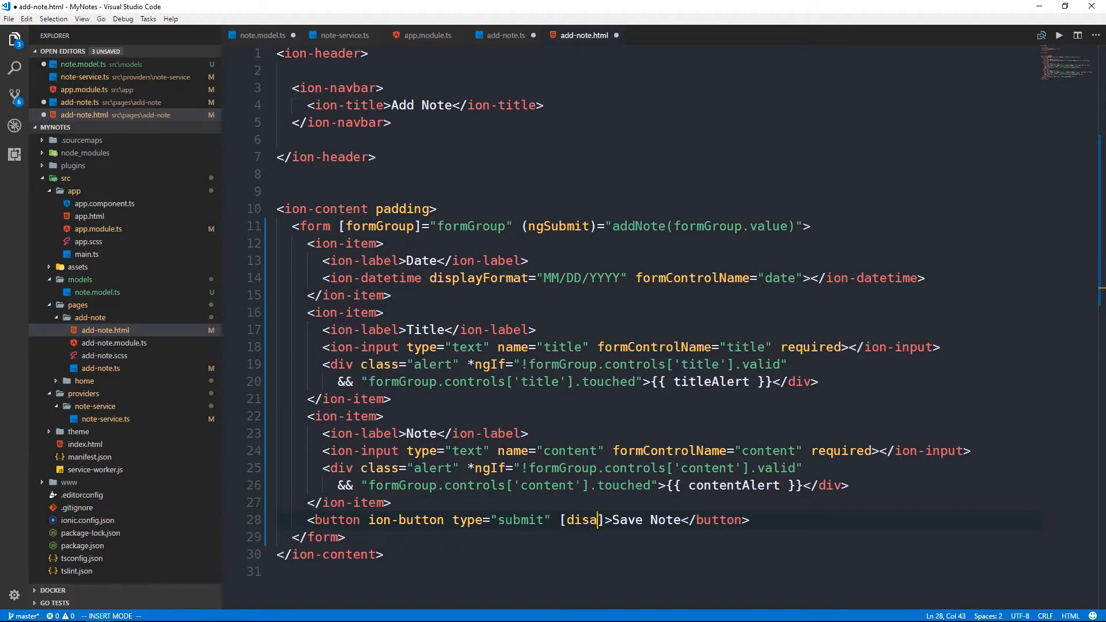
pyautogui.write('bled]="')
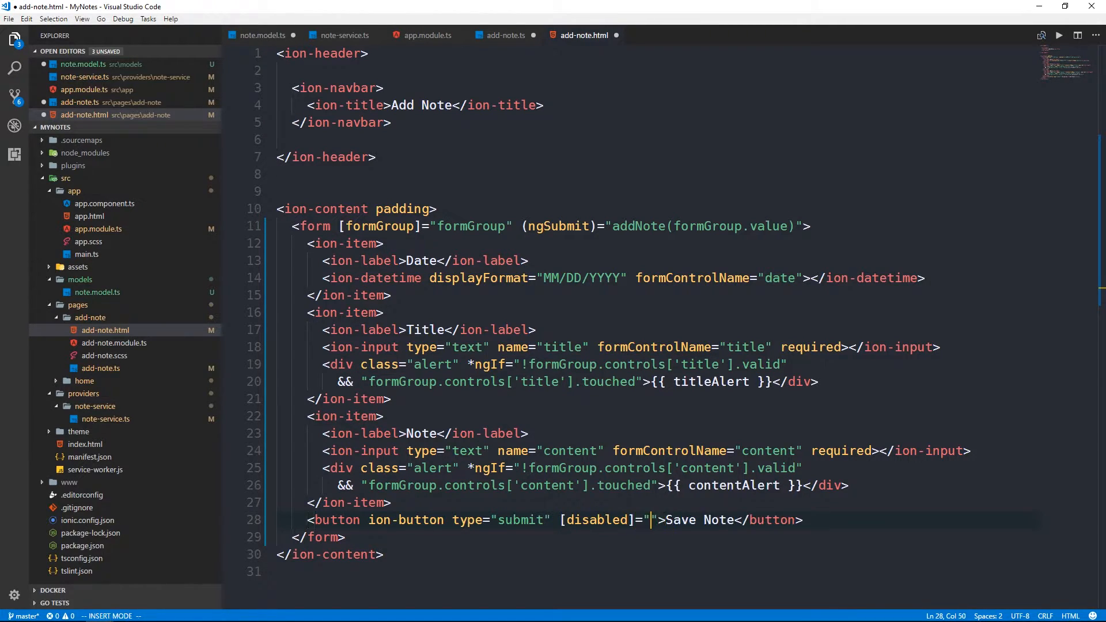
pyautogui.write('!formGroup.valid')
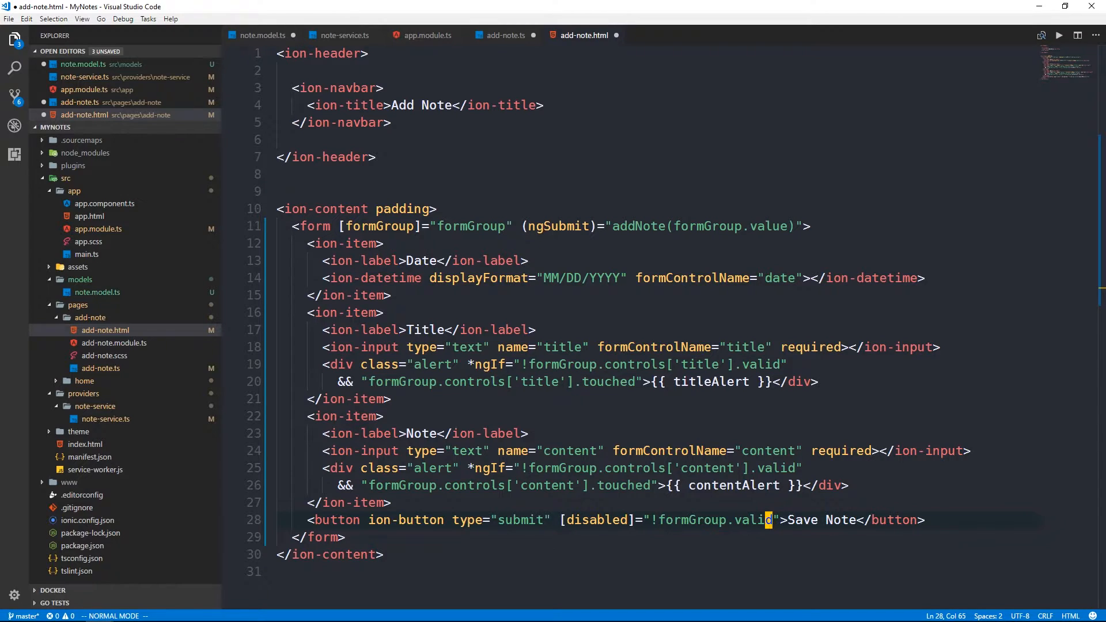
pyautogui.press('ctrl+s')
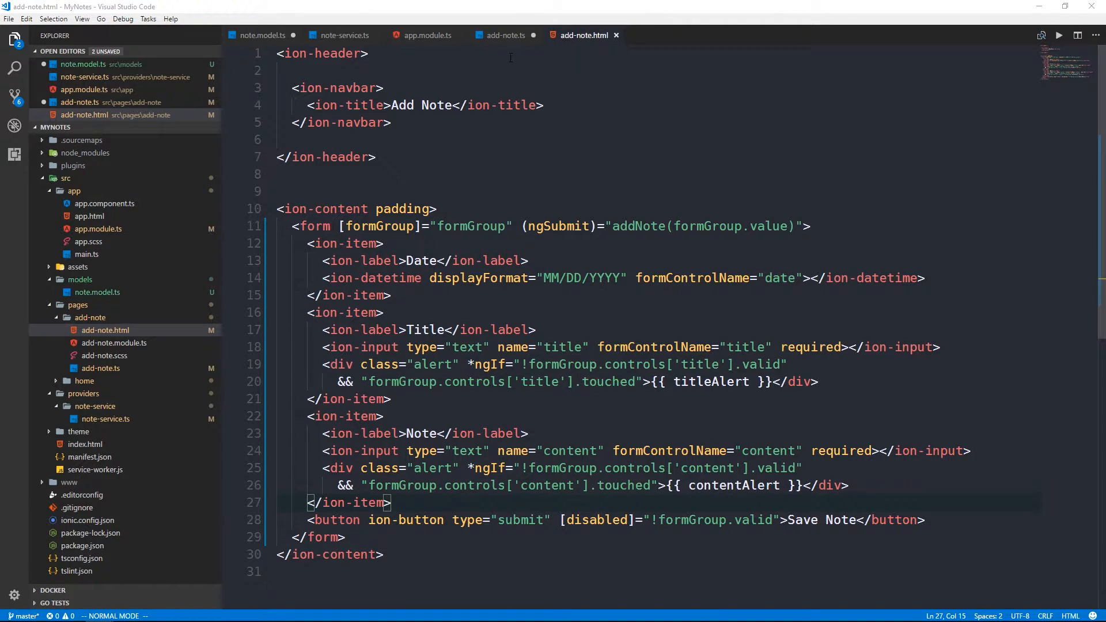
pyautogui.click(504, 35)
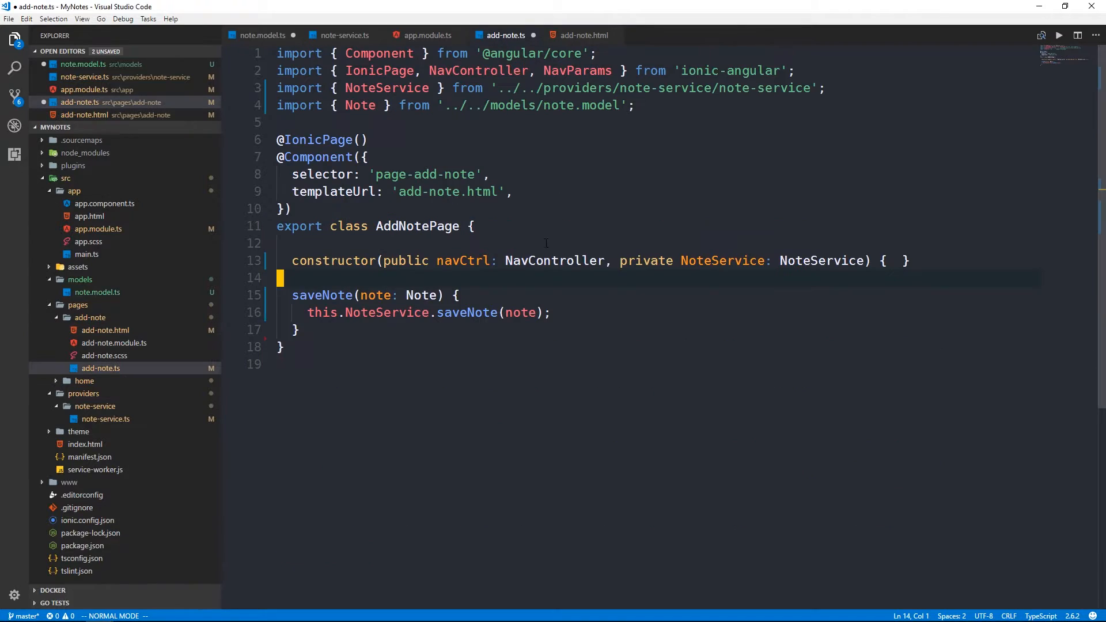
pyautogui.moveTo(579, 339)
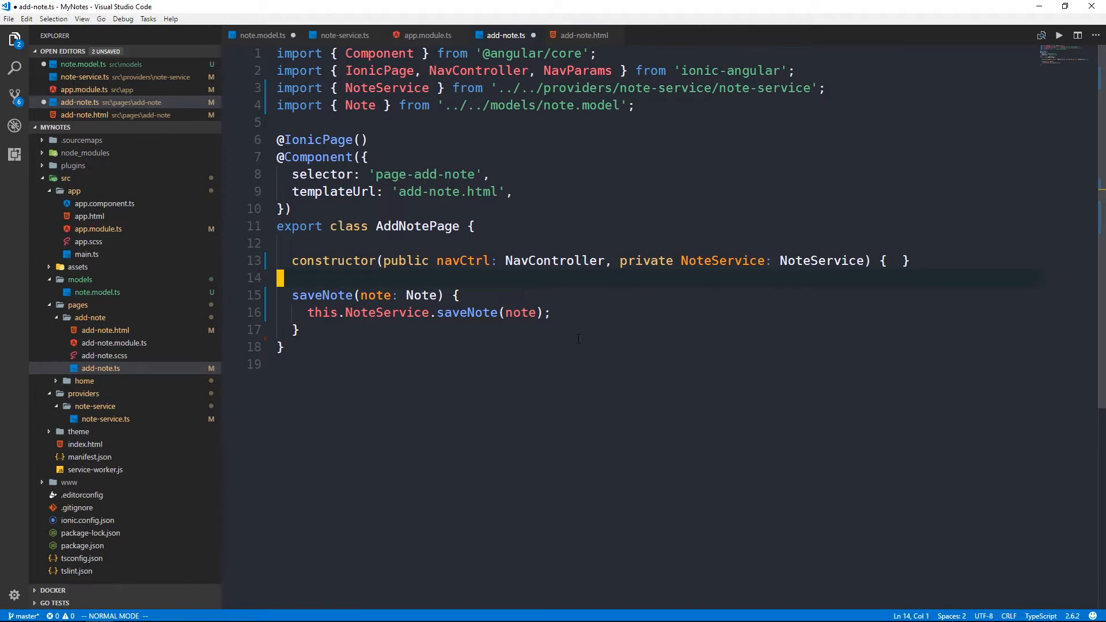
pyautogui.moveTo(616, 306)
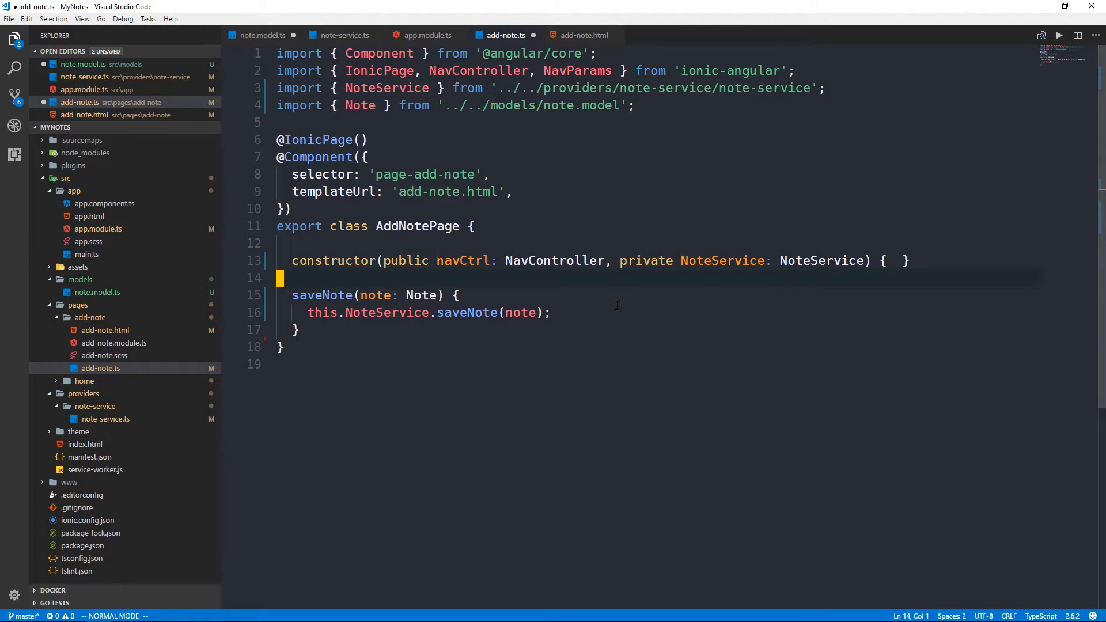
pyautogui.click(474, 226)
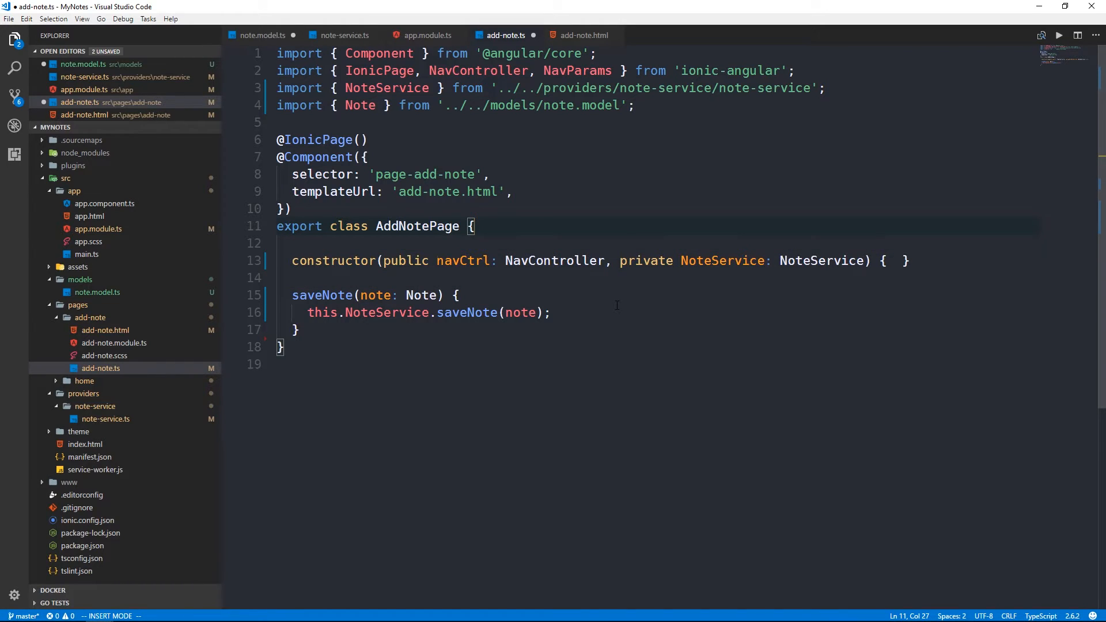
pyautogui.write('formGrou')
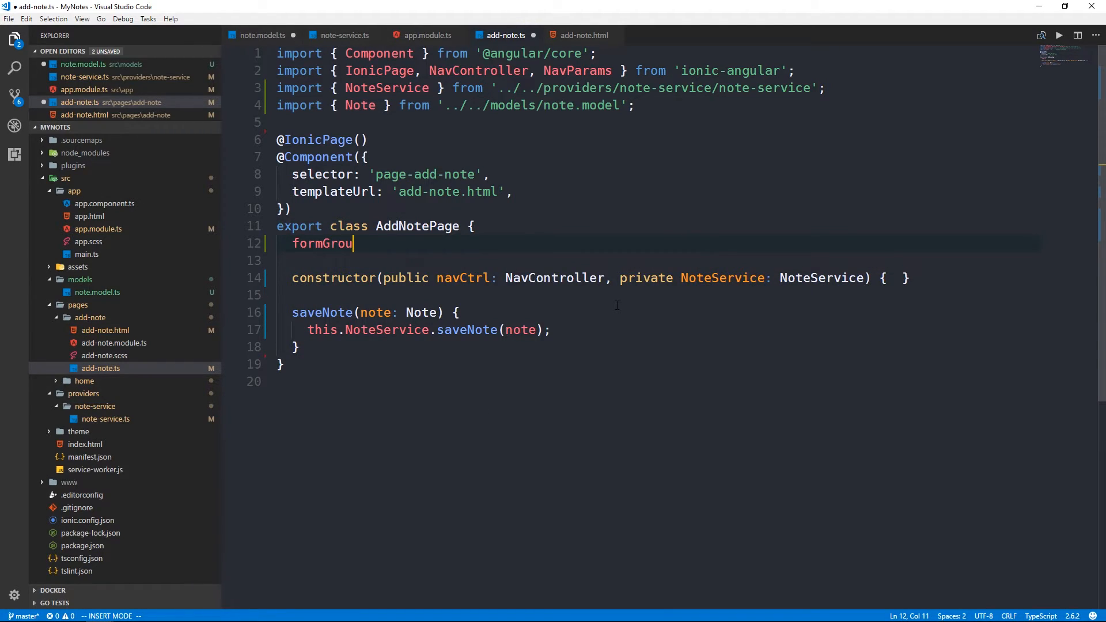
pyautogui.write(': FormGroup')
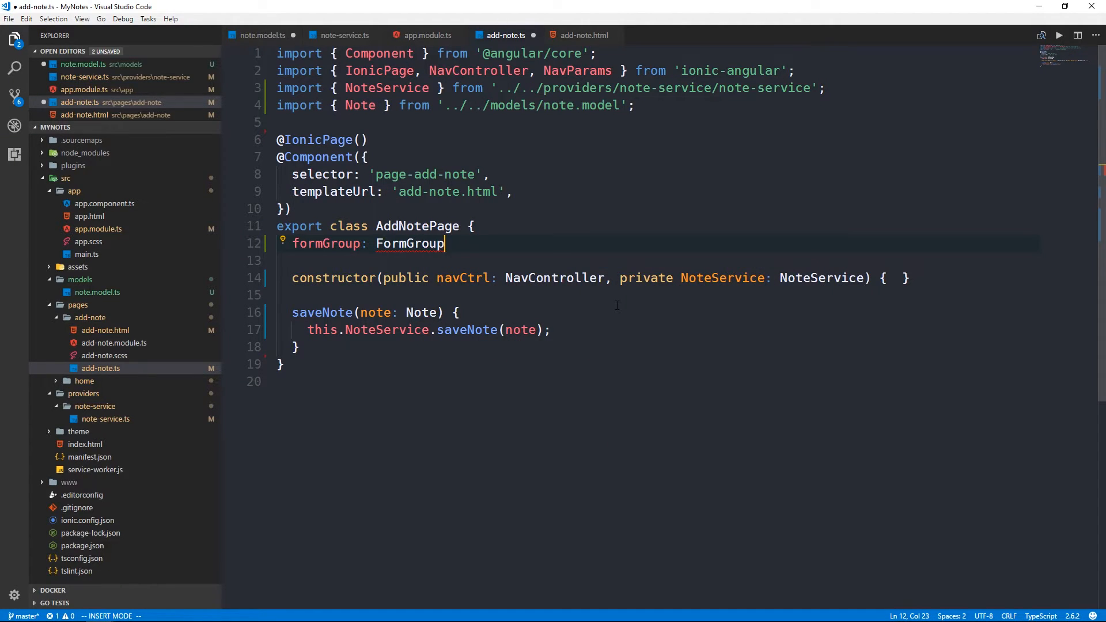
pyautogui.press('Escape')
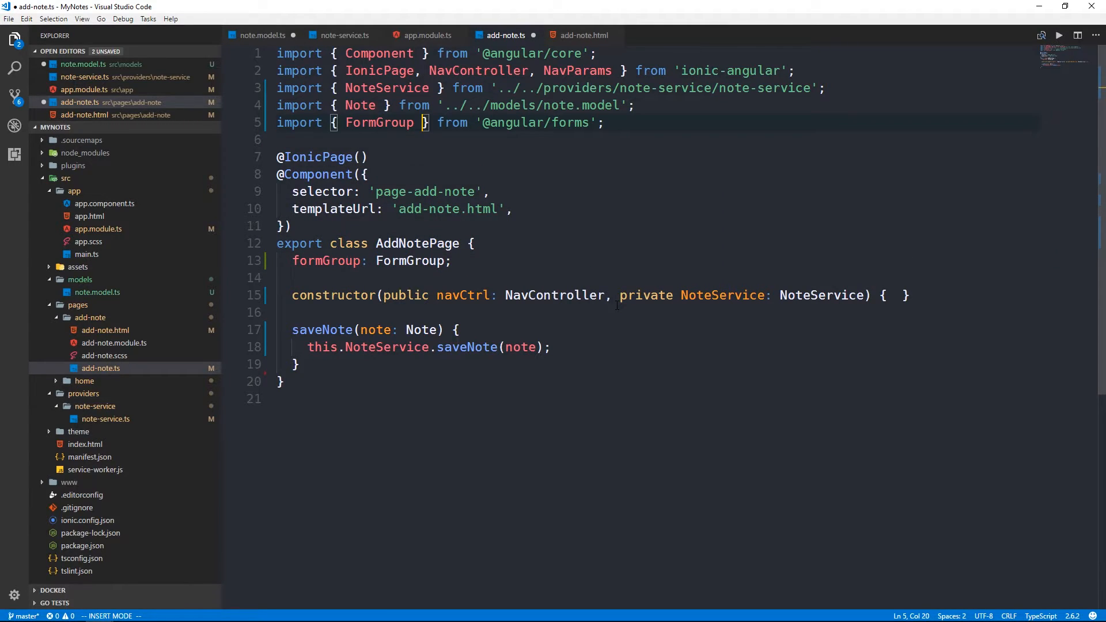
pyautogui.write(', Validators, FormControl')
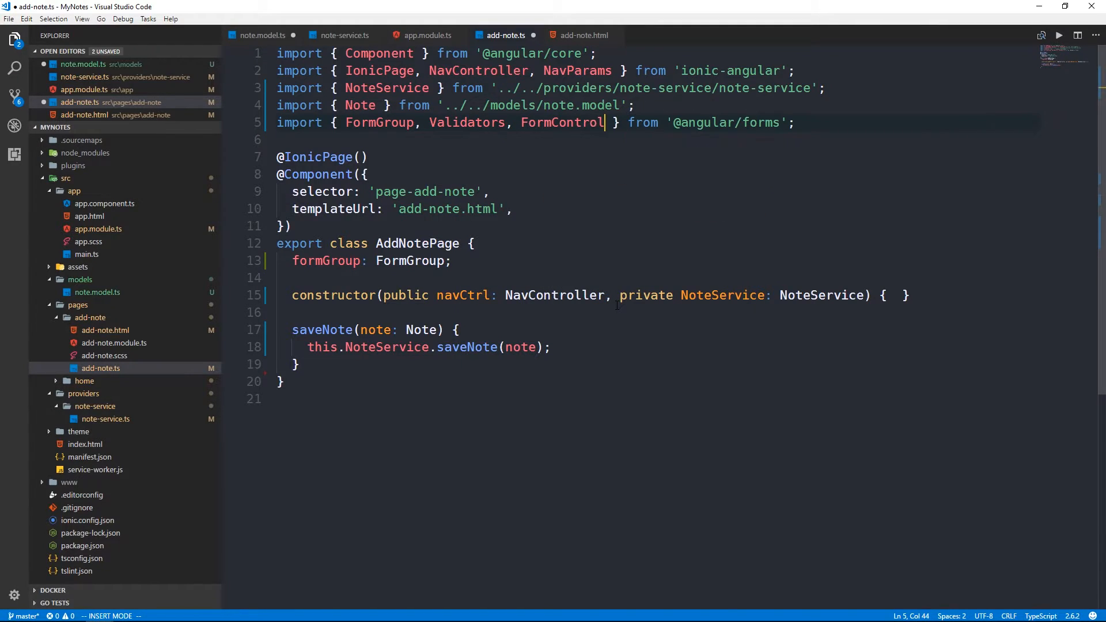
pyautogui.press('Escape')
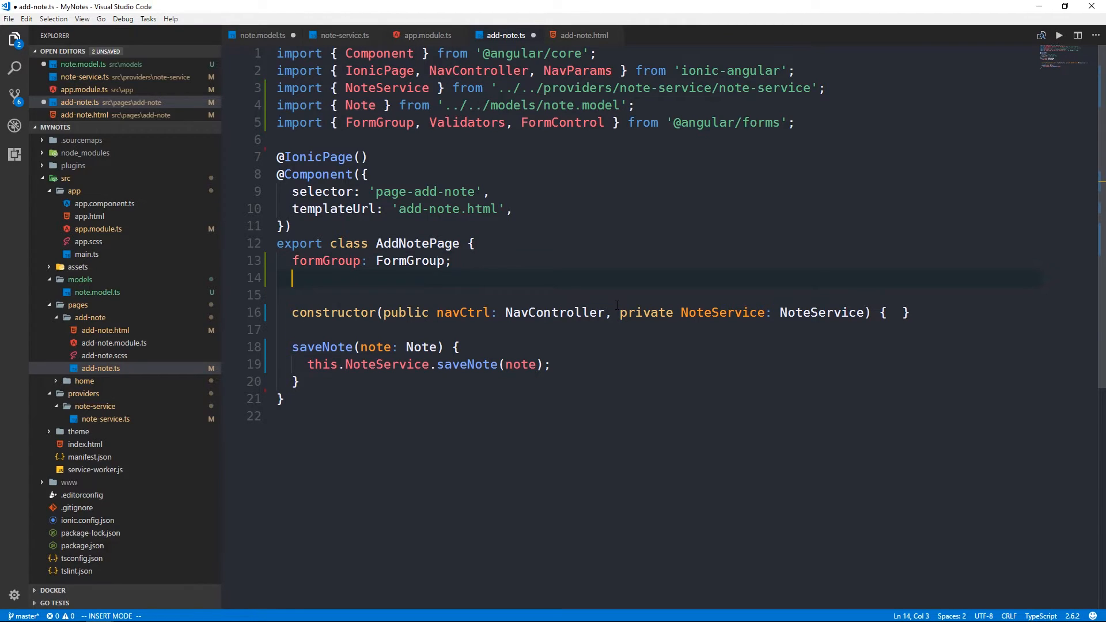
# - Declare note, date set to new Date(), and empty-string title and content properties
pyautogui.write('no')
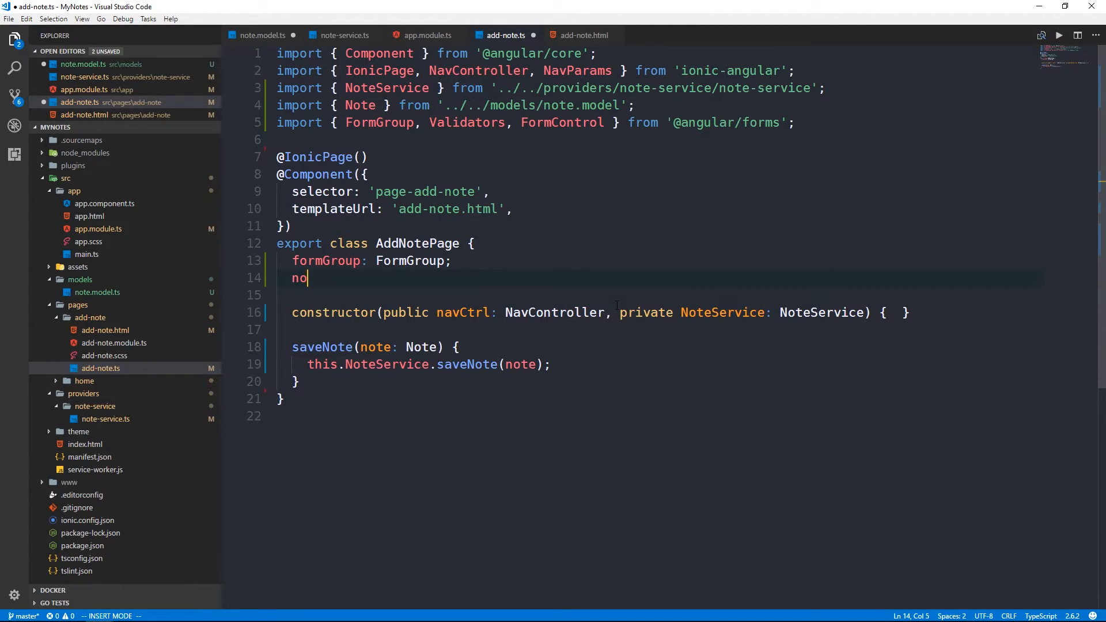
pyautogui.write('te: Note;')
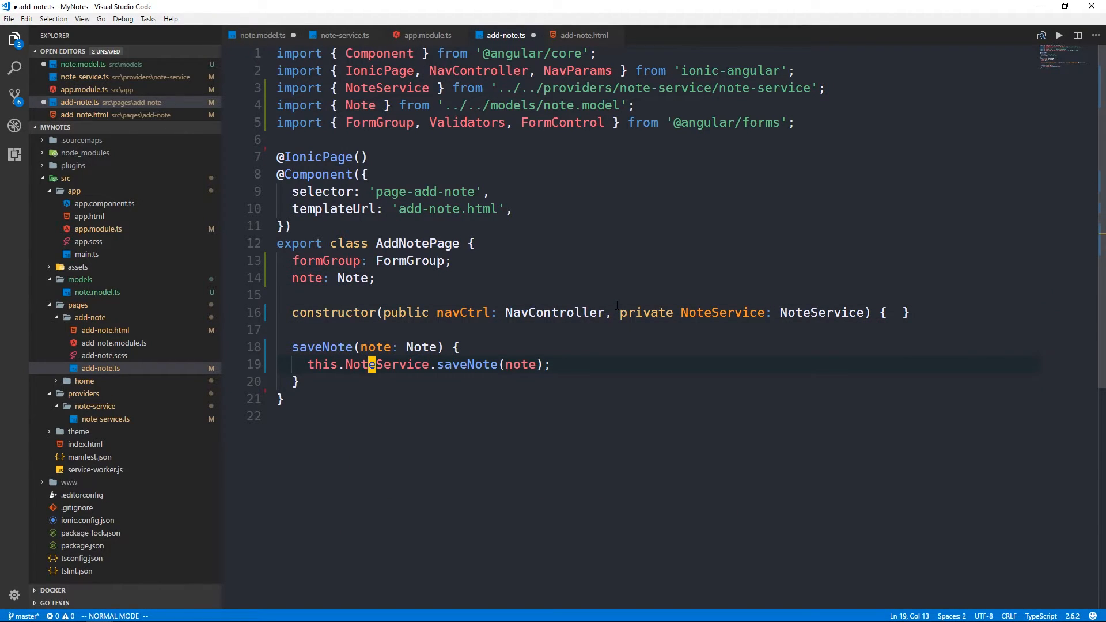
pyautogui.write('date')
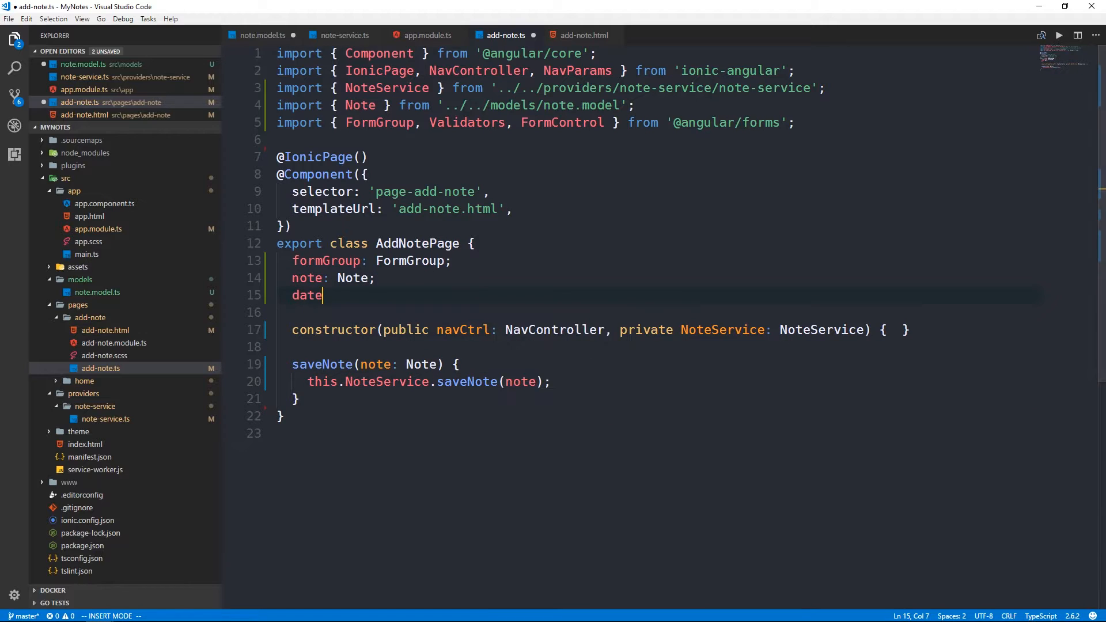
pyautogui.write(': Date =')
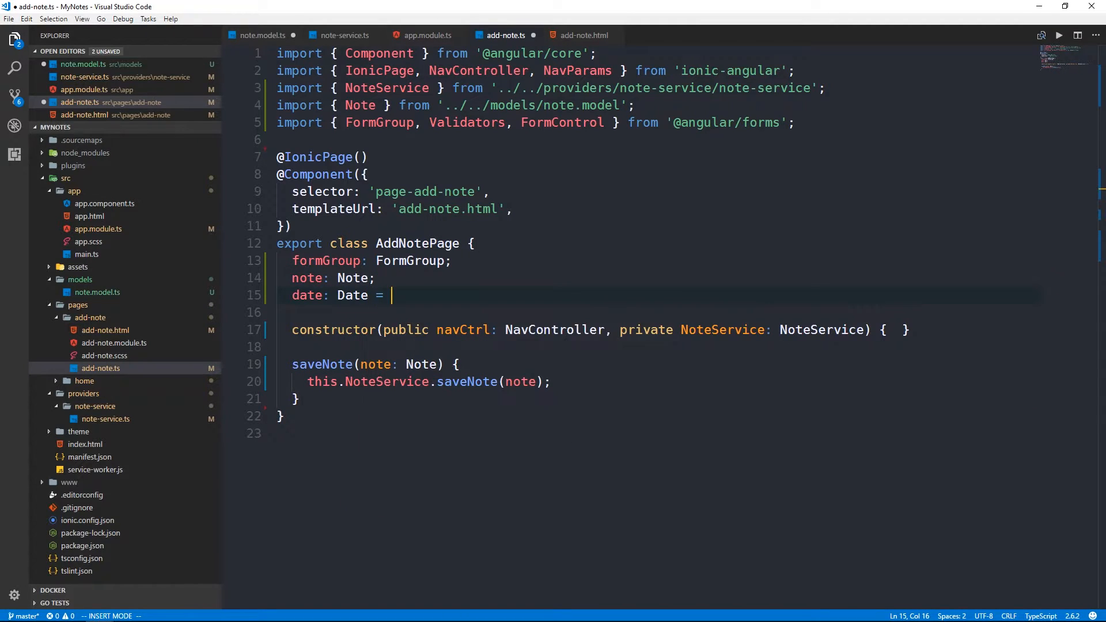
pyautogui.write('new Date();')
pyautogui.click(657, 312)
pyautogui.write('title:')
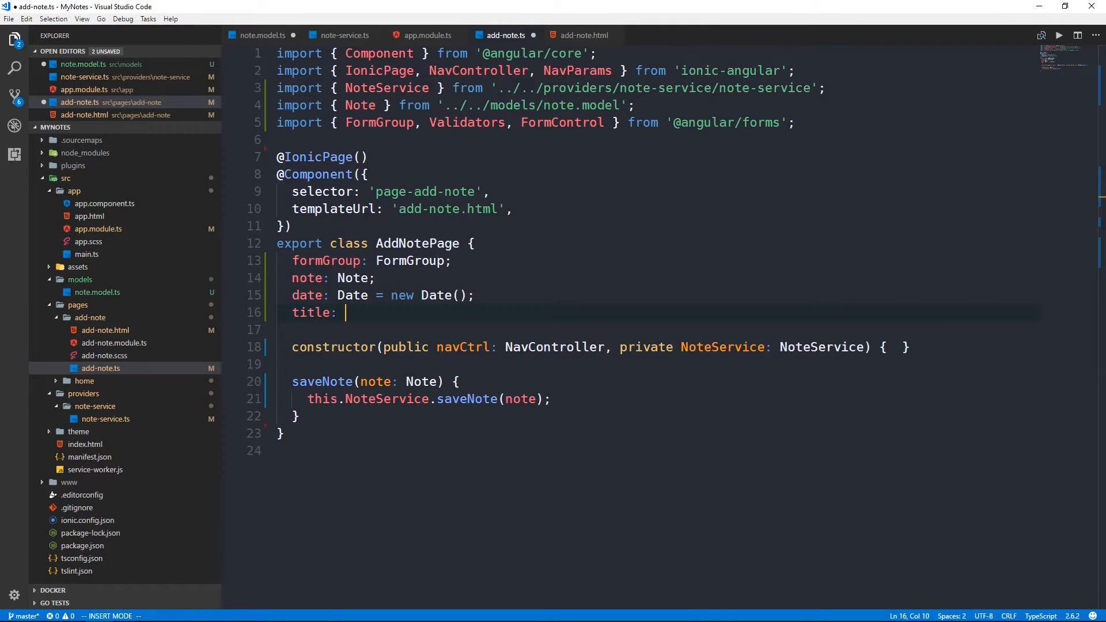
pyautogui.write("string = ''")
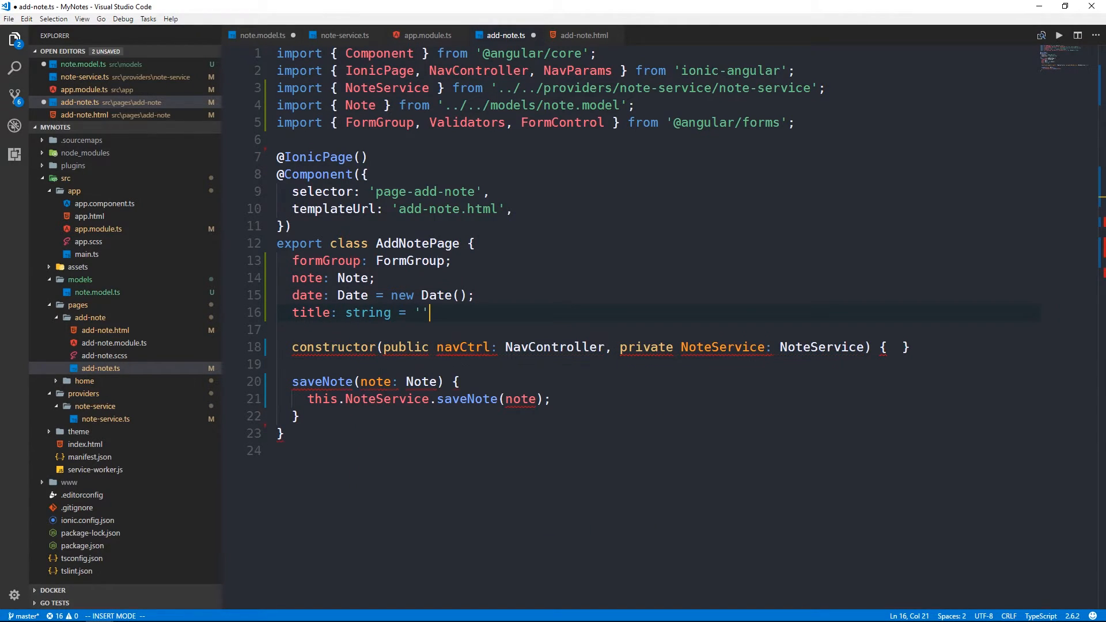
pyautogui.write("content: string = '';")
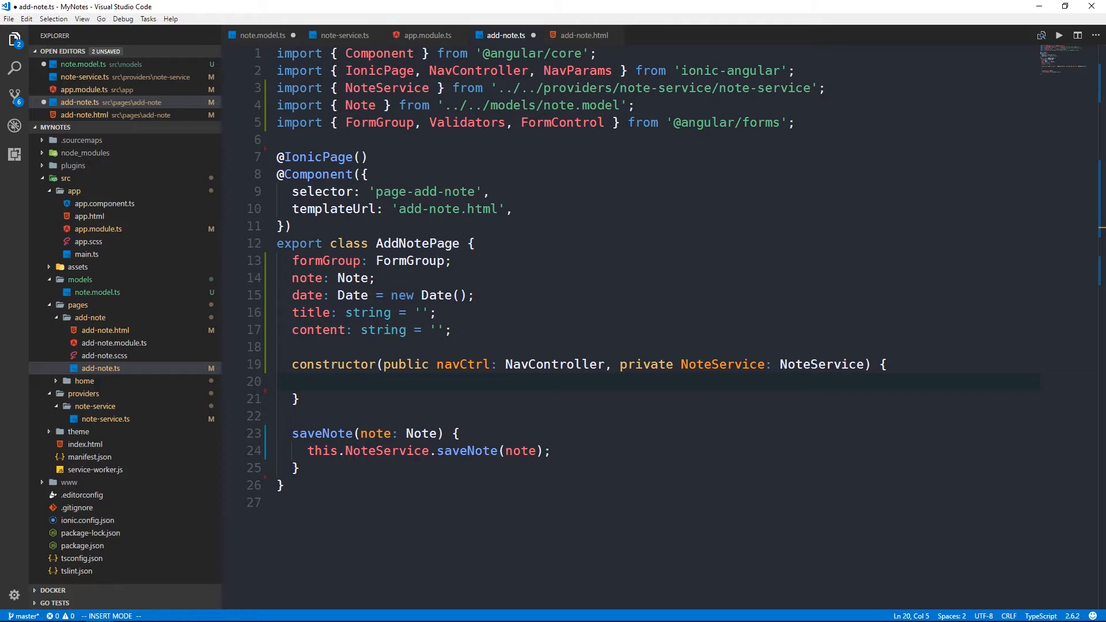
# - In the constructor, assign this.formGroup = new FormGroup({}) and begin a title: new FormControl entry
pyautogui.write('this.f')
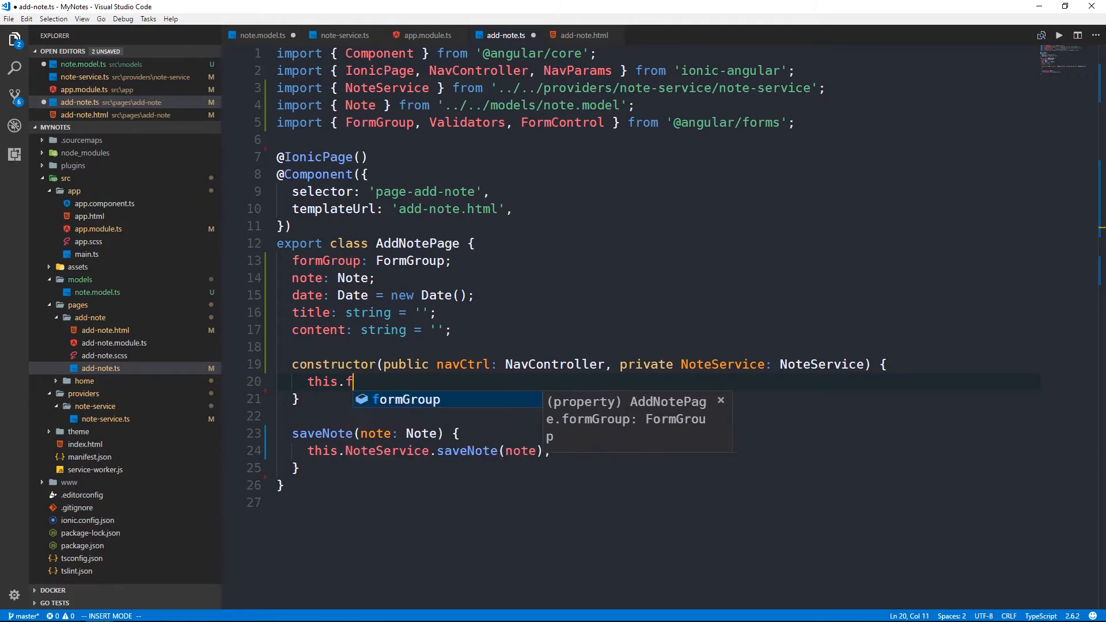
pyautogui.write('ormGroup = new')
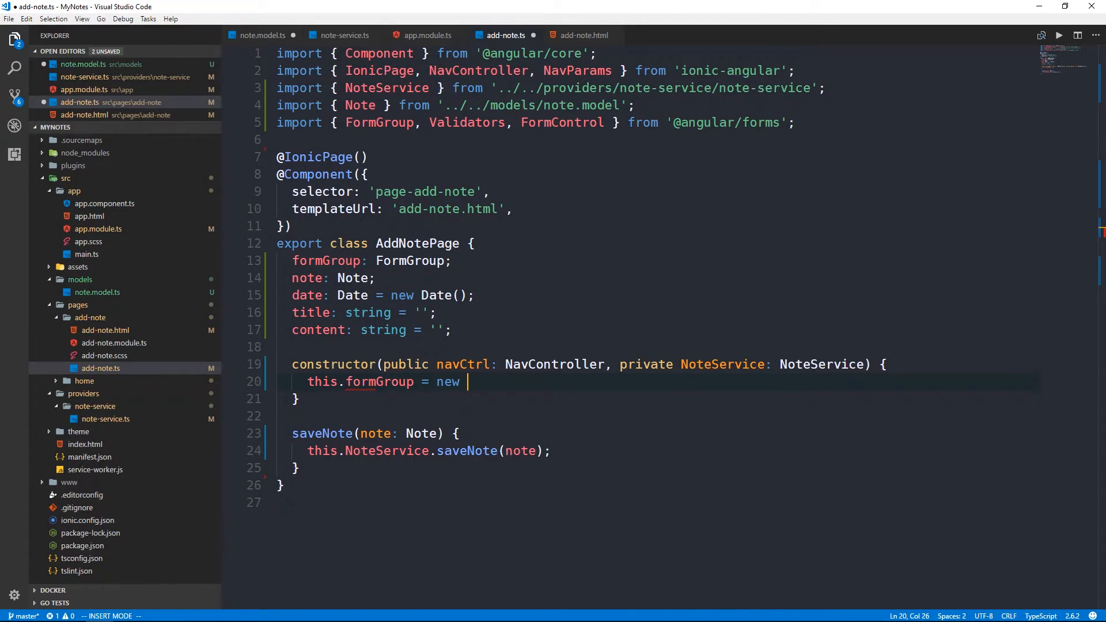
pyautogui.write('FormGroup({})')
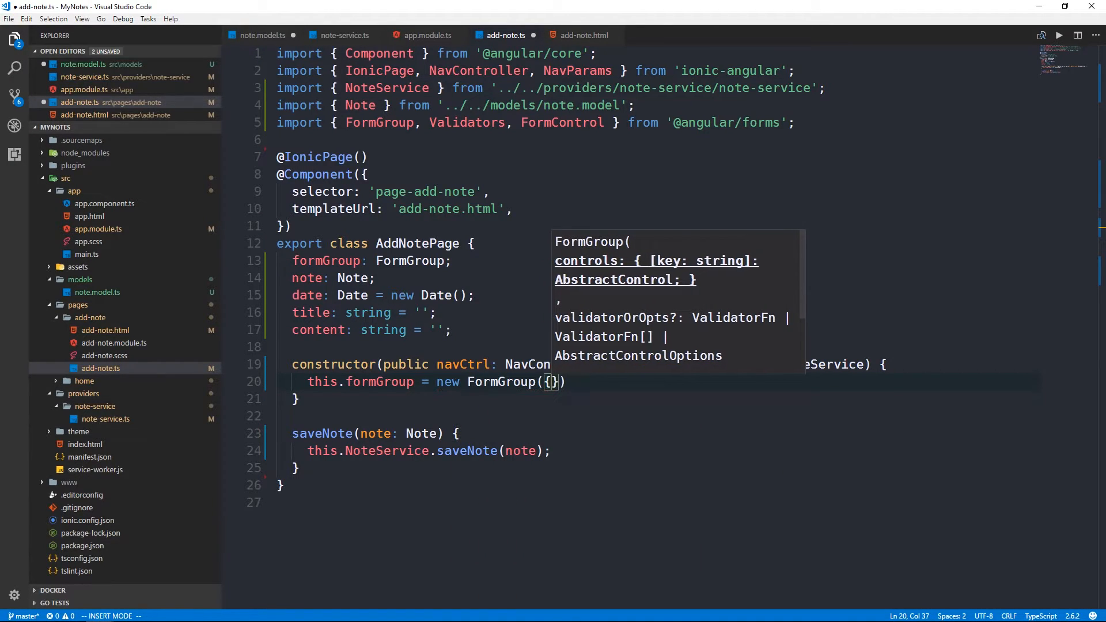
pyautogui.press('Enter')
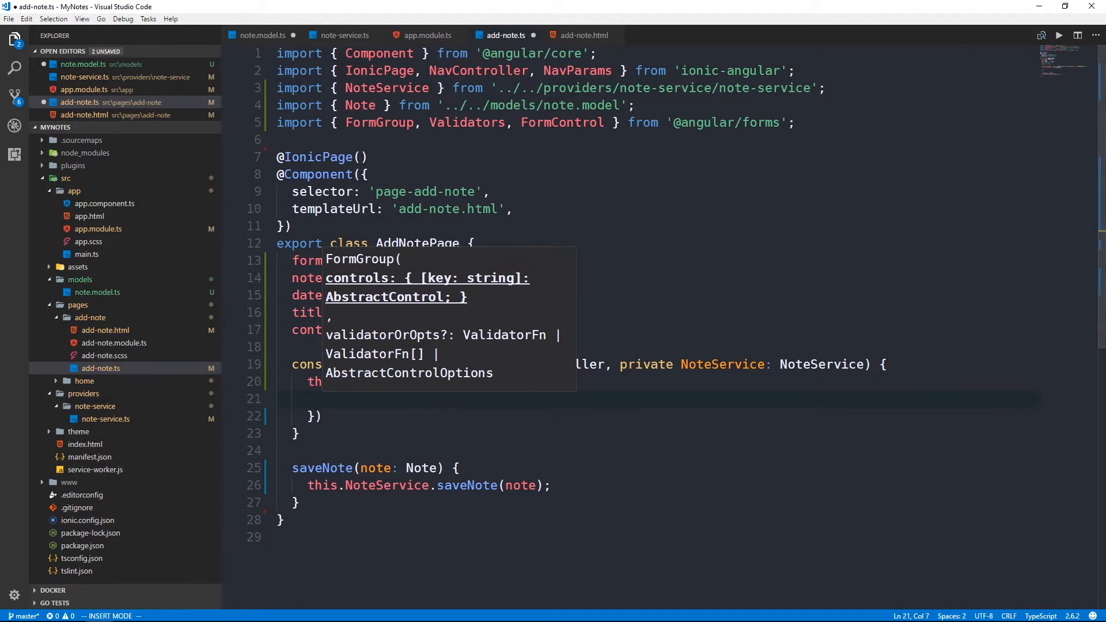
pyautogui.press('Escape')
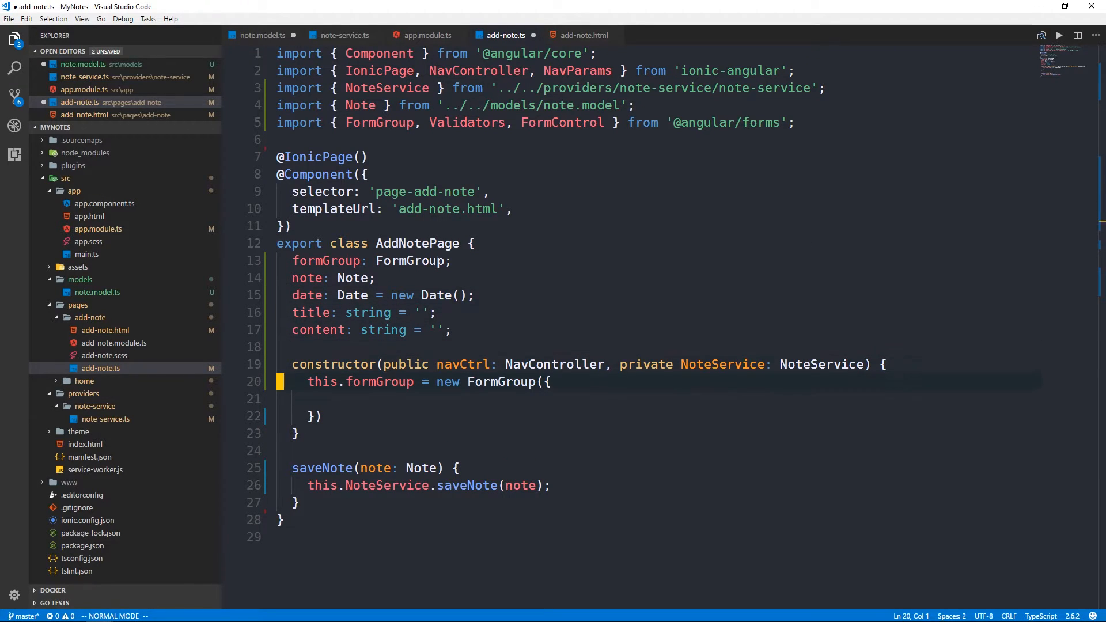
pyautogui.press('i')
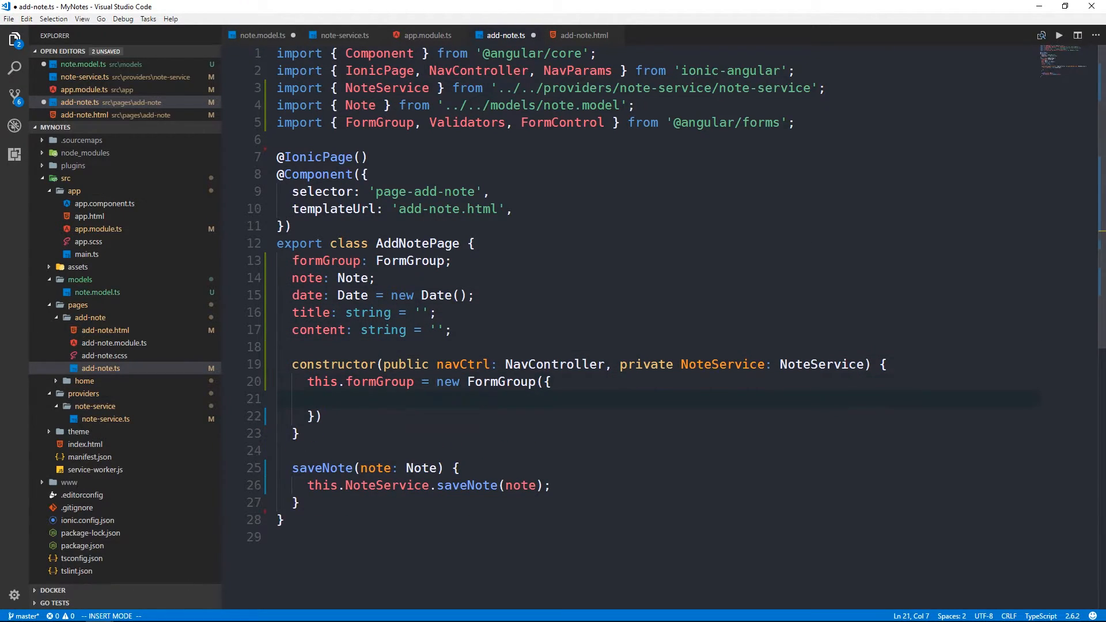
pyautogui.write('title: new')
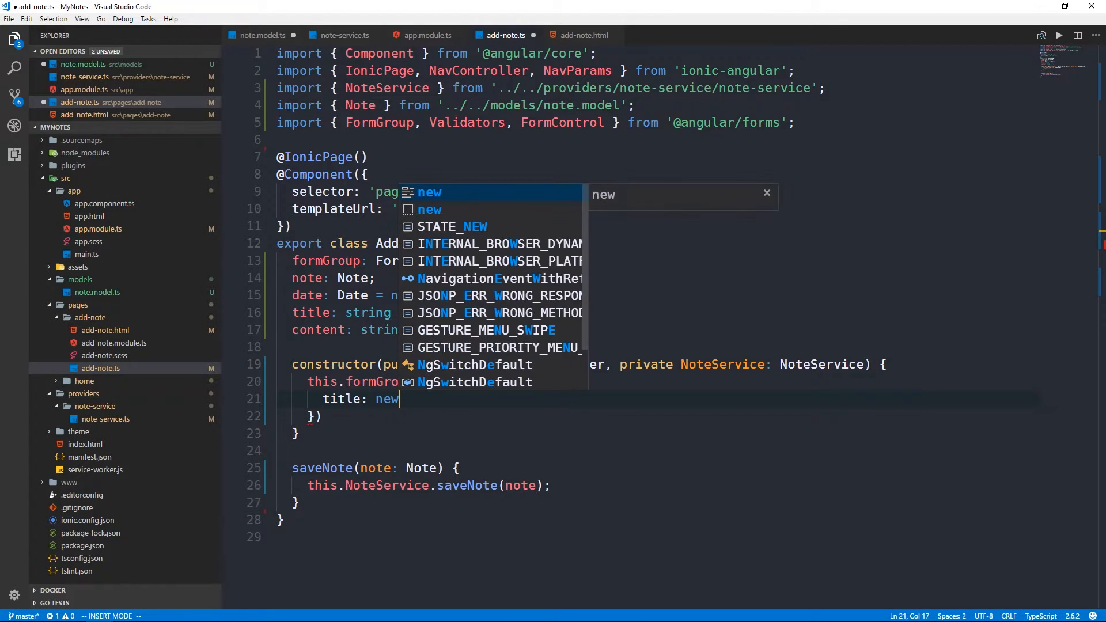
pyautogui.write('content: new FormControl(),')
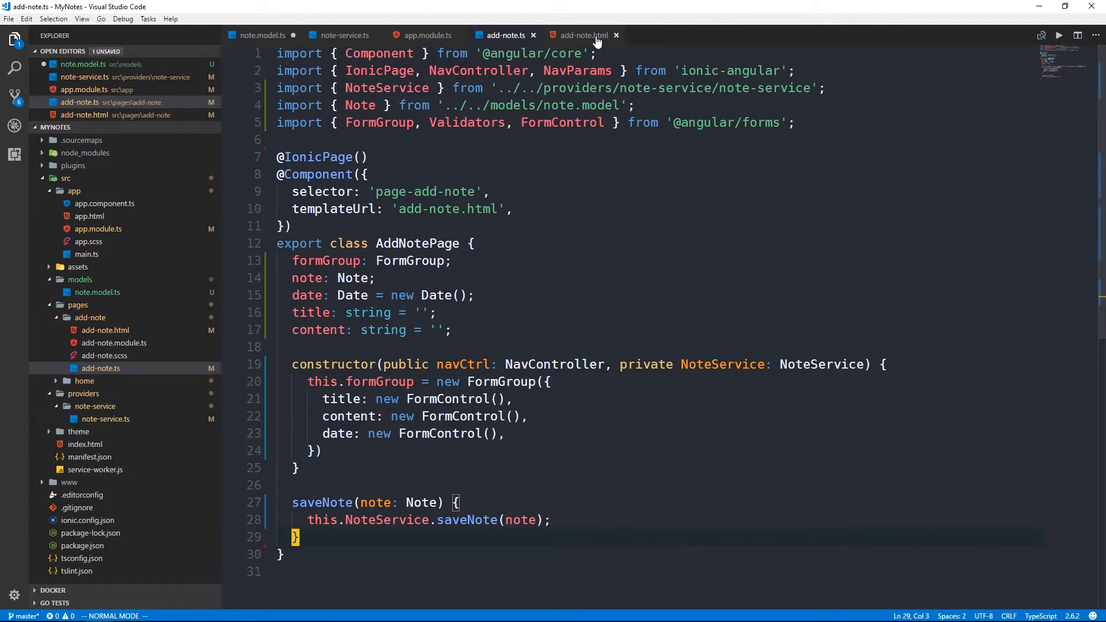
# - Make add-note.html's form submit saveNote(formGroup.value), then save it with :w
pyautogui.click(582, 35)
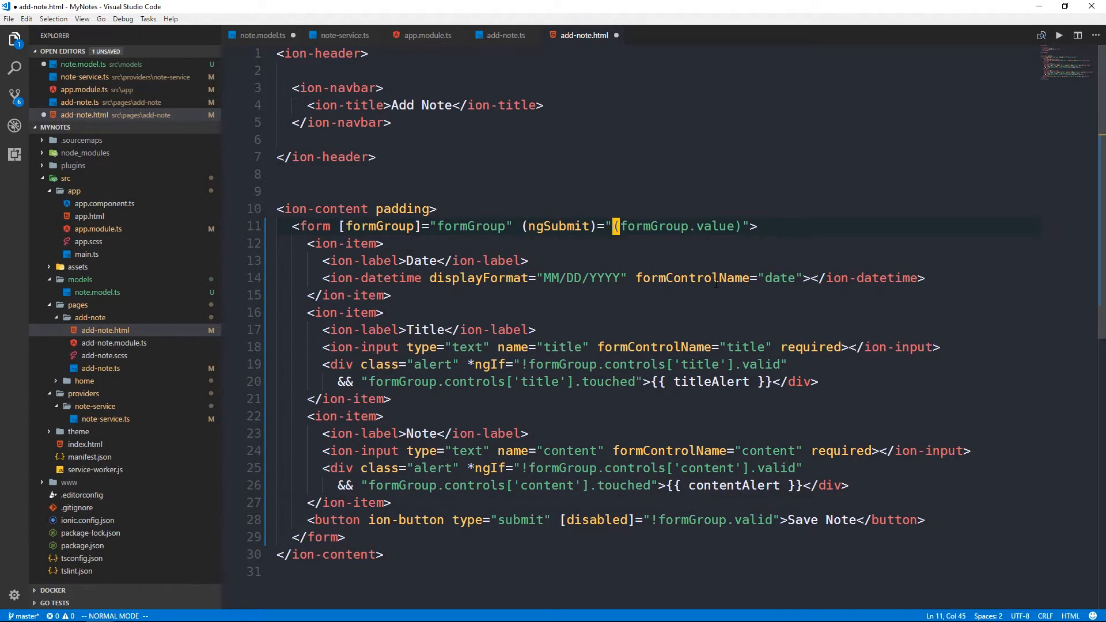
pyautogui.write('w')
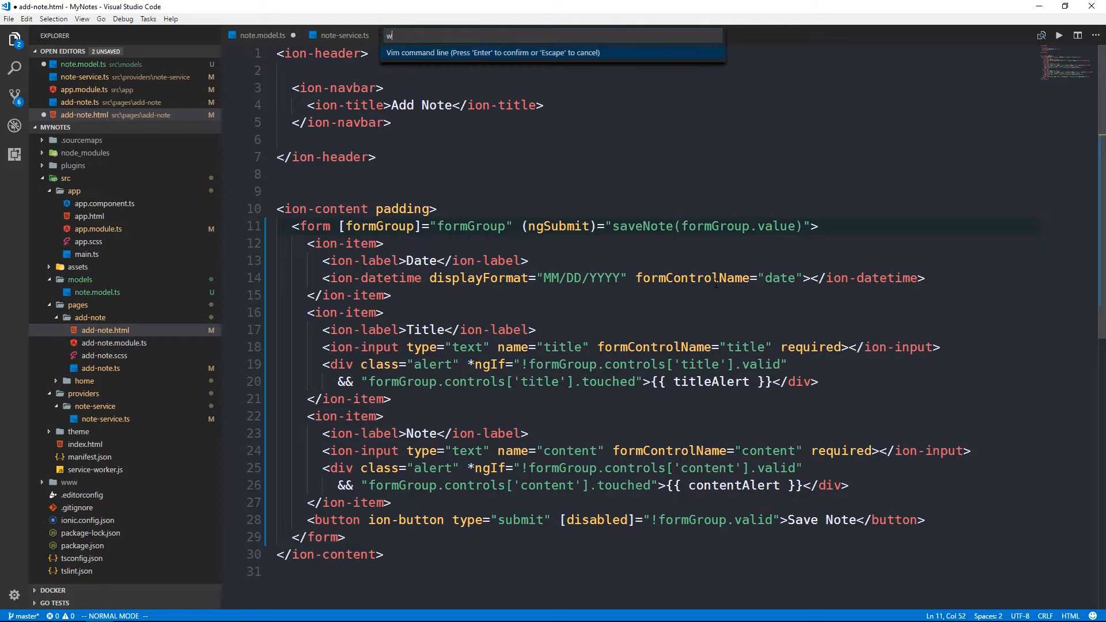
pyautogui.press('Enter')
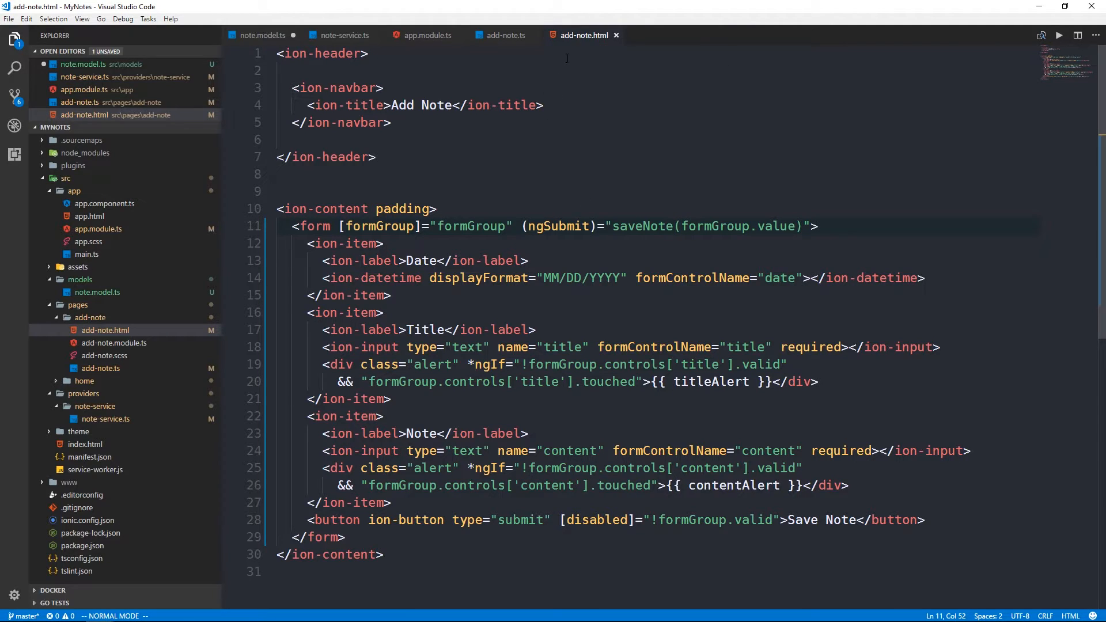
pyautogui.moveTo(505, 36)
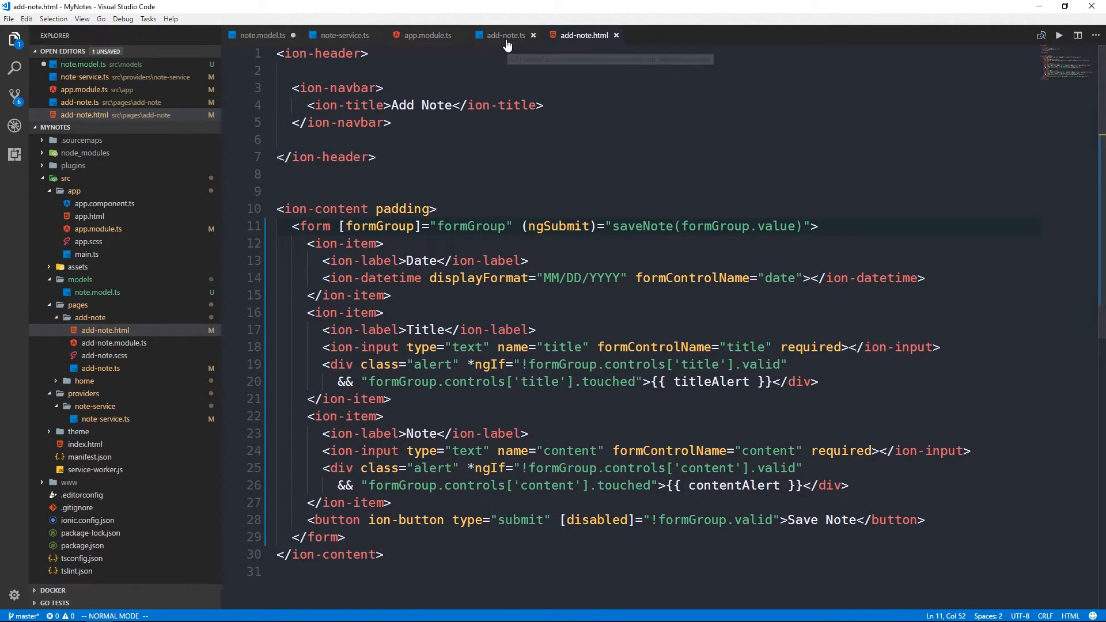
# - In add-note.ts, add this.navCtrl.pop(); after the save call inside saveNote
pyautogui.click(503, 34)
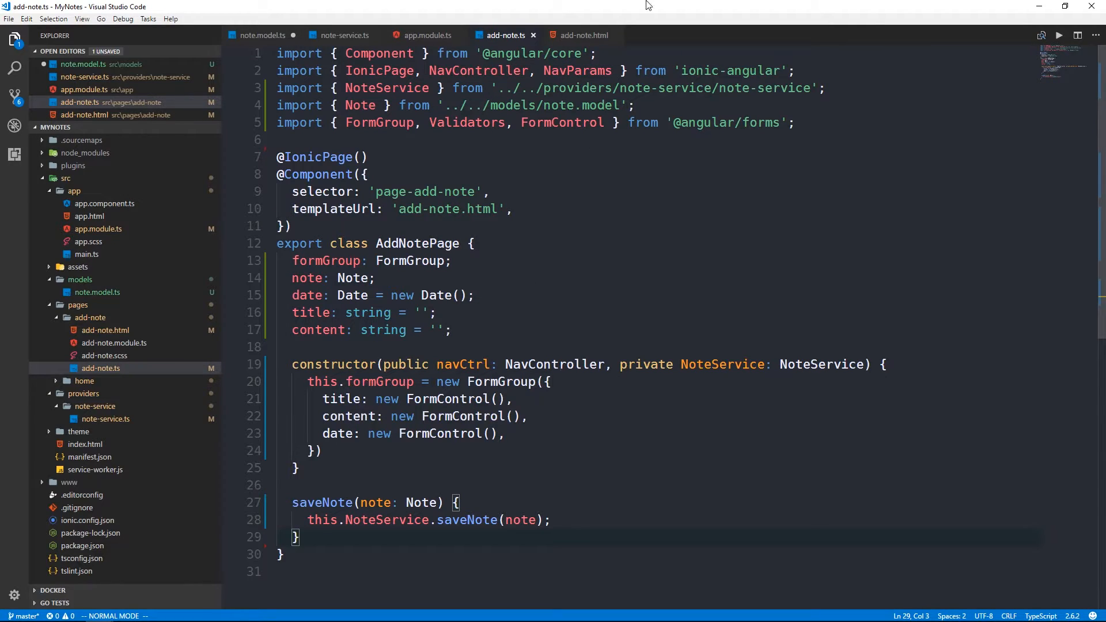
pyautogui.scroll(-3)
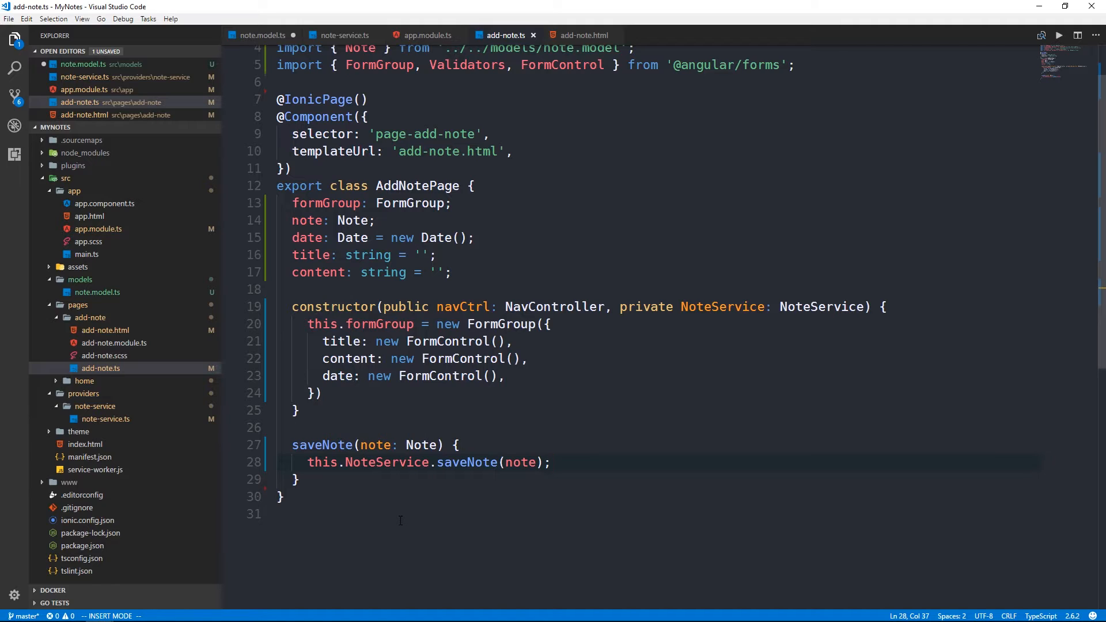
pyautogui.press('Return')
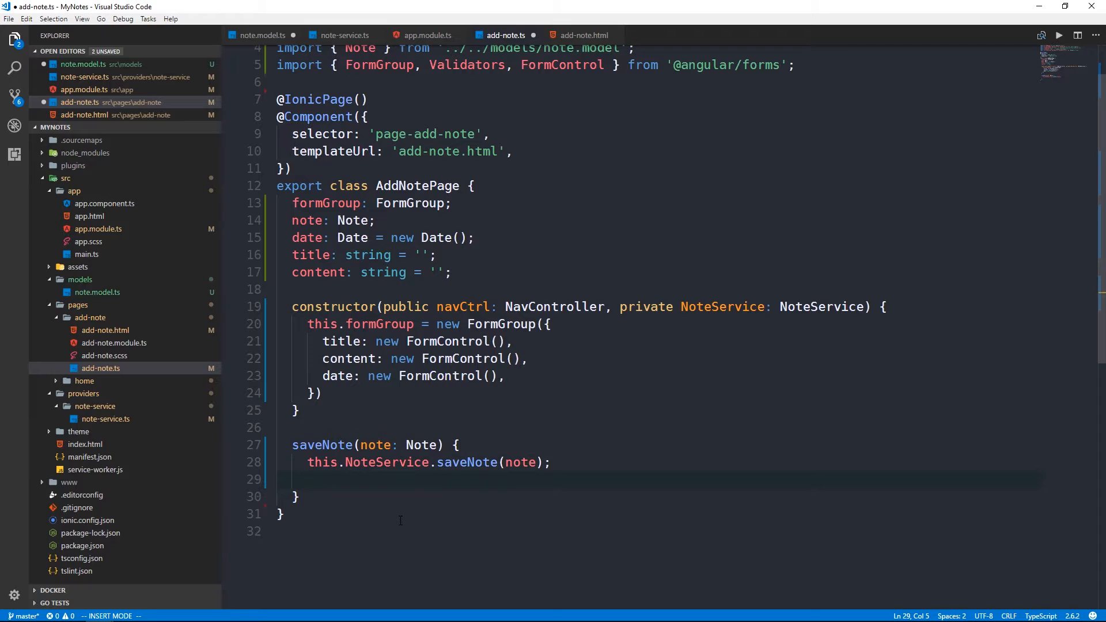
pyautogui.write('this.navCtrl.pop();')
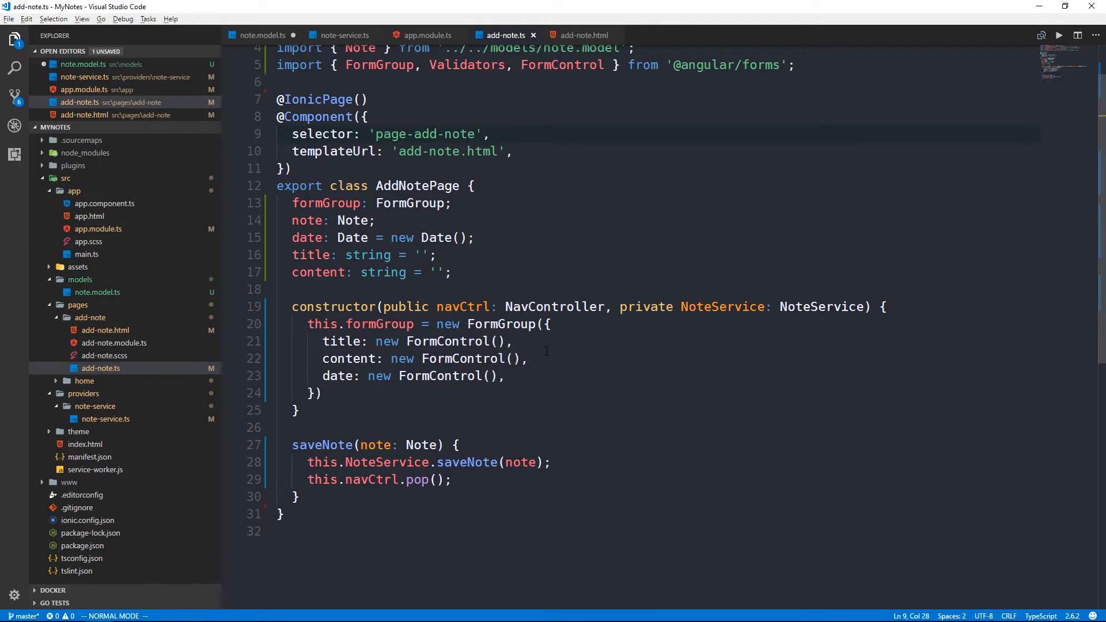
# - Type home.ts notes as Note[] and import Note from '../../models/note.model'
pyautogui.click(85, 381)
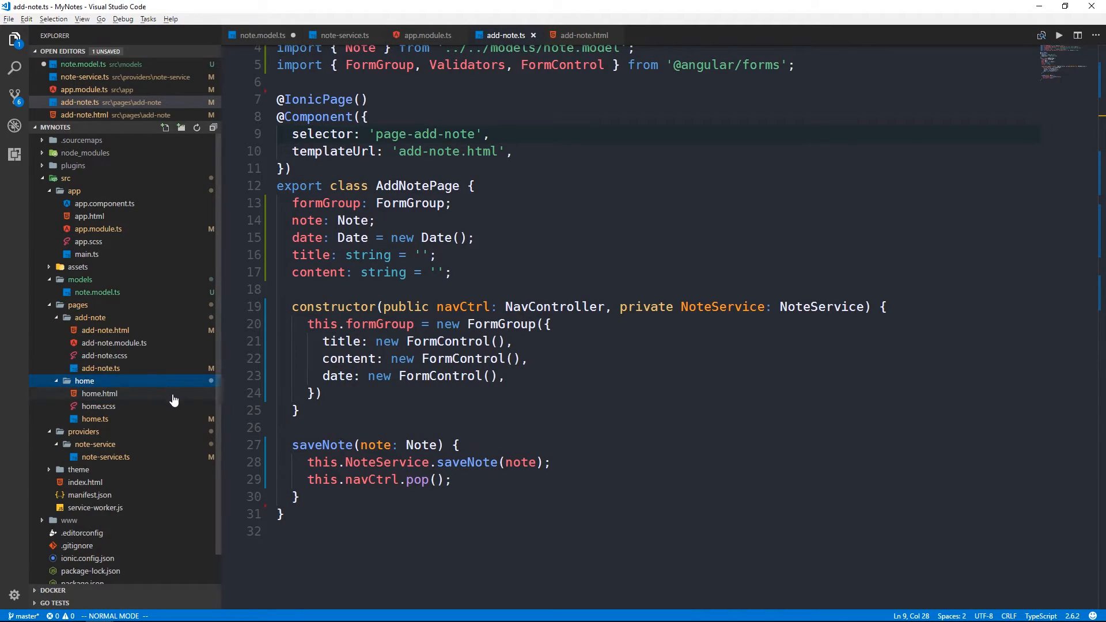
pyautogui.click(95, 418)
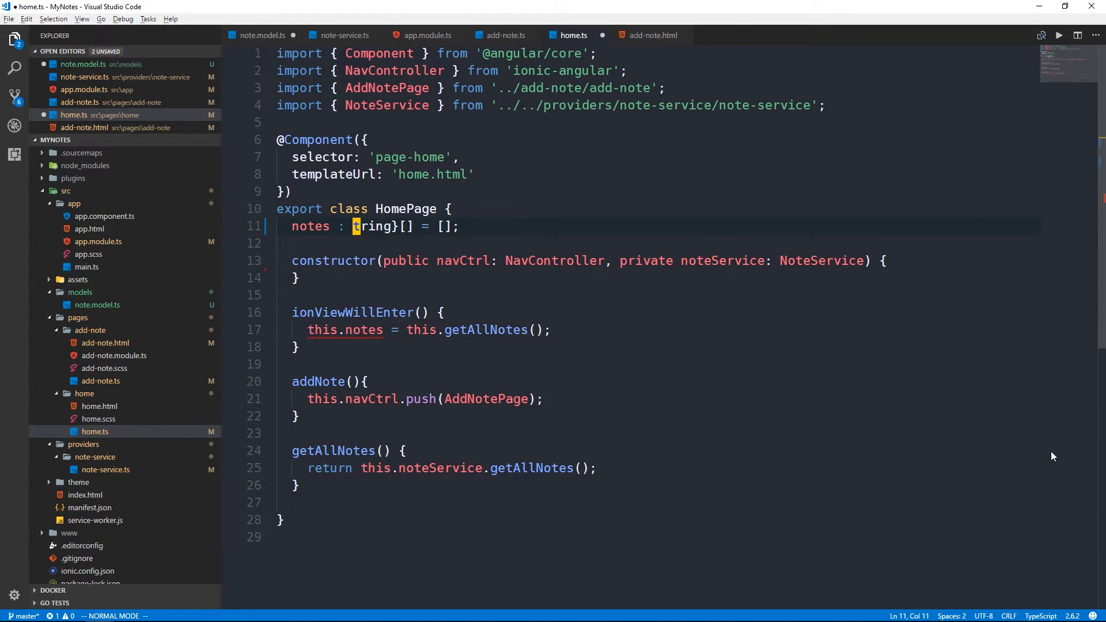
pyautogui.write('No')
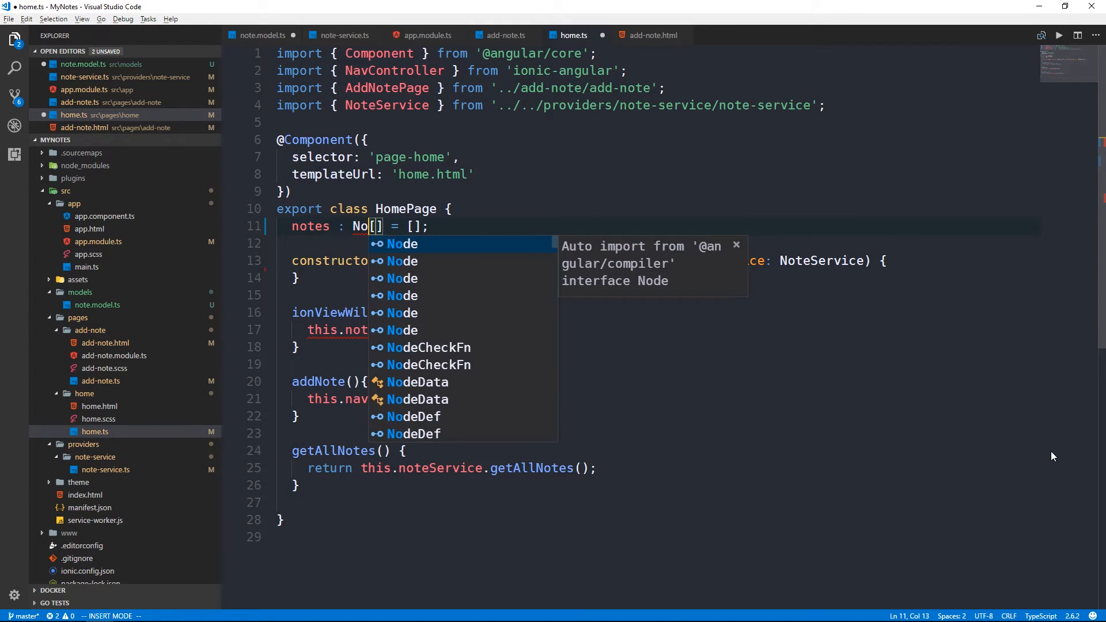
pyautogui.press('Escape')
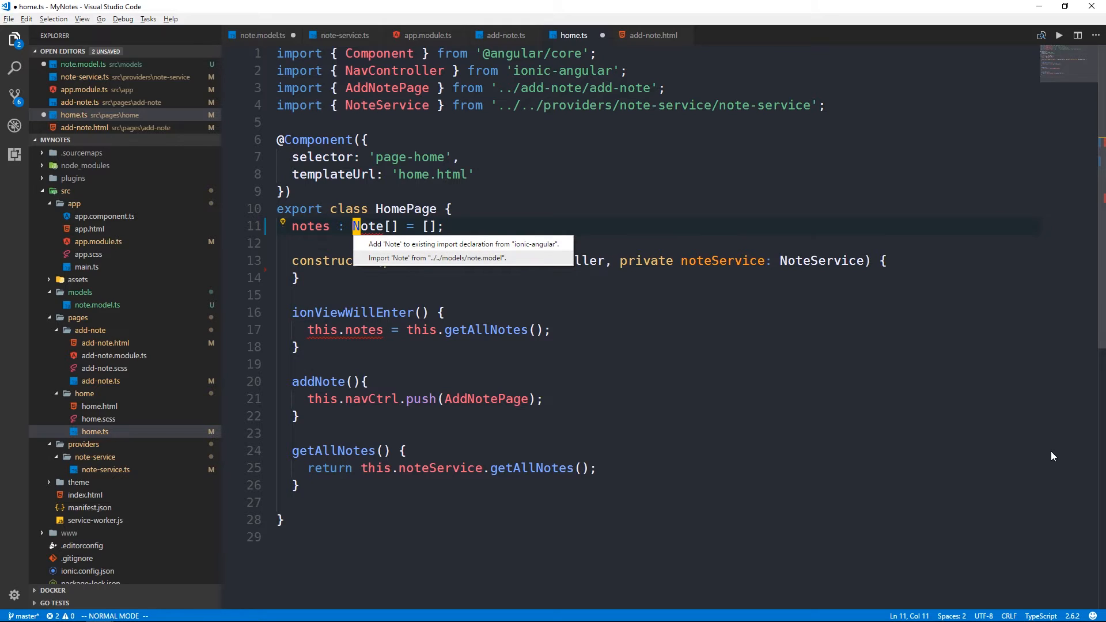
pyautogui.click(435, 258)
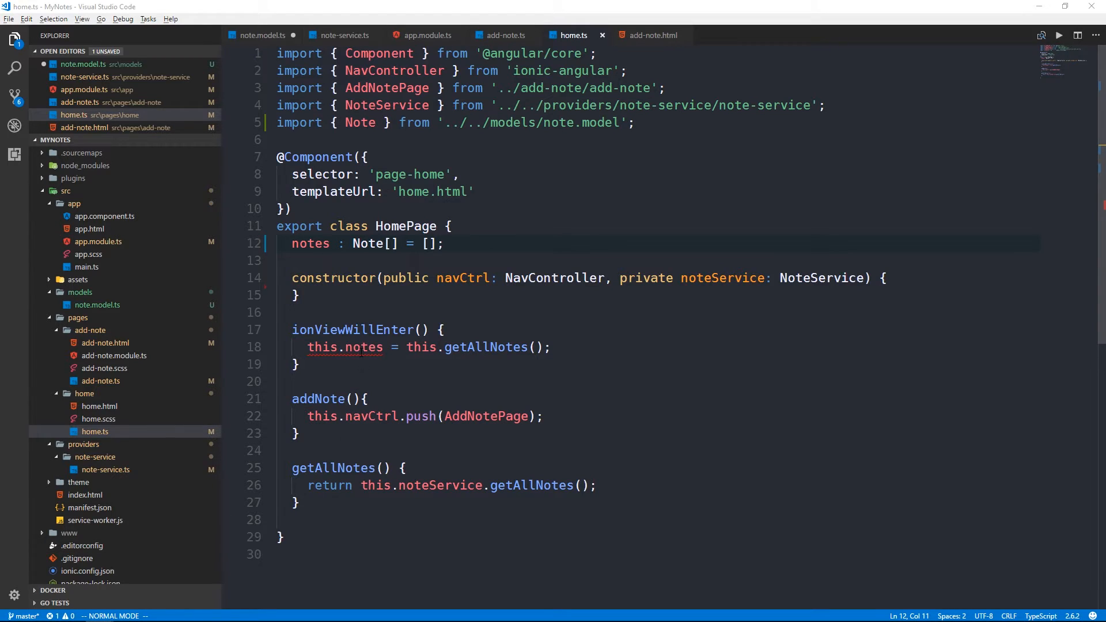
pyautogui.moveTo(311, 243)
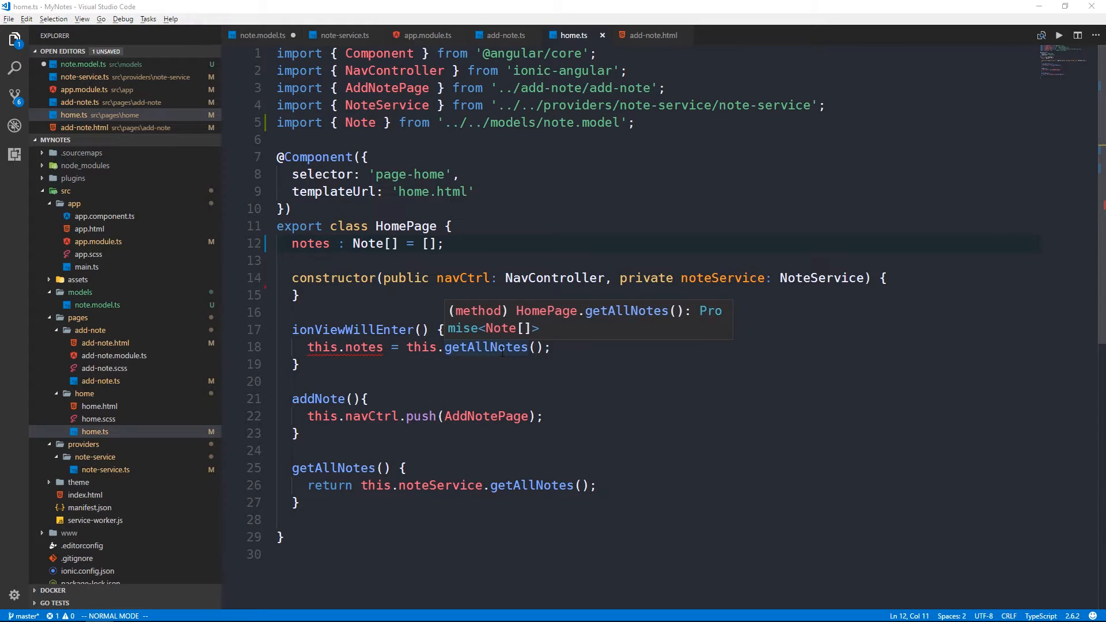
pyautogui.moveTo(498, 338)
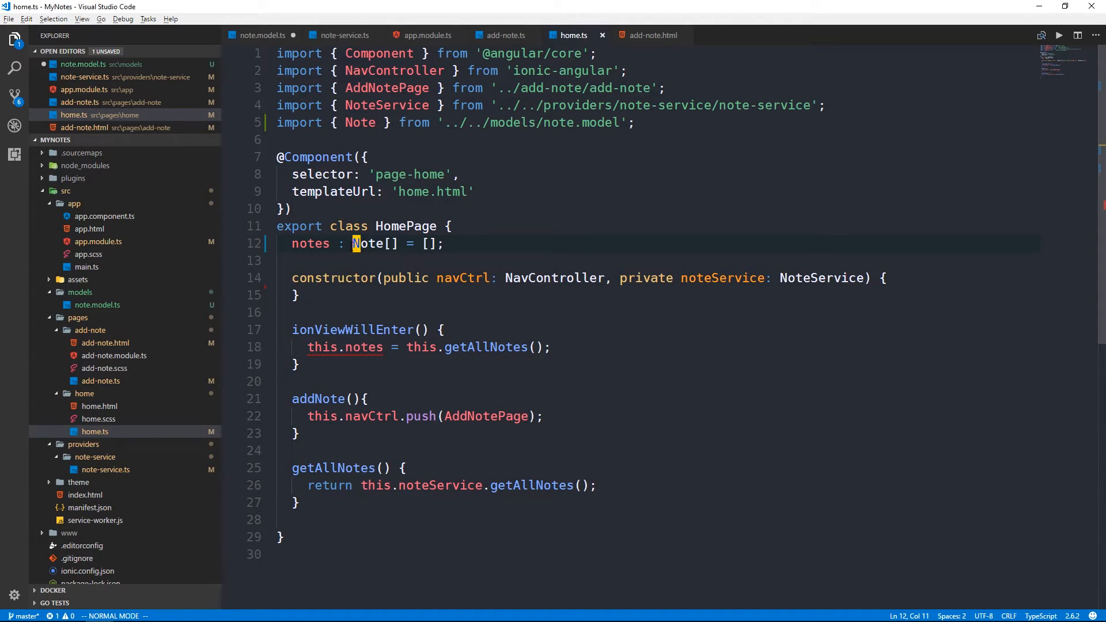
# - Change the notes declaration to Promise<Note[]> with the = [] initializer removed
pyautogui.write('Promise<')
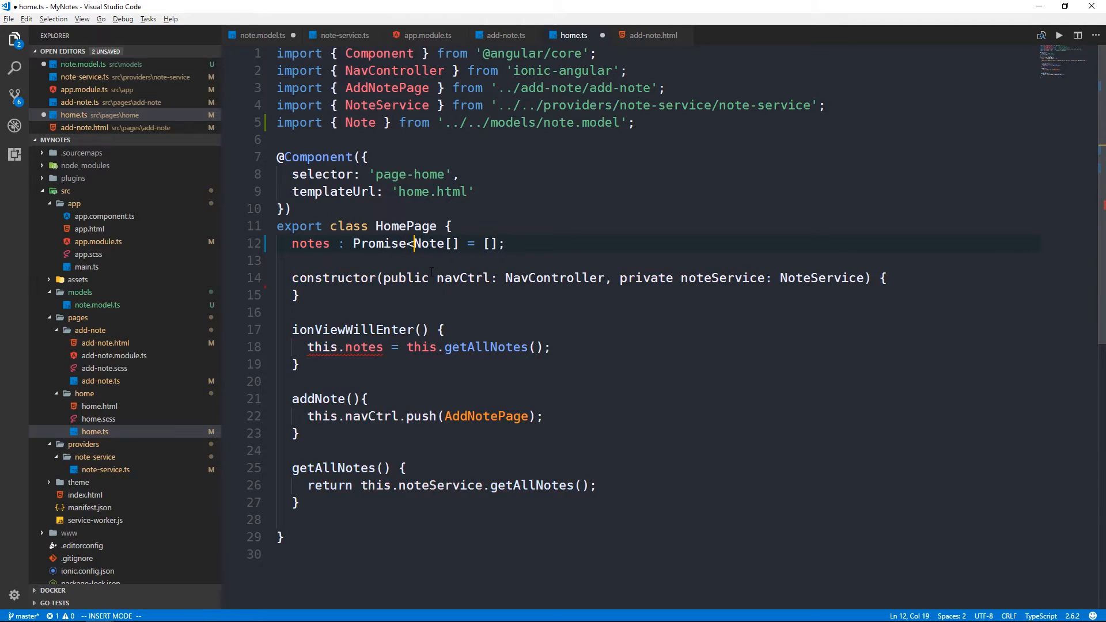
pyautogui.press('Escape')
pyautogui.write('>')
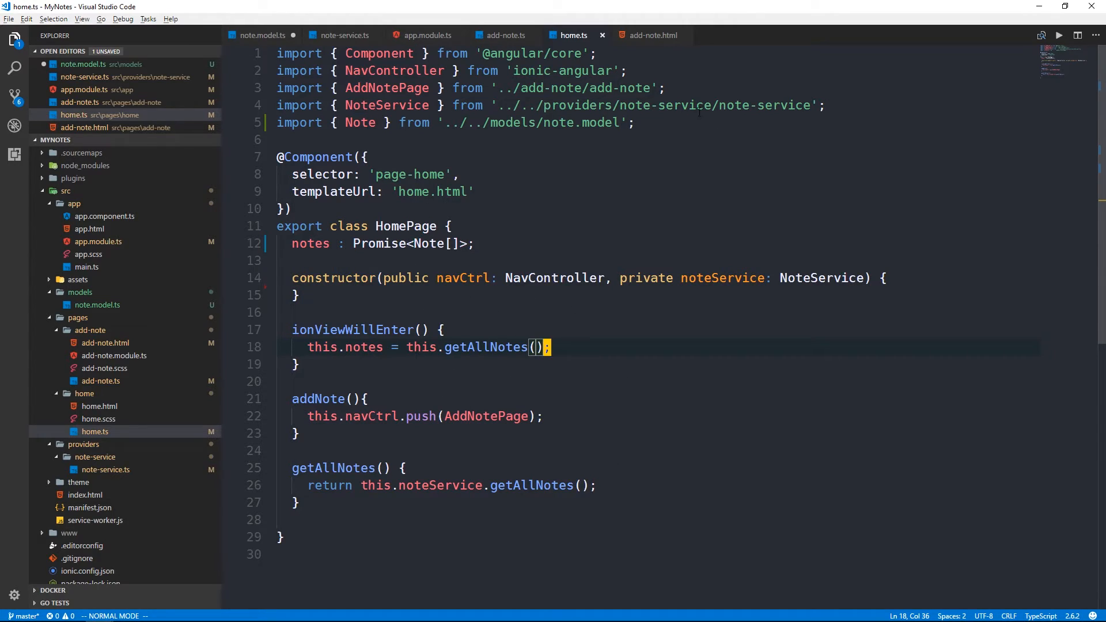
pyautogui.moveTo(651, 35)
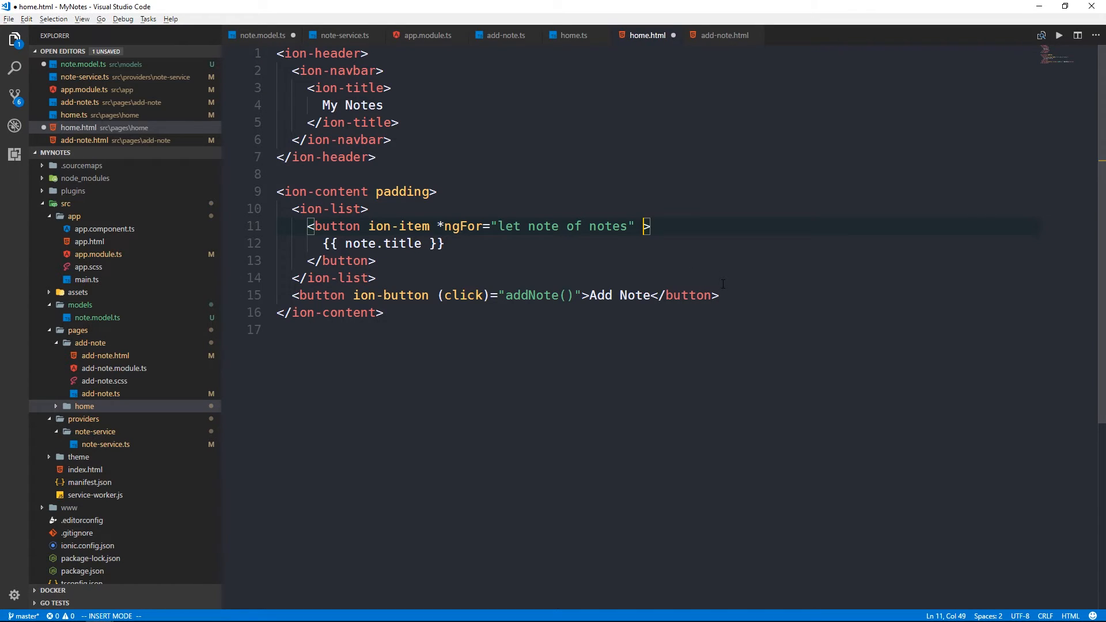
# - Append | async to home.html's *ngFor 'let note of notes' and save the template
pyautogui.write('| asyn')
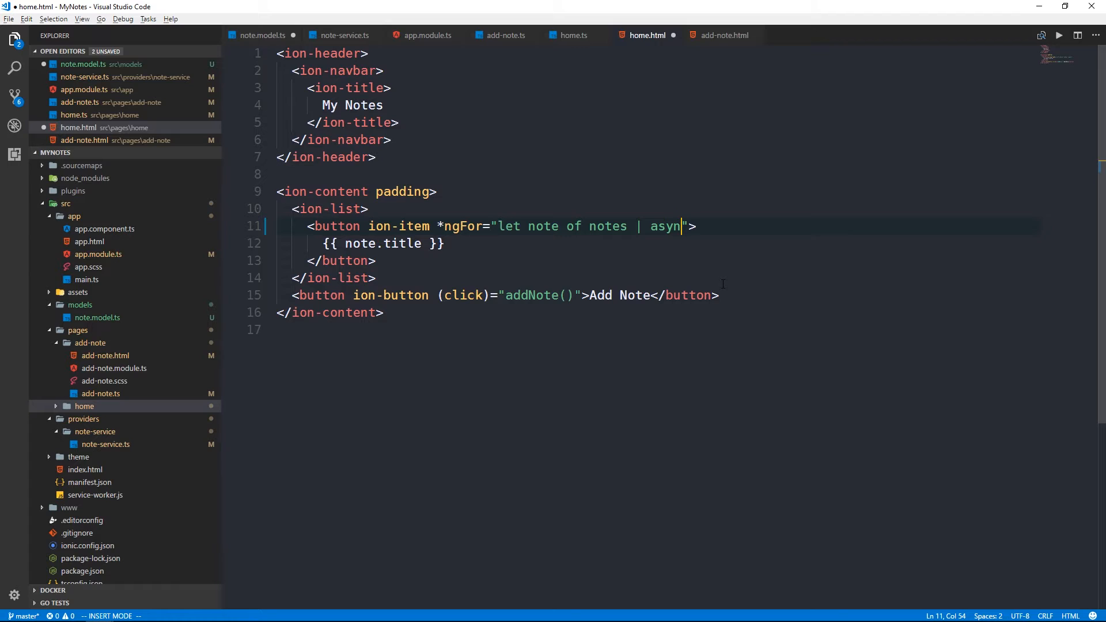
pyautogui.press('Escape')
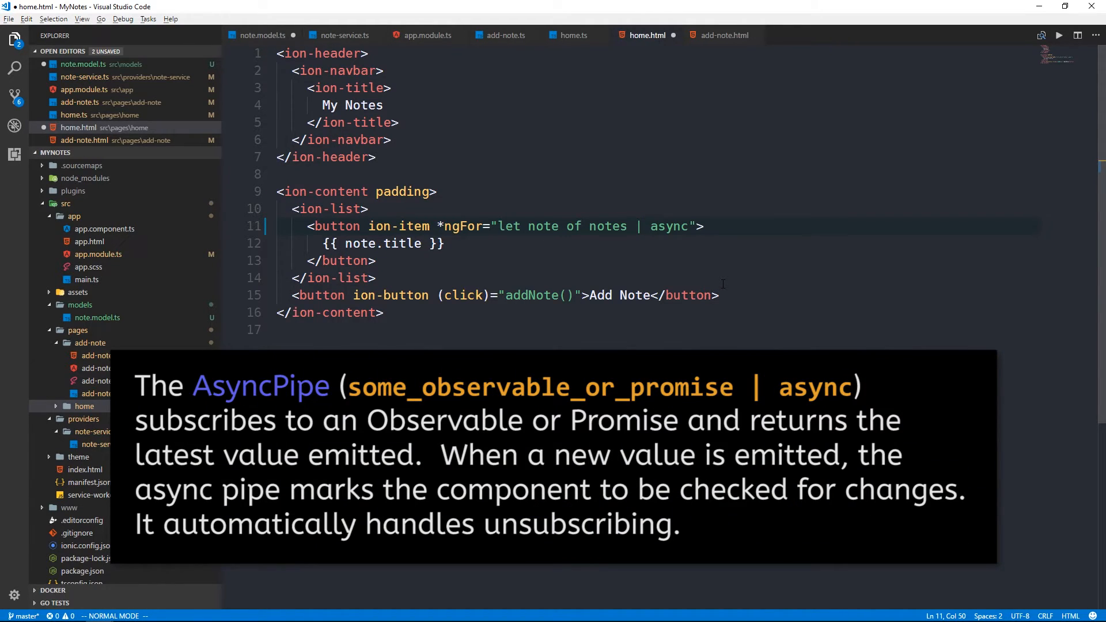
pyautogui.click(570, 226)
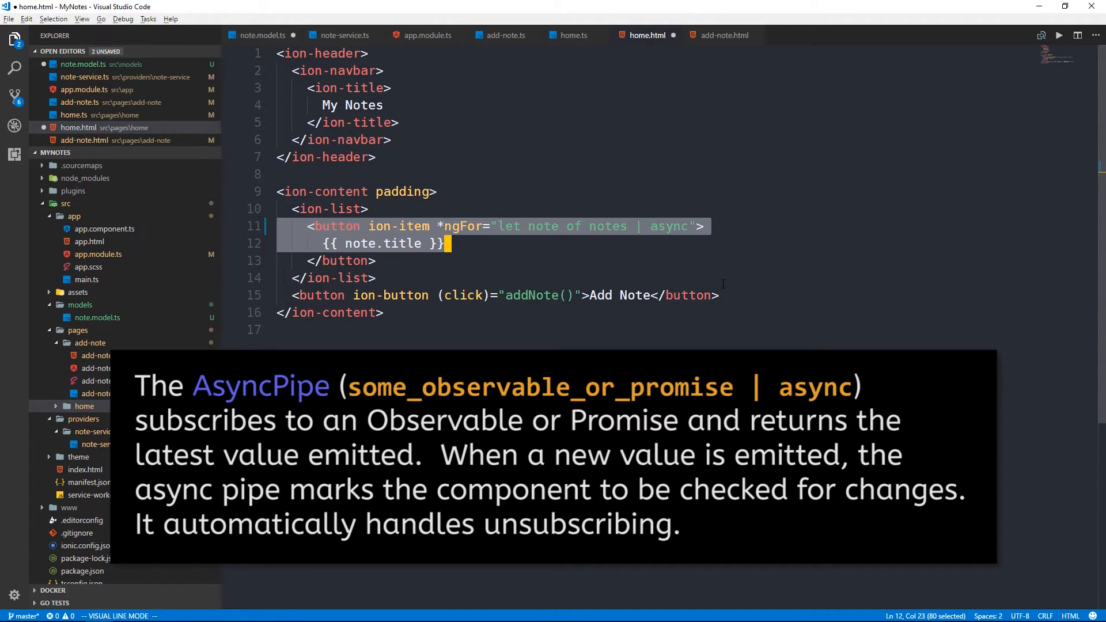
pyautogui.press('Escape')
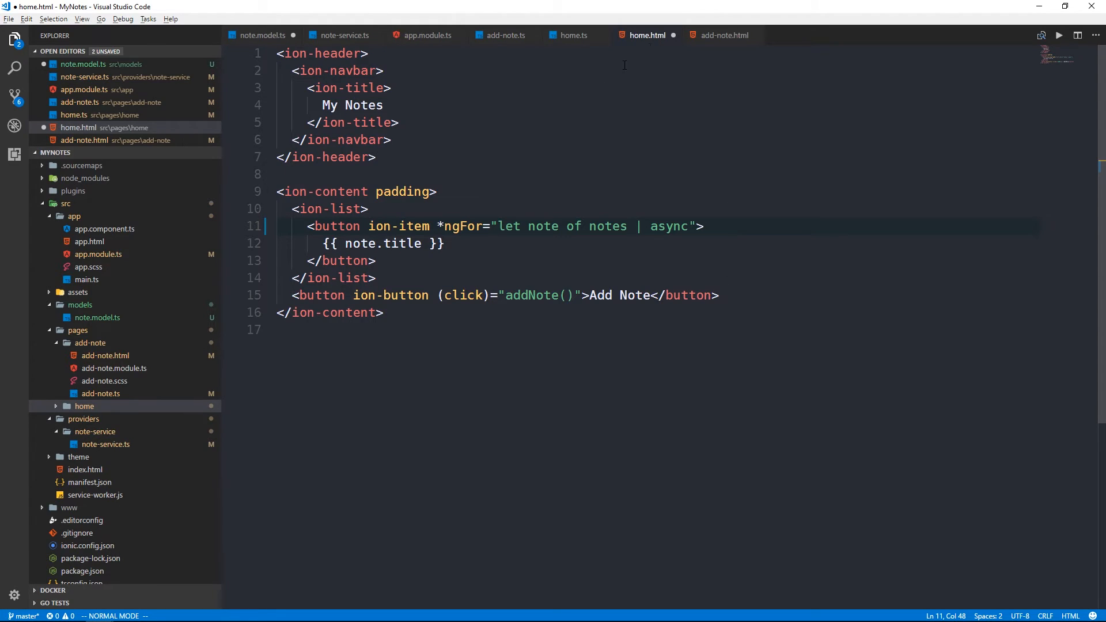
pyautogui.moveTo(654, 55)
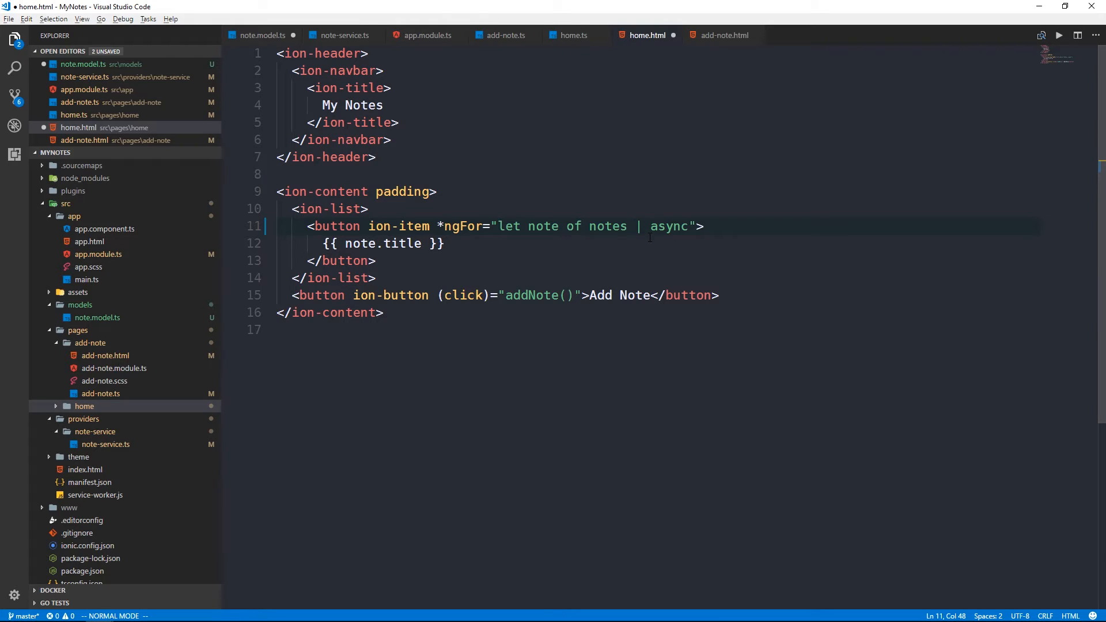
pyautogui.press('ctrl+s')
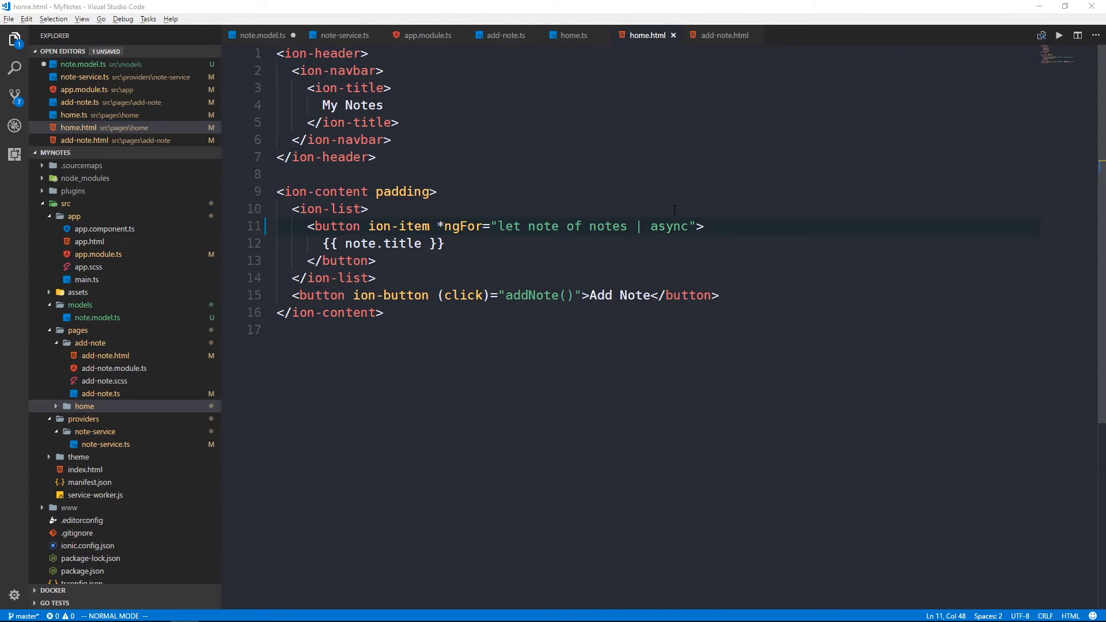
pyautogui.moveTo(562, 267)
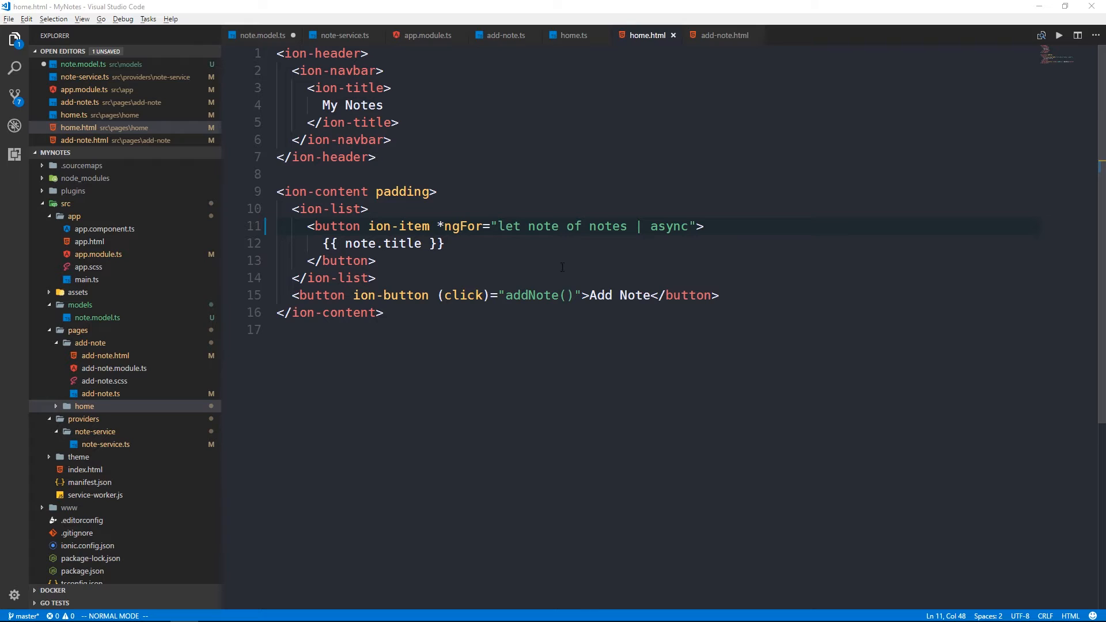
pyautogui.click(721, 35)
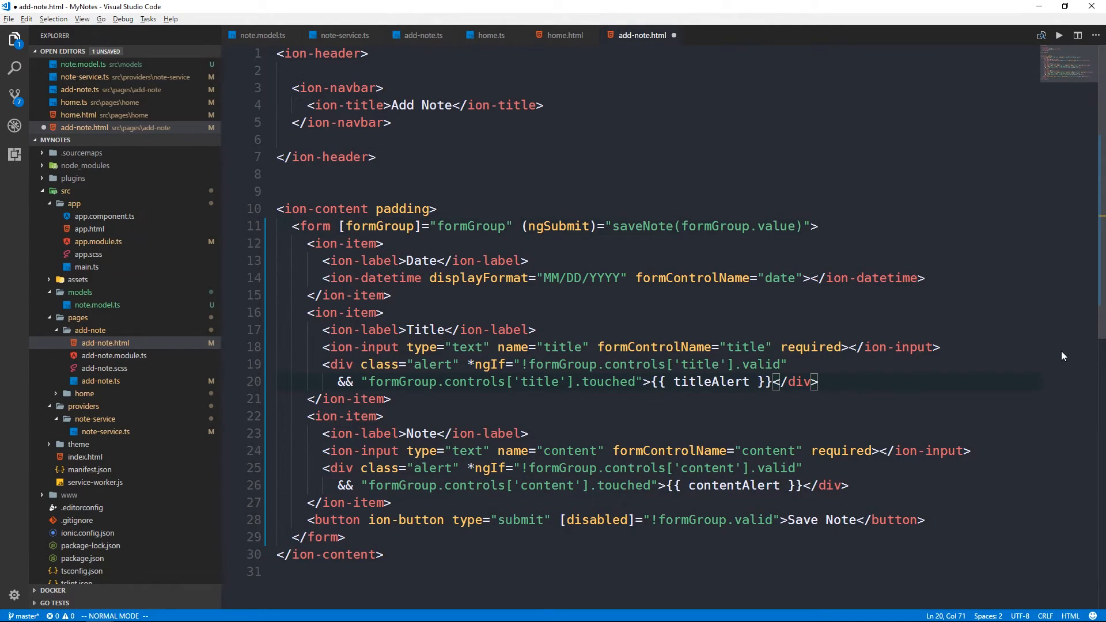
pyautogui.click(812, 485)
pyautogui.write('"')
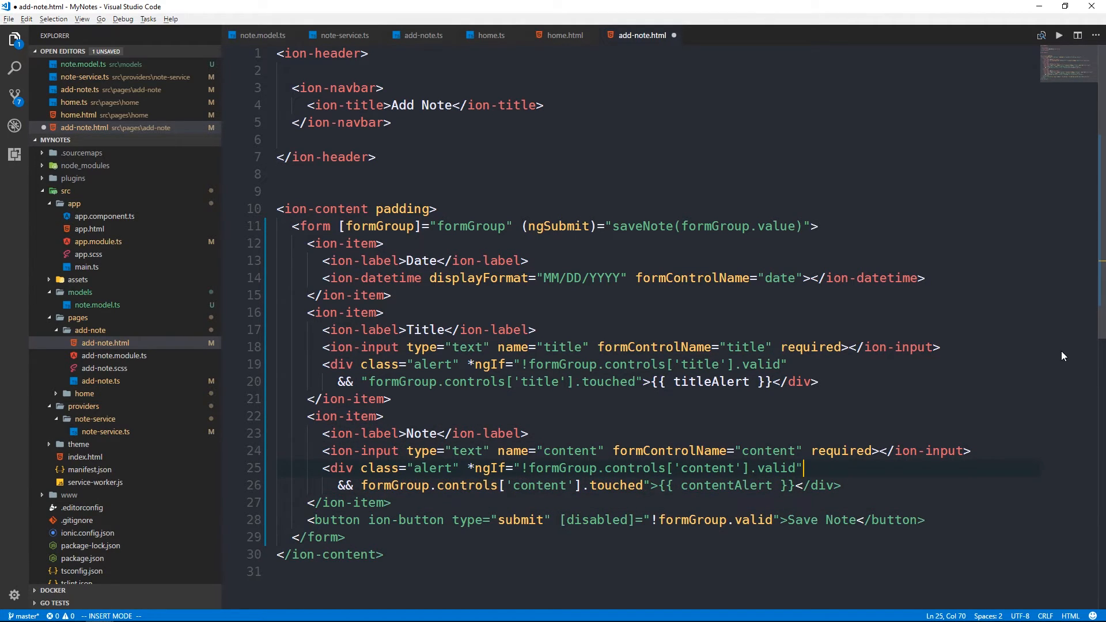
pyautogui.press('Escape')
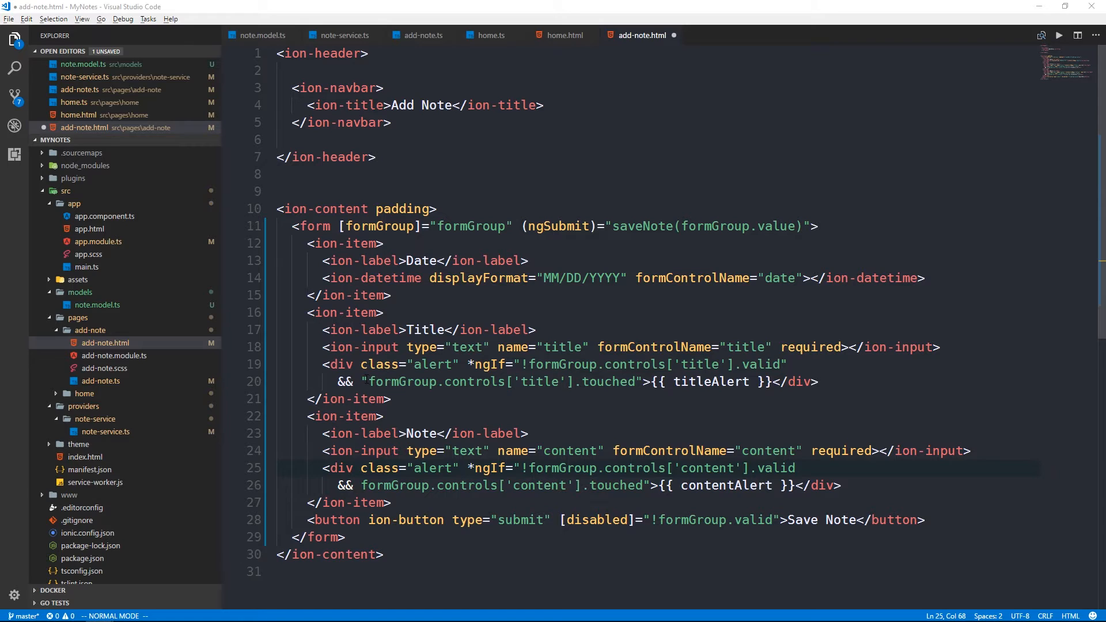
pyautogui.click(794, 364)
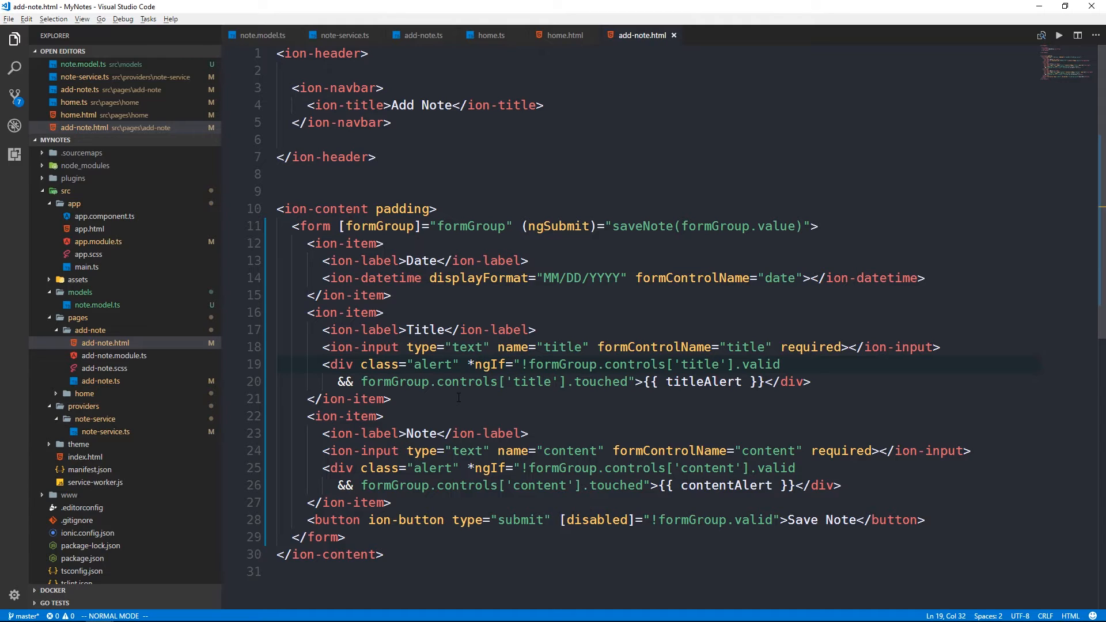
pyautogui.click(636, 382)
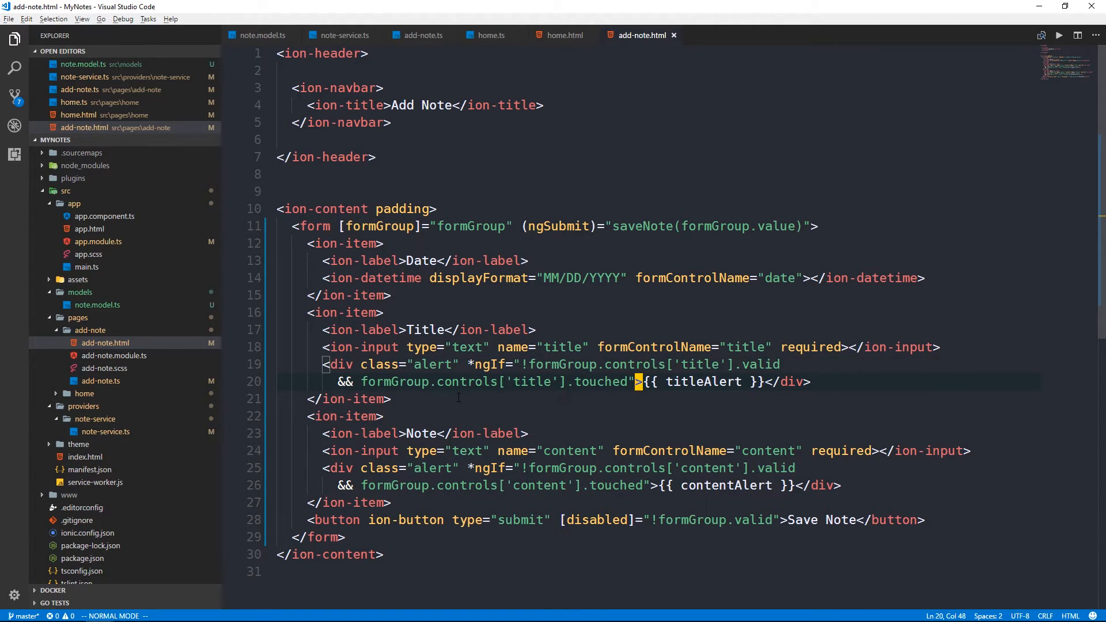
pyautogui.click(343, 381)
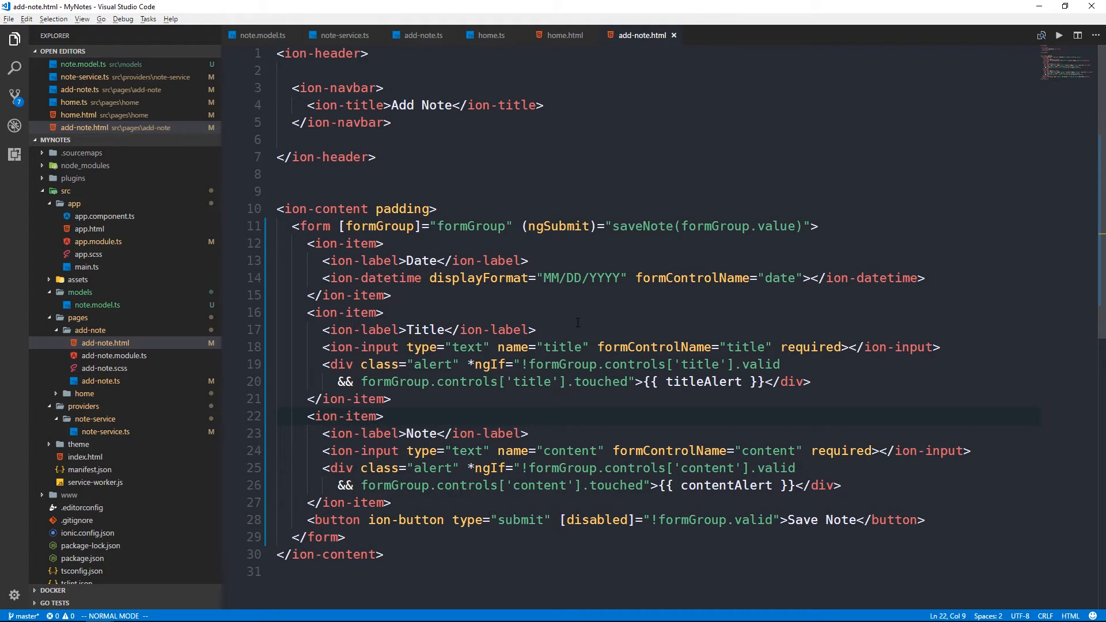
pyautogui.moveTo(448, 318)
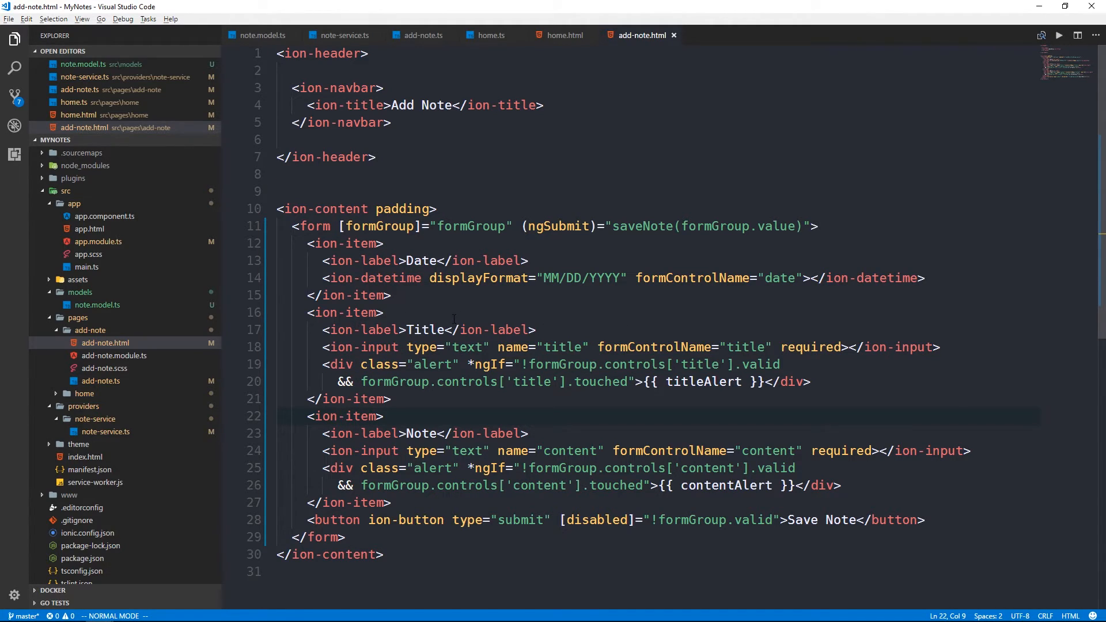
# - Run 'ionic serve' in the command prompt to start the dev build
pyautogui.write('ionic ser')
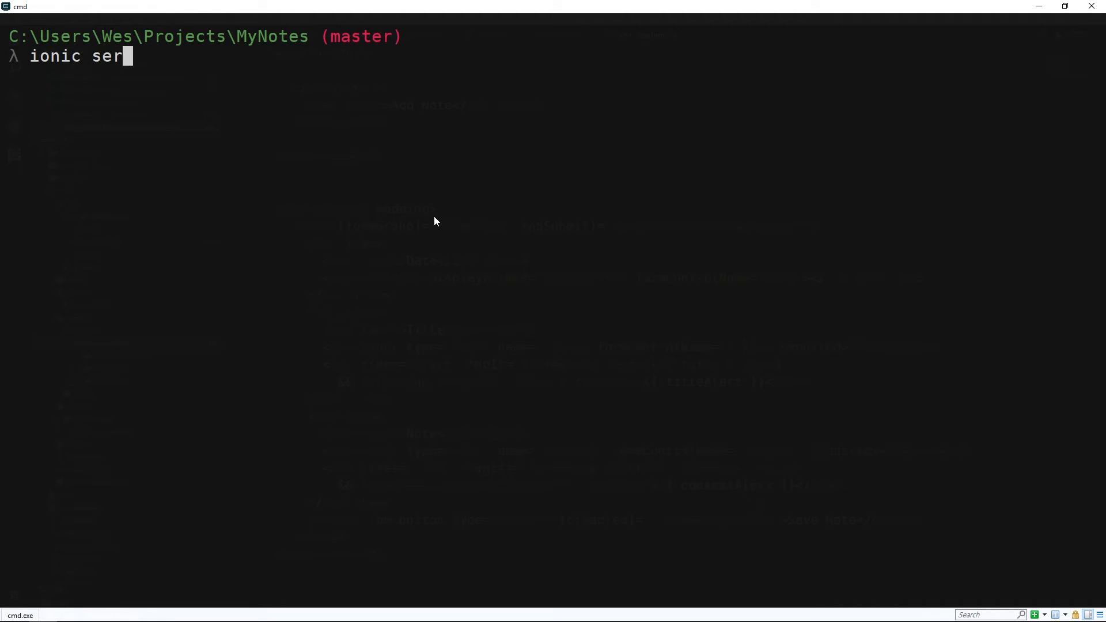
pyautogui.press('Return')
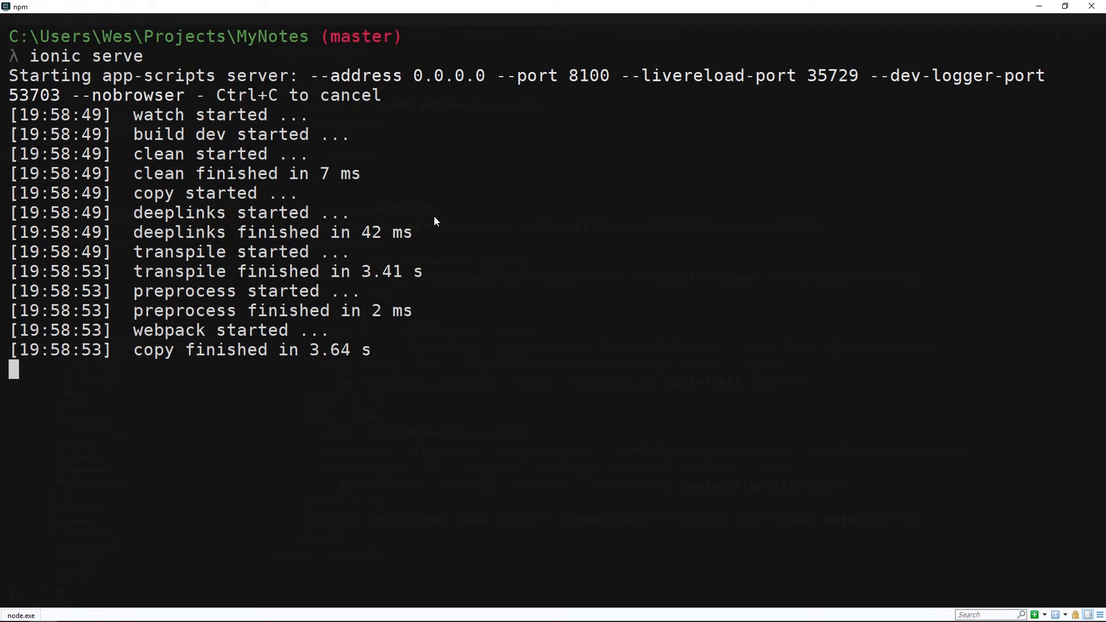
pyautogui.moveTo(589, 327)
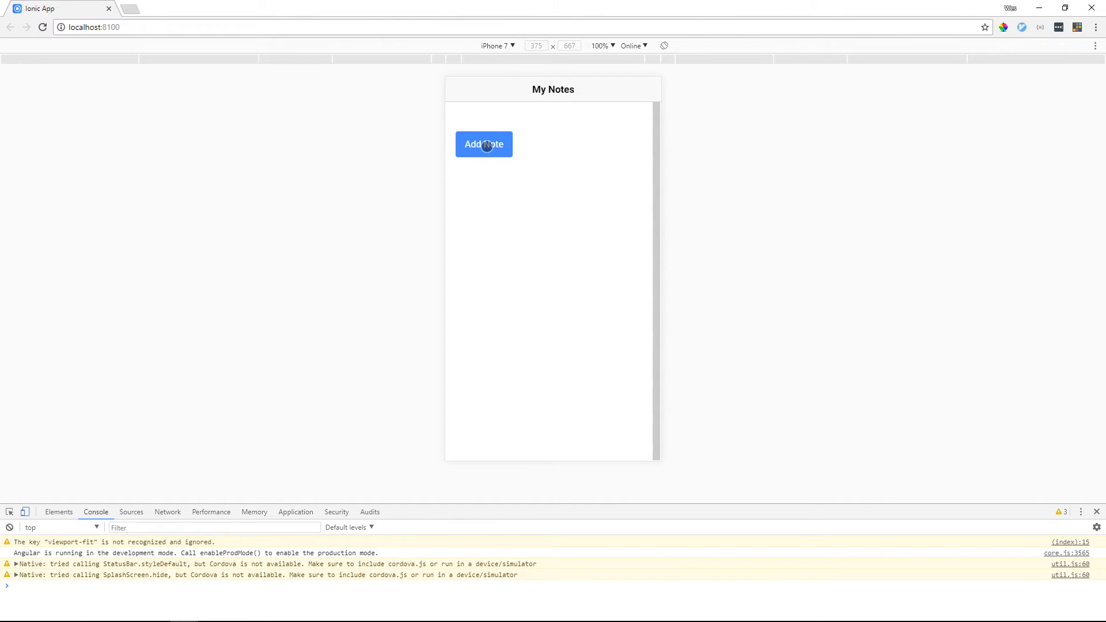
# - Add a 'Grocery List' note dated 01/03/2018 with the text 'Food'
pyautogui.click(484, 144)
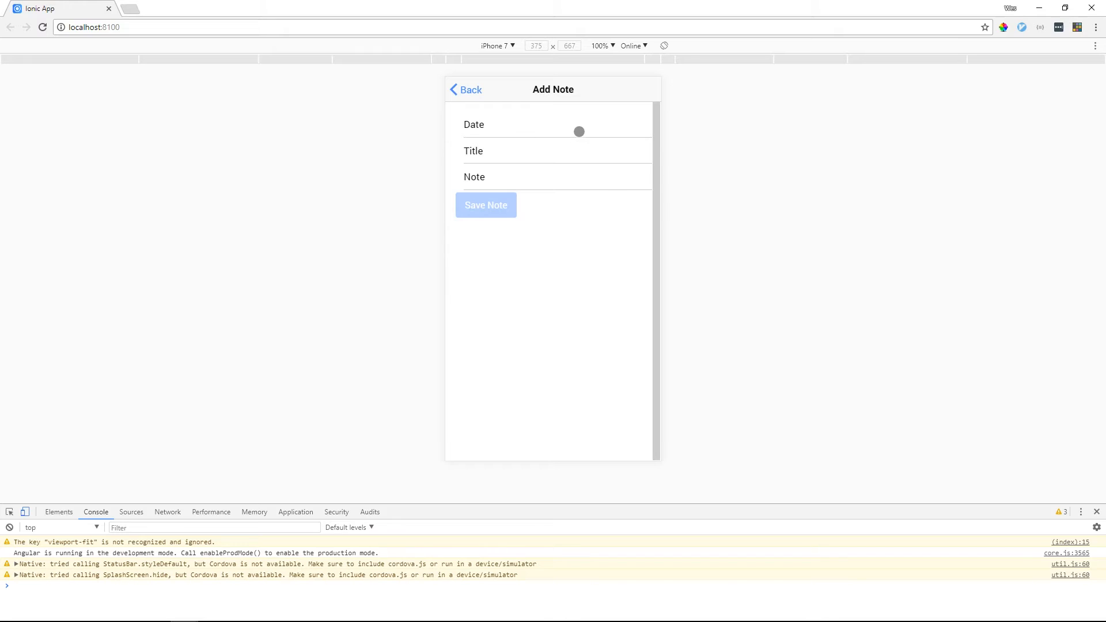
pyautogui.click(554, 125)
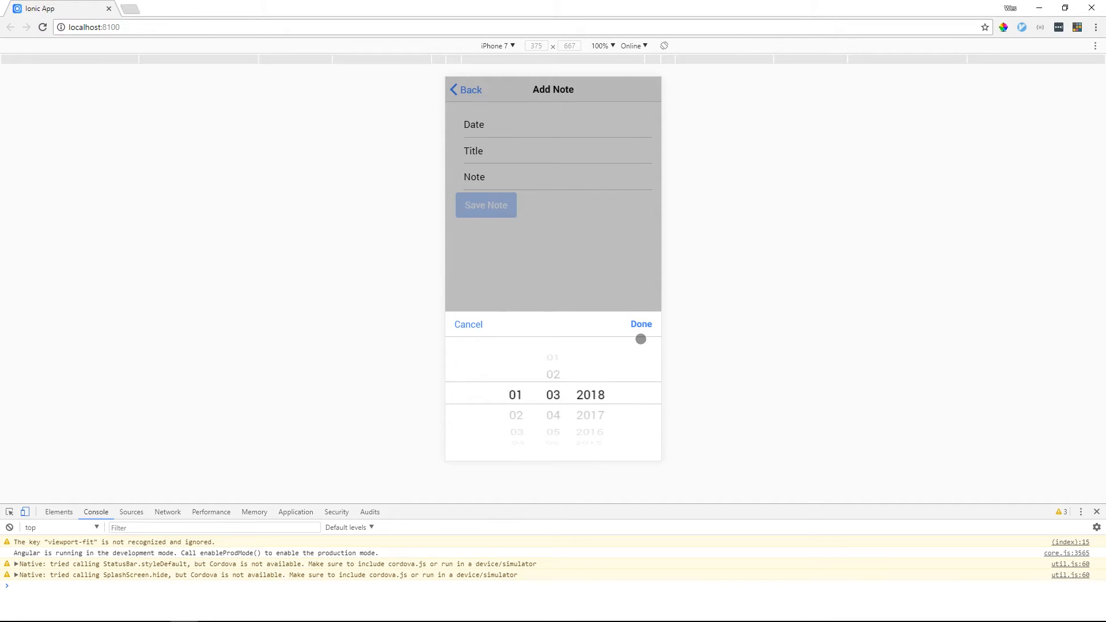
pyautogui.click(641, 324)
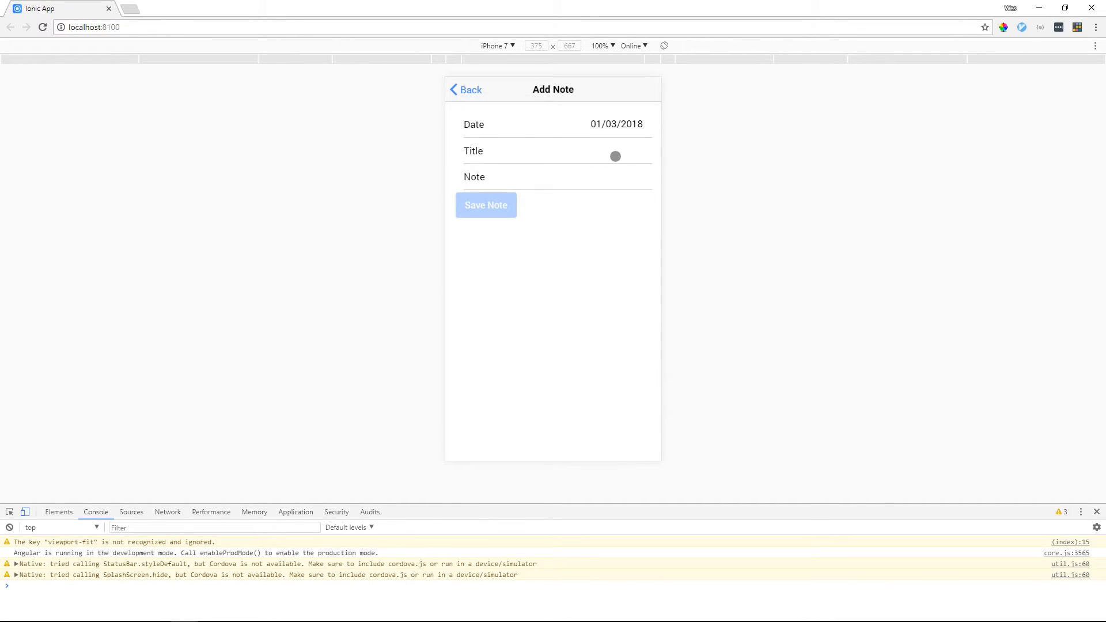
pyautogui.write('Gro')
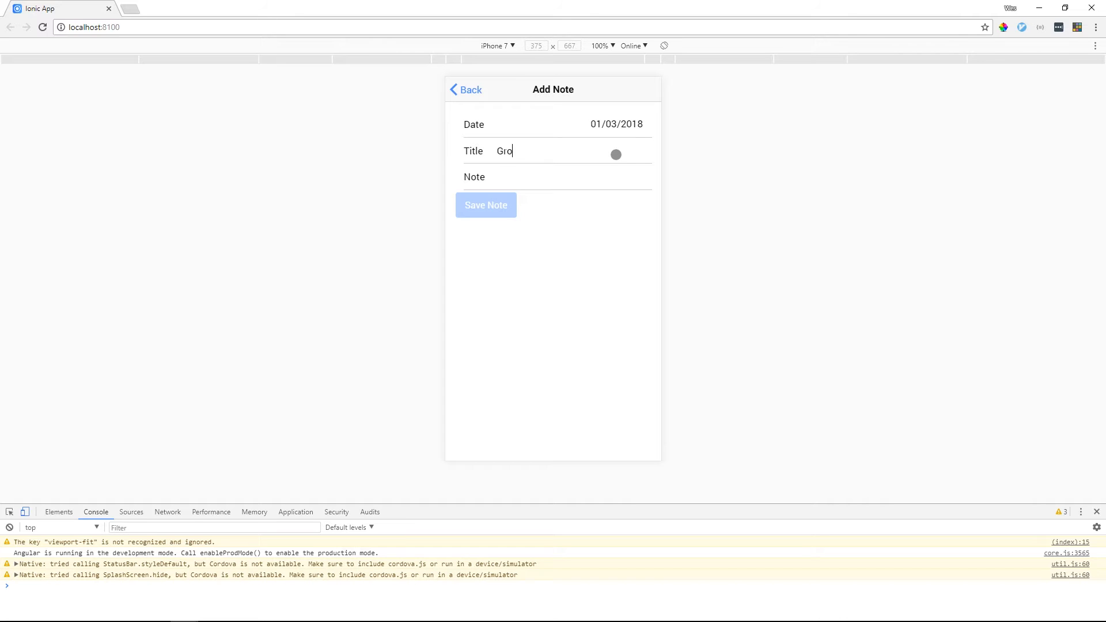
pyautogui.write('cery List')
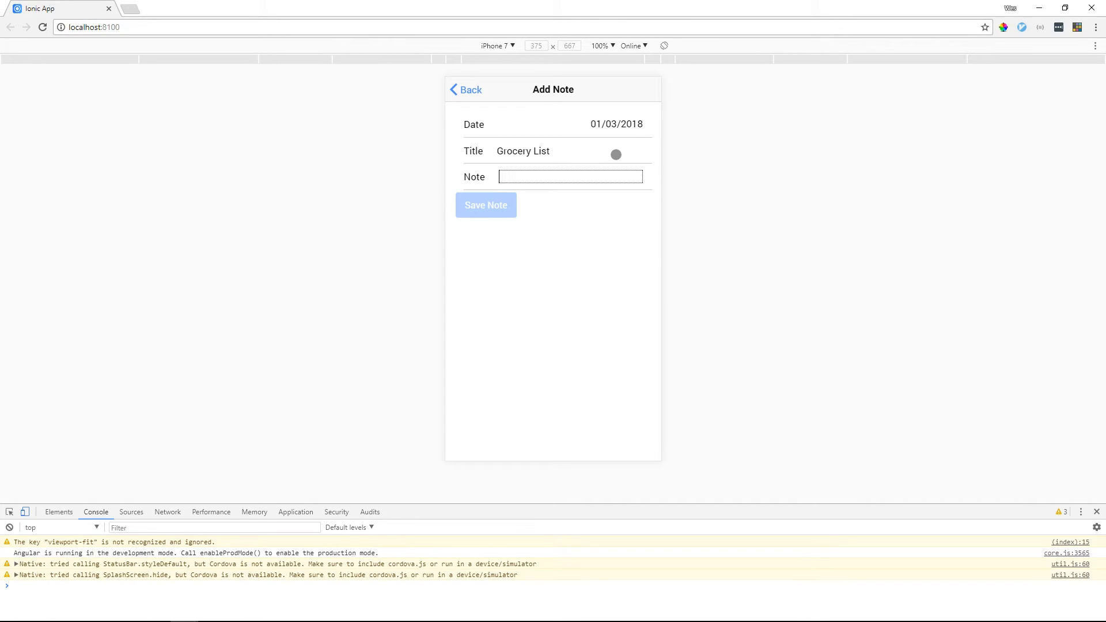
pyautogui.write('Food')
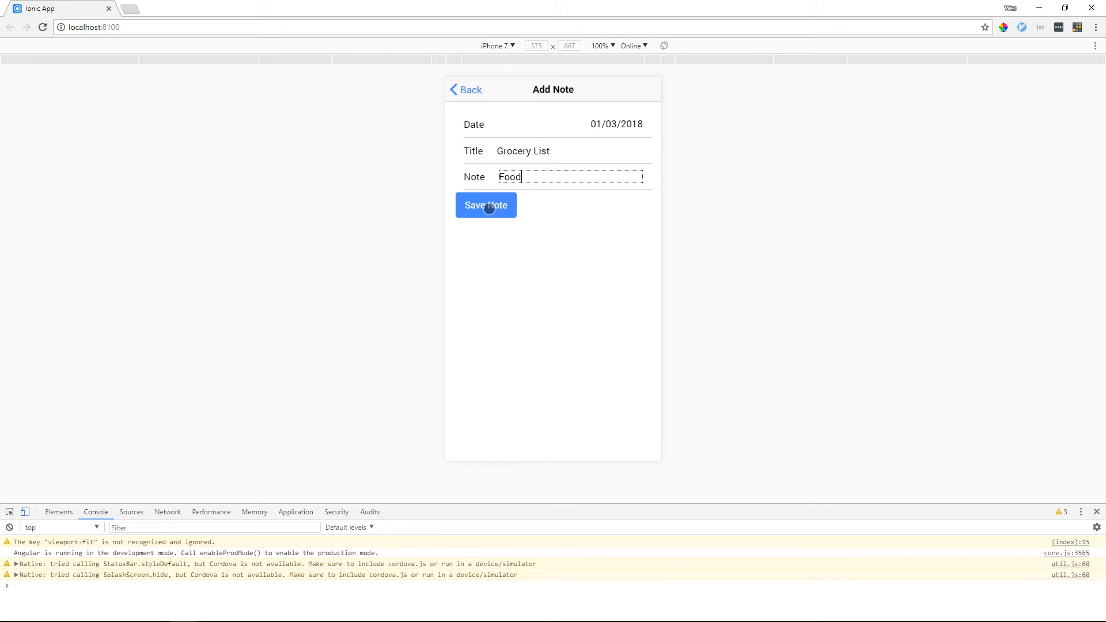
pyautogui.click(486, 205)
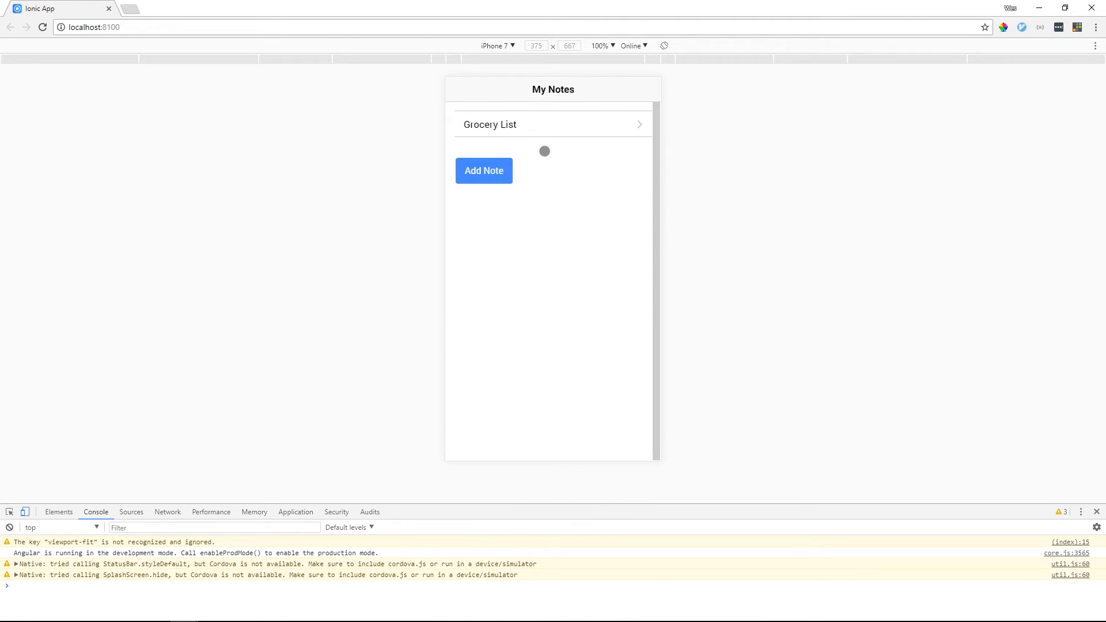
# - Add and save a second note titled 'Tasks'
pyautogui.click(483, 170)
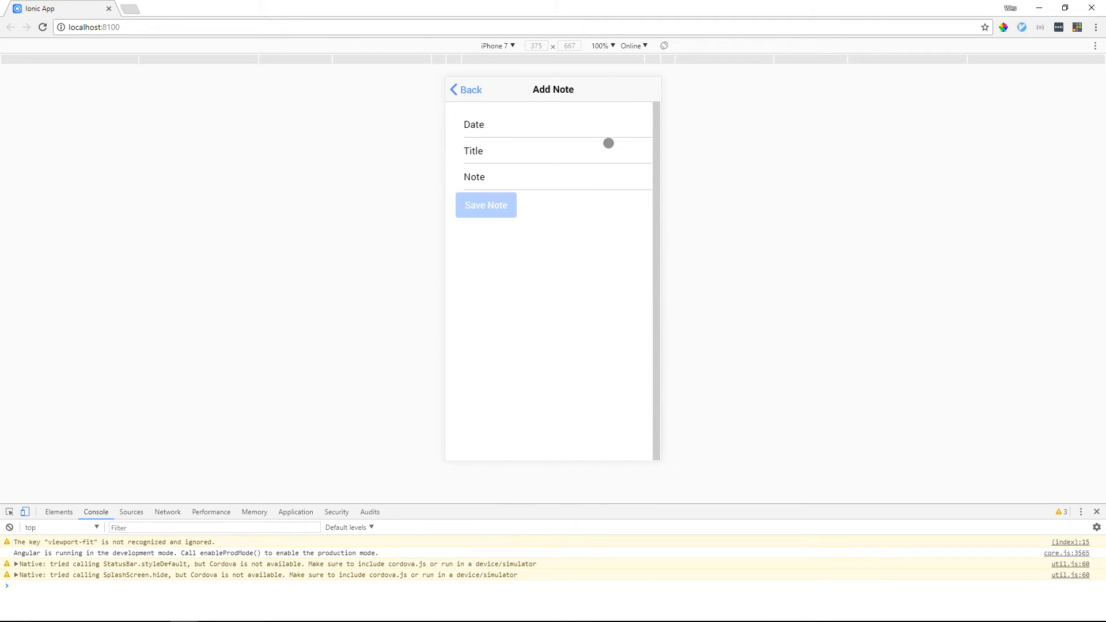
pyautogui.click(465, 90)
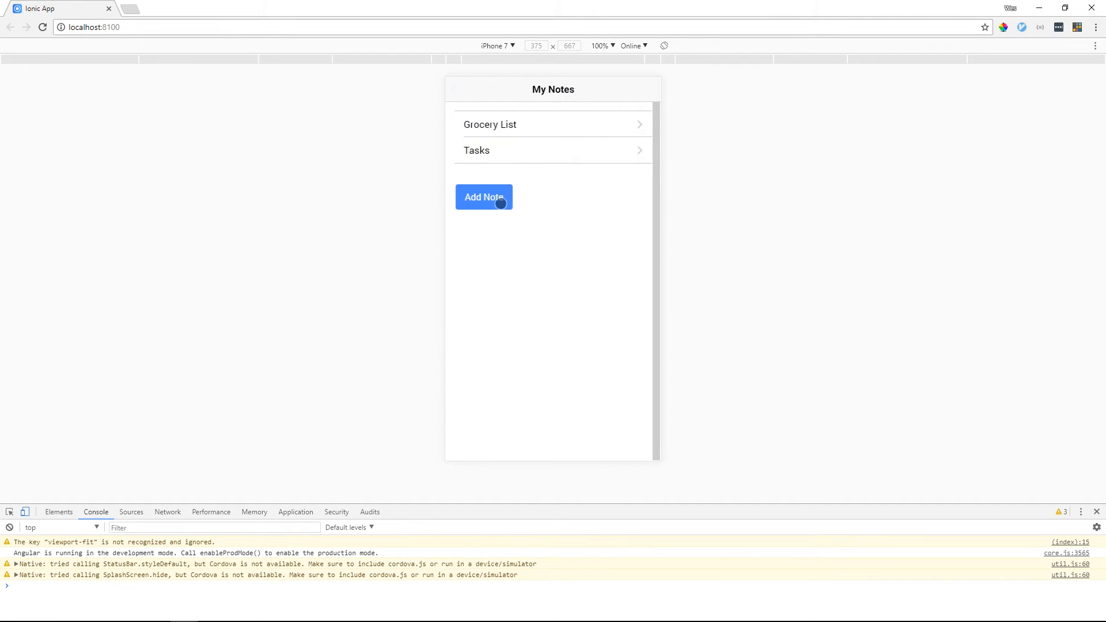
pyautogui.moveTo(131, 66)
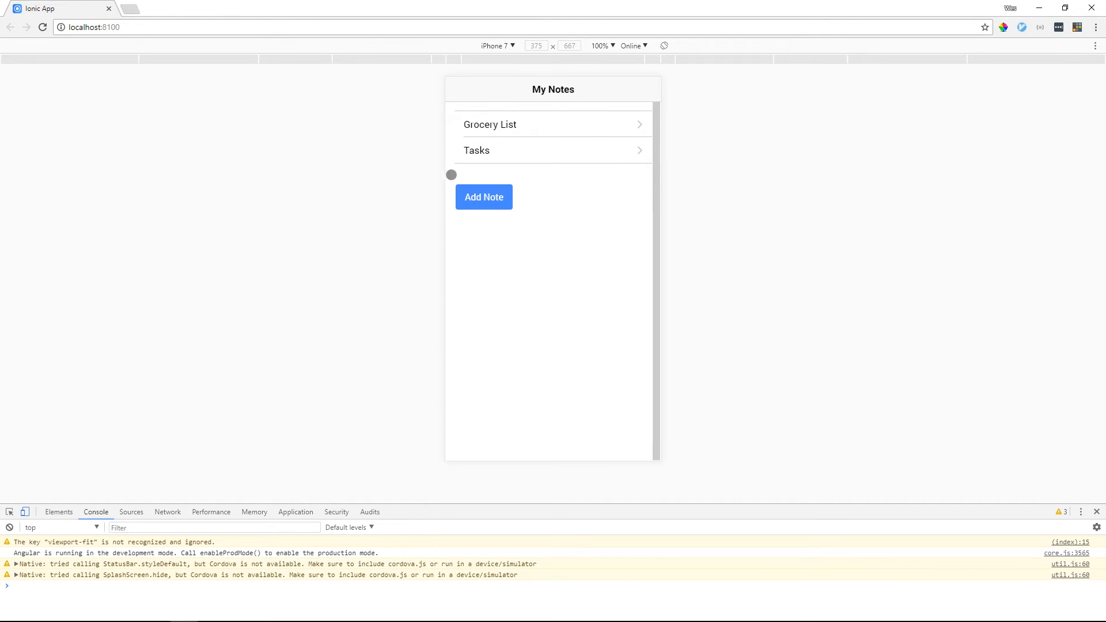
pyautogui.moveTo(573, 156)
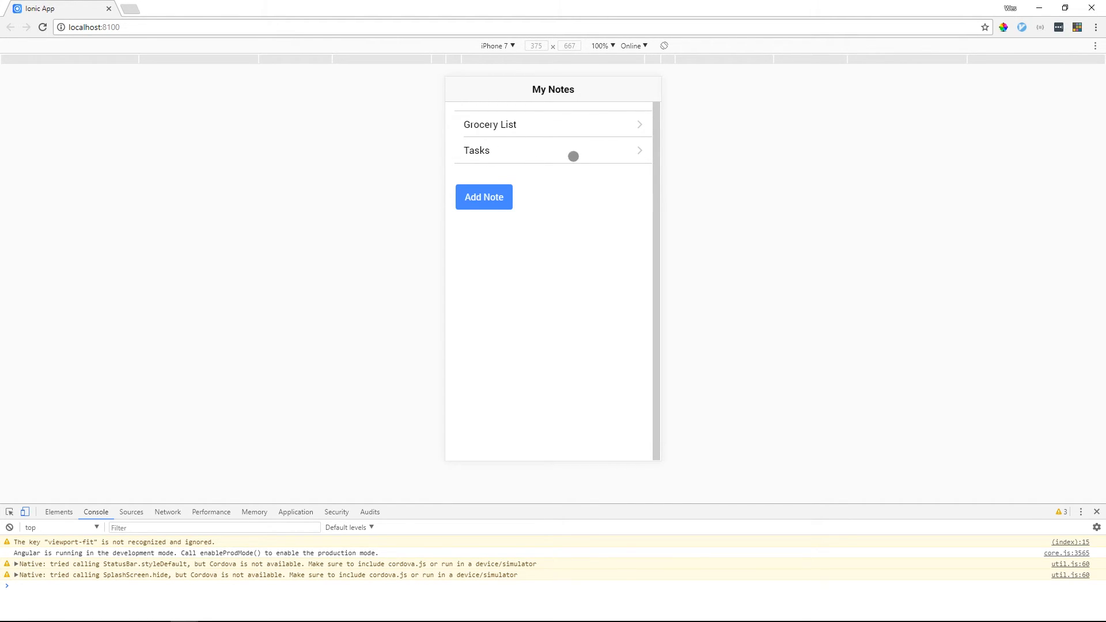
pyautogui.moveTo(415, 242)
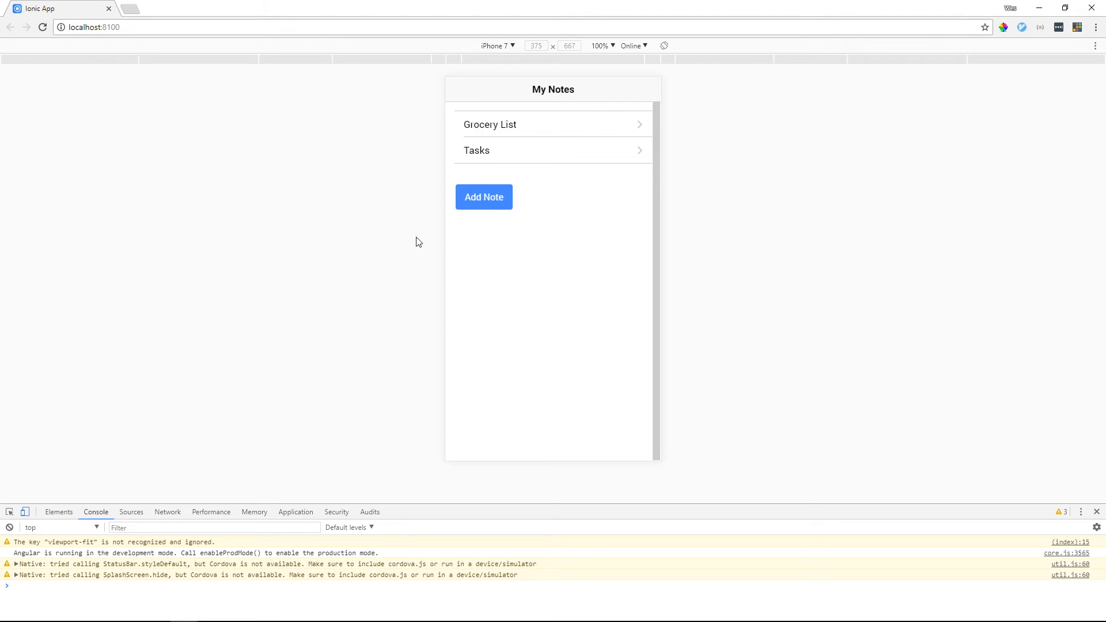
pyautogui.click(484, 197)
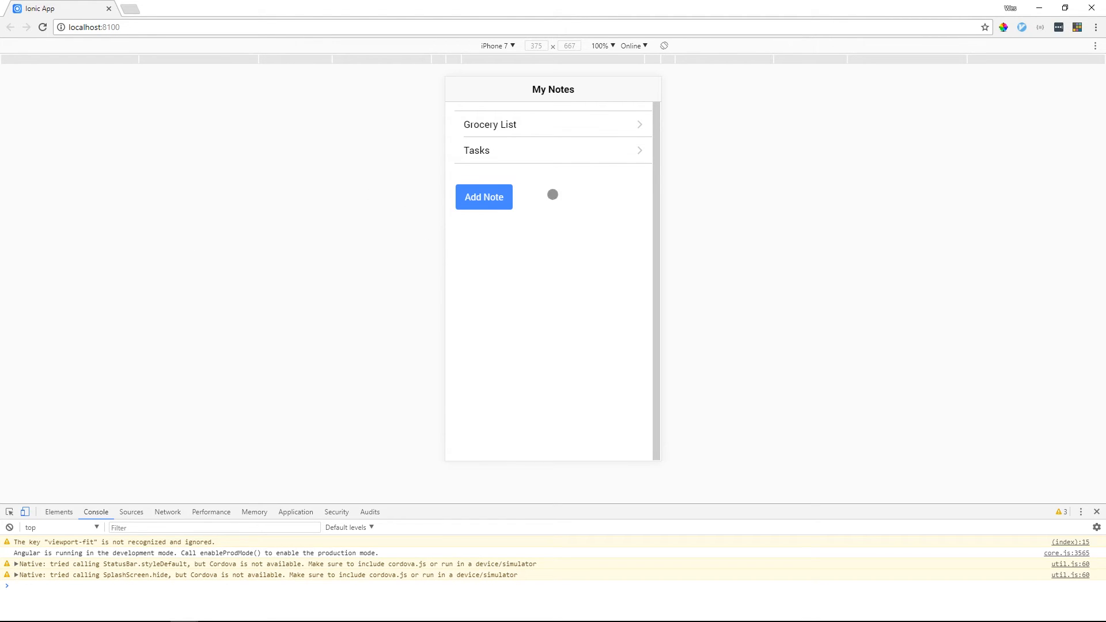
pyautogui.moveTo(631, 513)
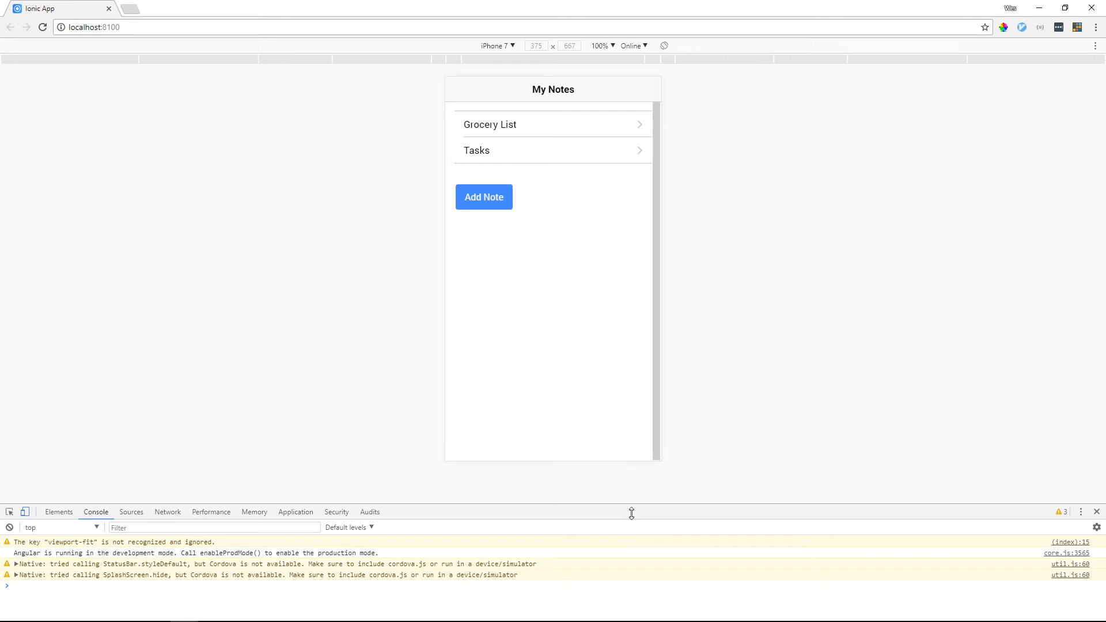
pyautogui.moveTo(103, 490)
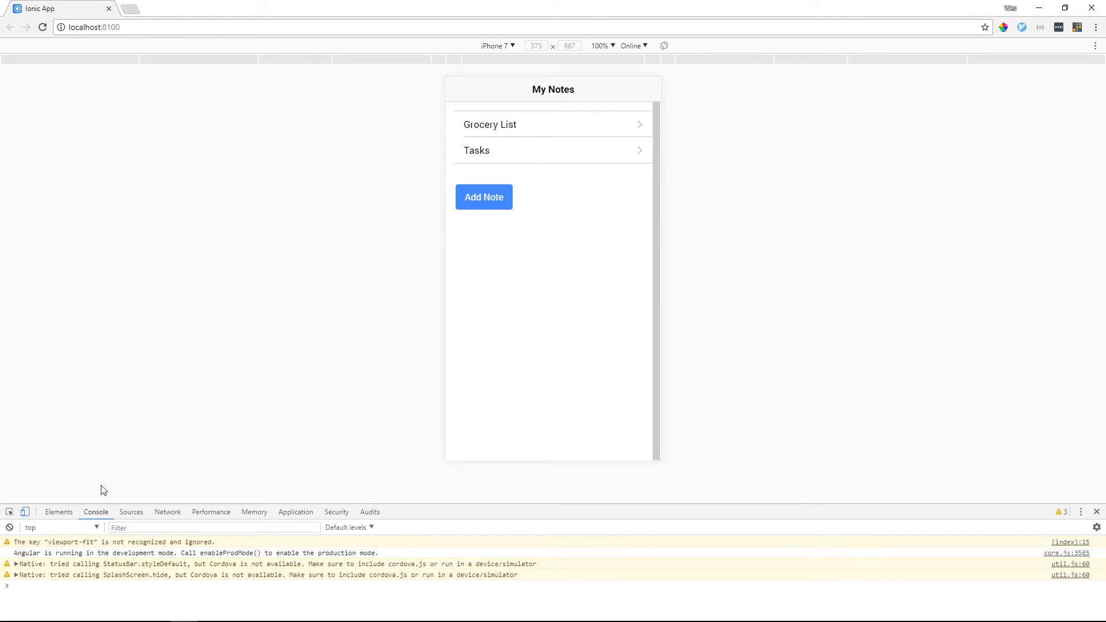
pyautogui.moveTo(145, 526)
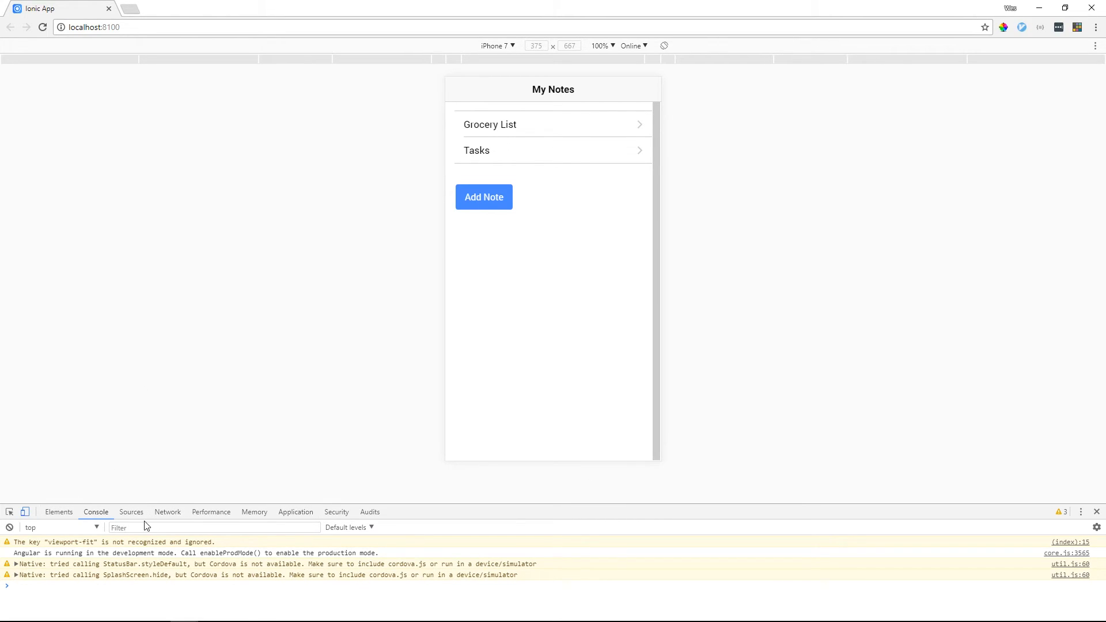
# - In DevTools Application, expand Web SQL and view the _ionicstorage database's notes row
pyautogui.click(295, 512)
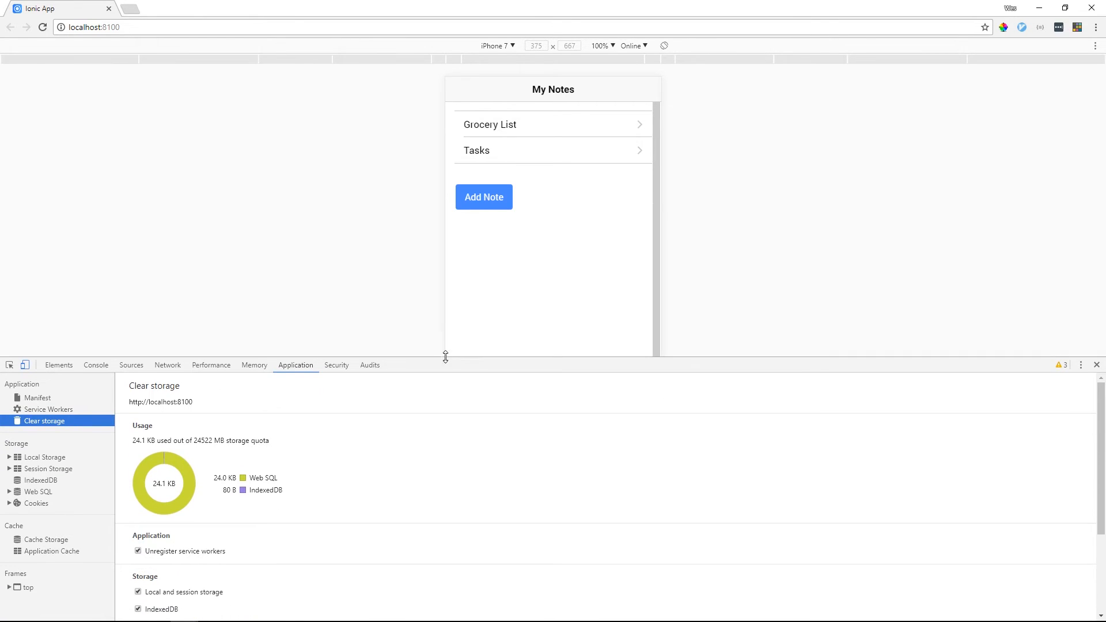
pyautogui.moveTo(254, 352)
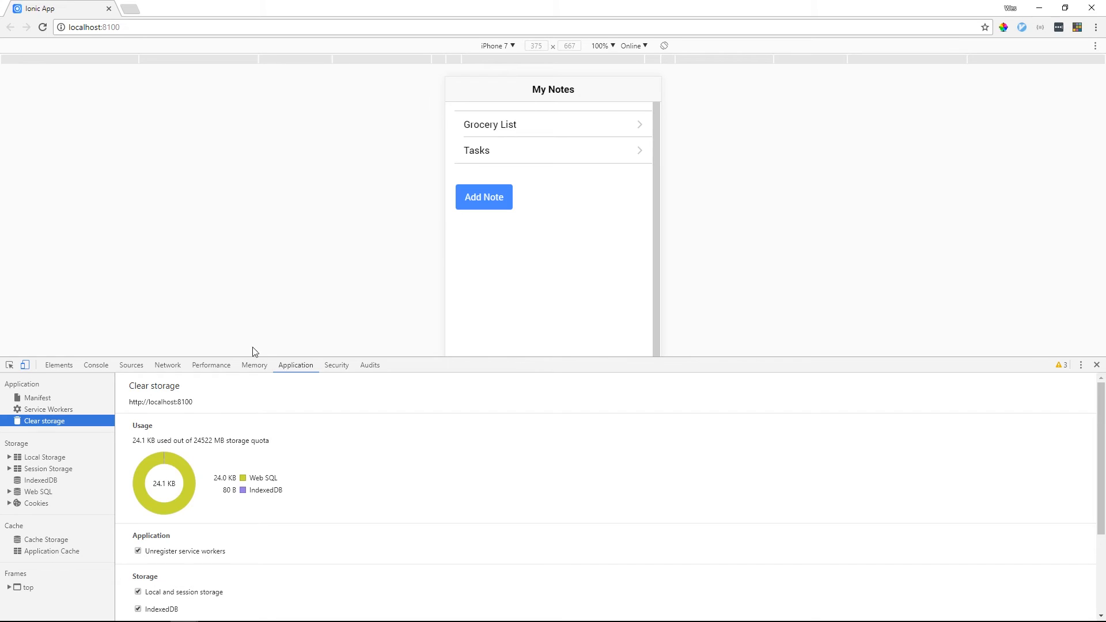
pyautogui.moveTo(301, 380)
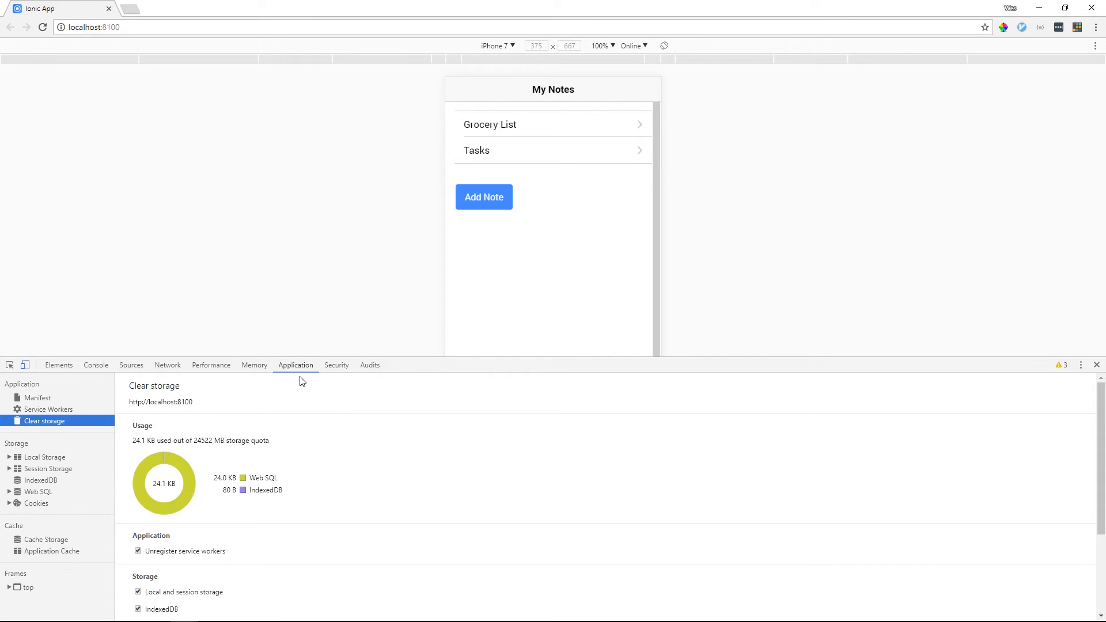
pyautogui.moveTo(317, 386)
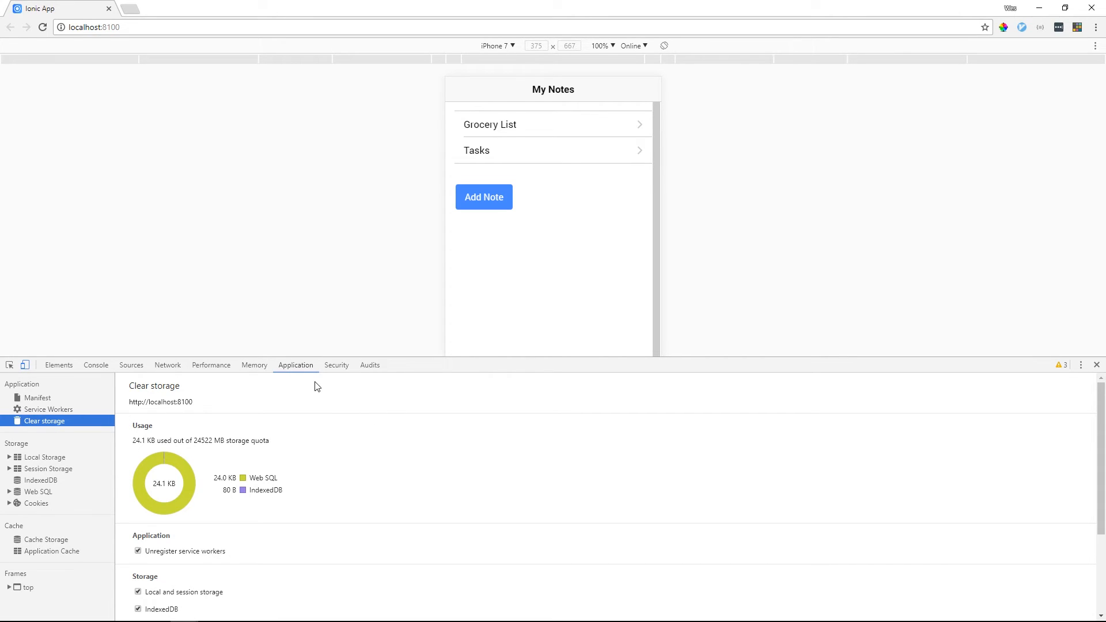
pyautogui.moveTo(321, 383)
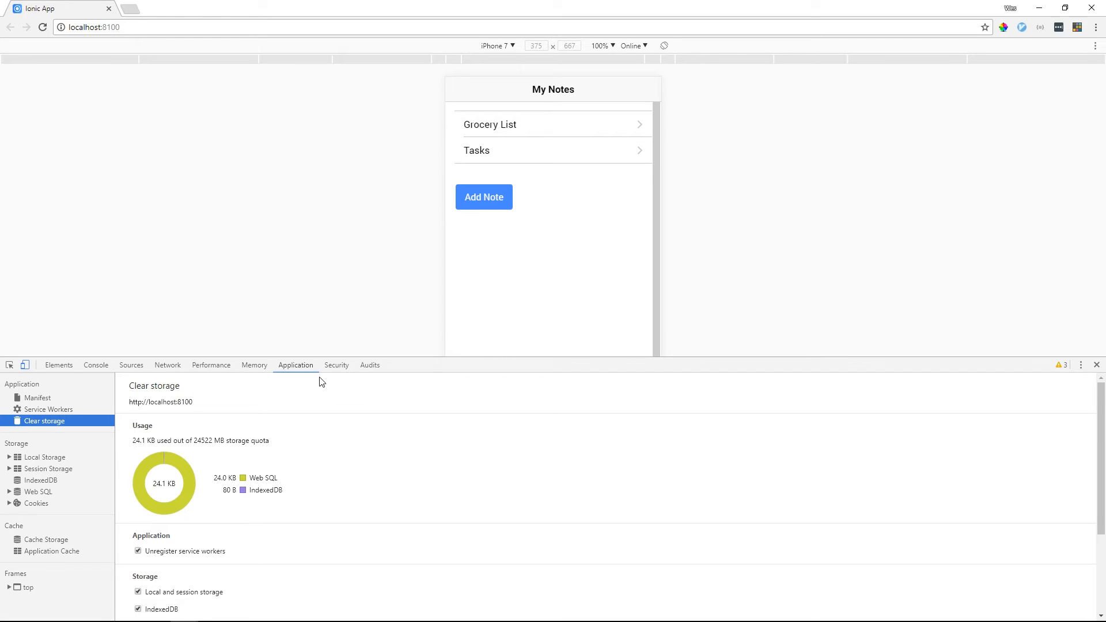
pyautogui.moveTo(44, 457)
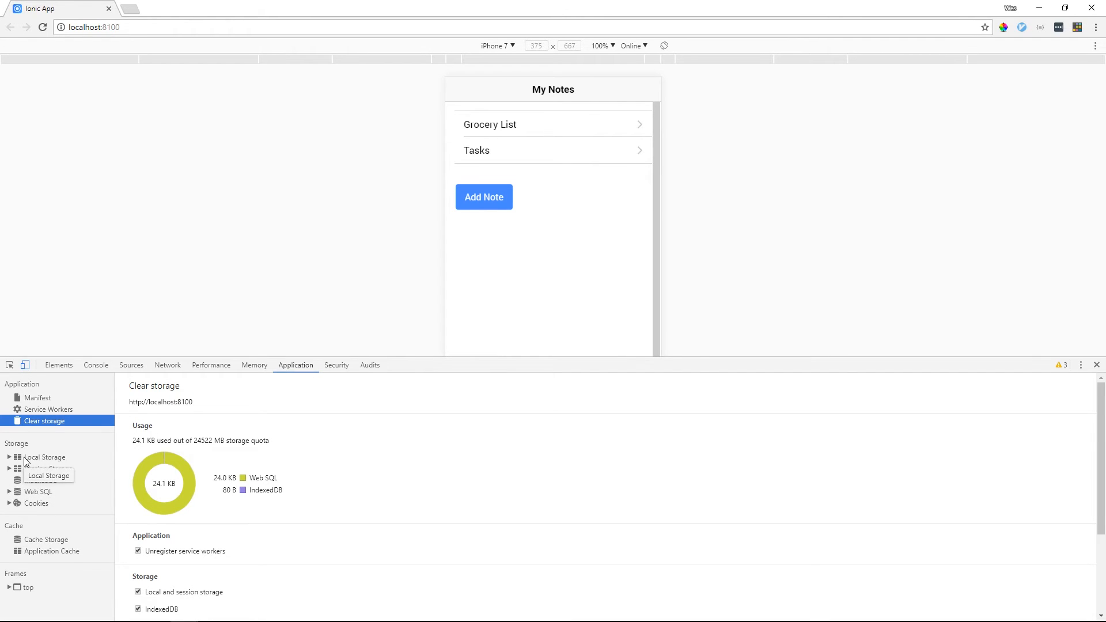
pyautogui.click(40, 492)
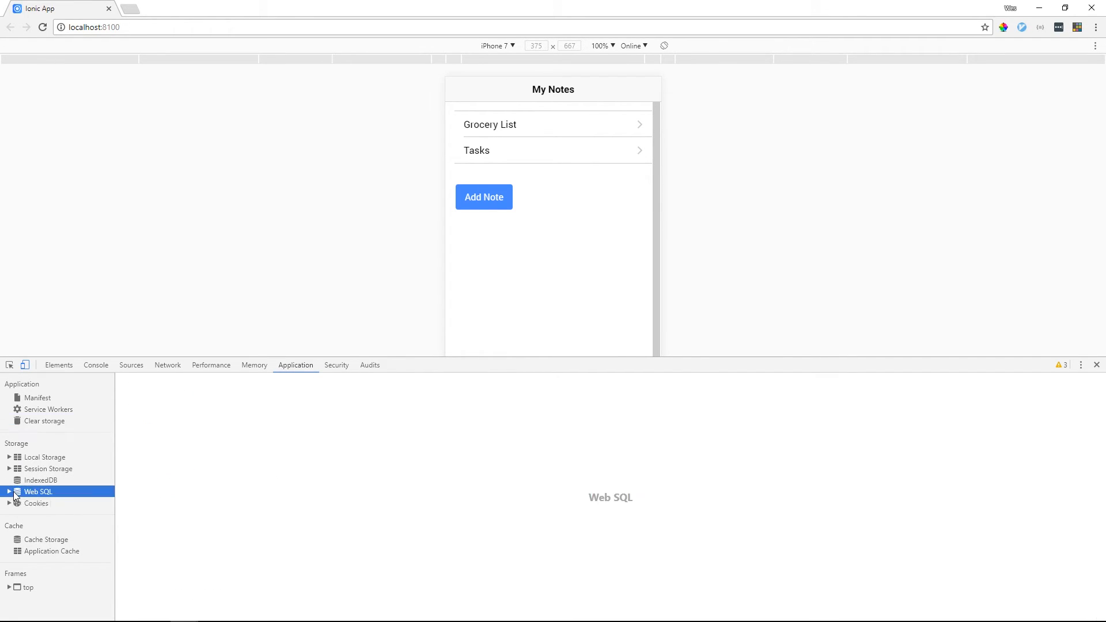
pyautogui.click(6, 491)
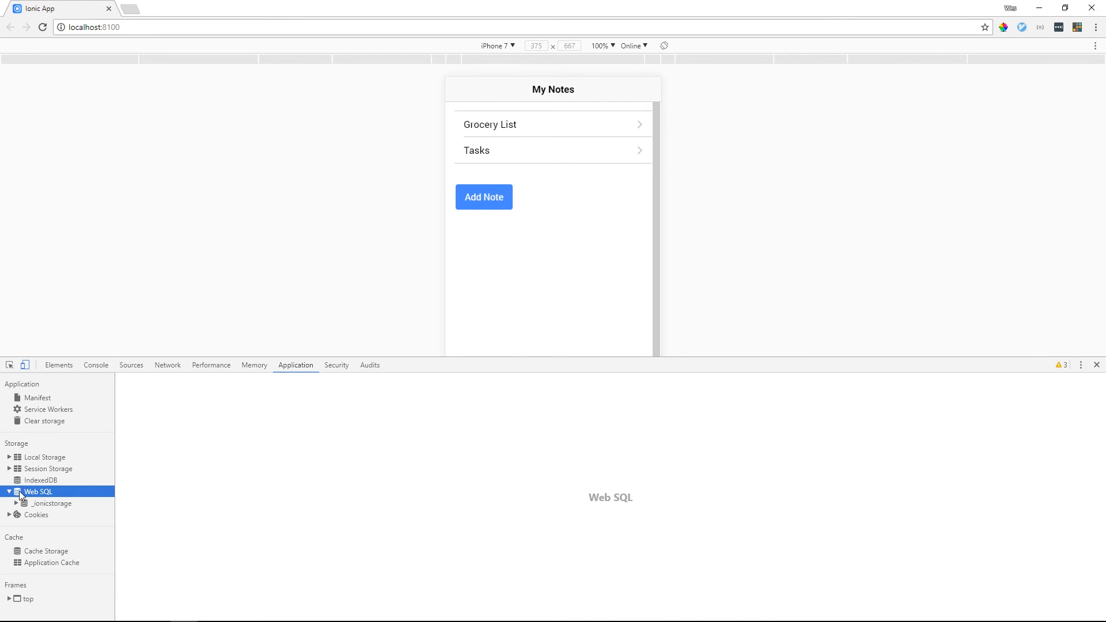
pyautogui.click(51, 503)
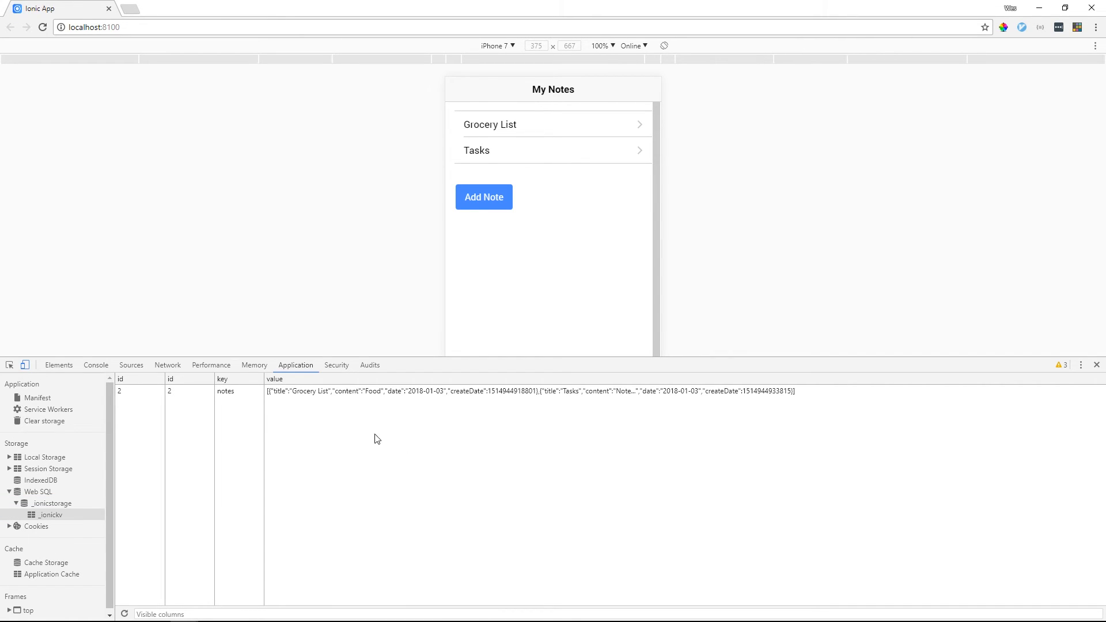
pyautogui.moveTo(227, 403)
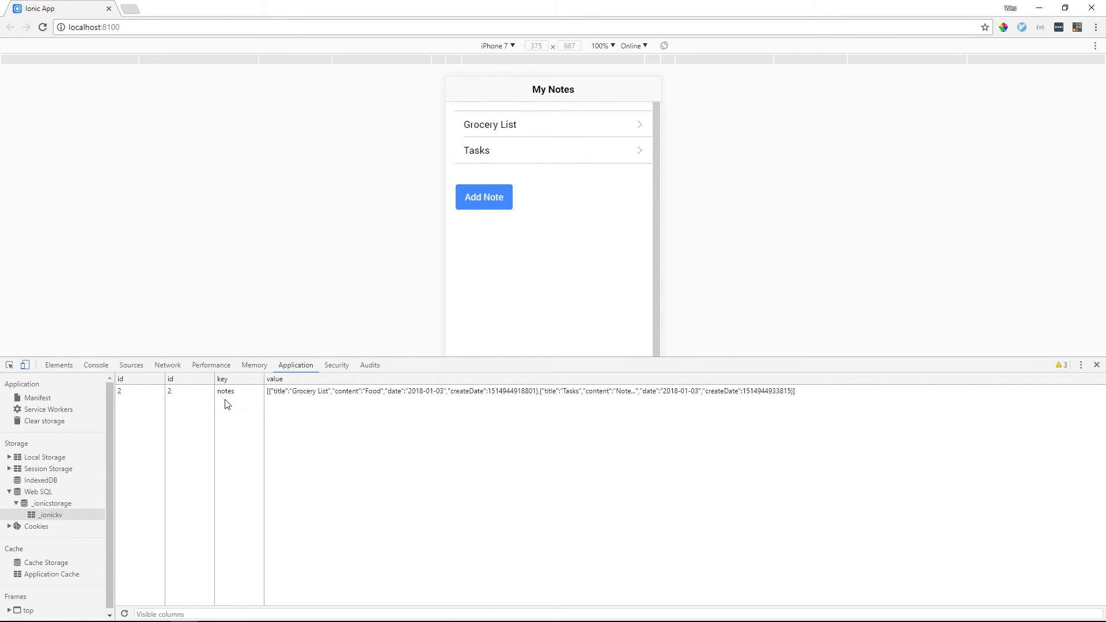
pyautogui.moveTo(271, 402)
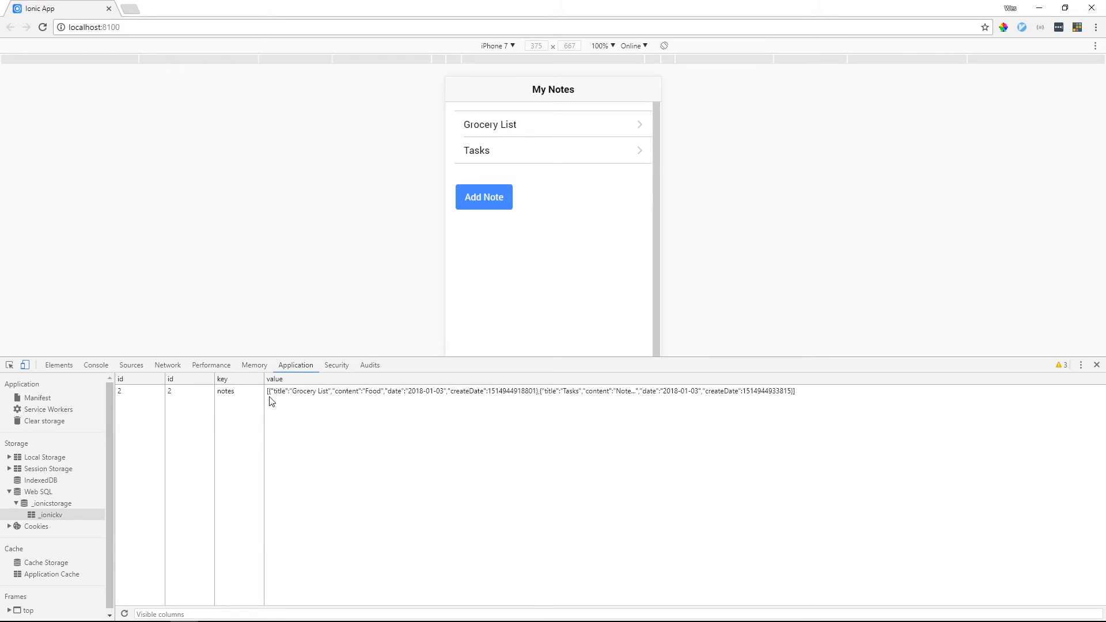
pyautogui.moveTo(631, 406)
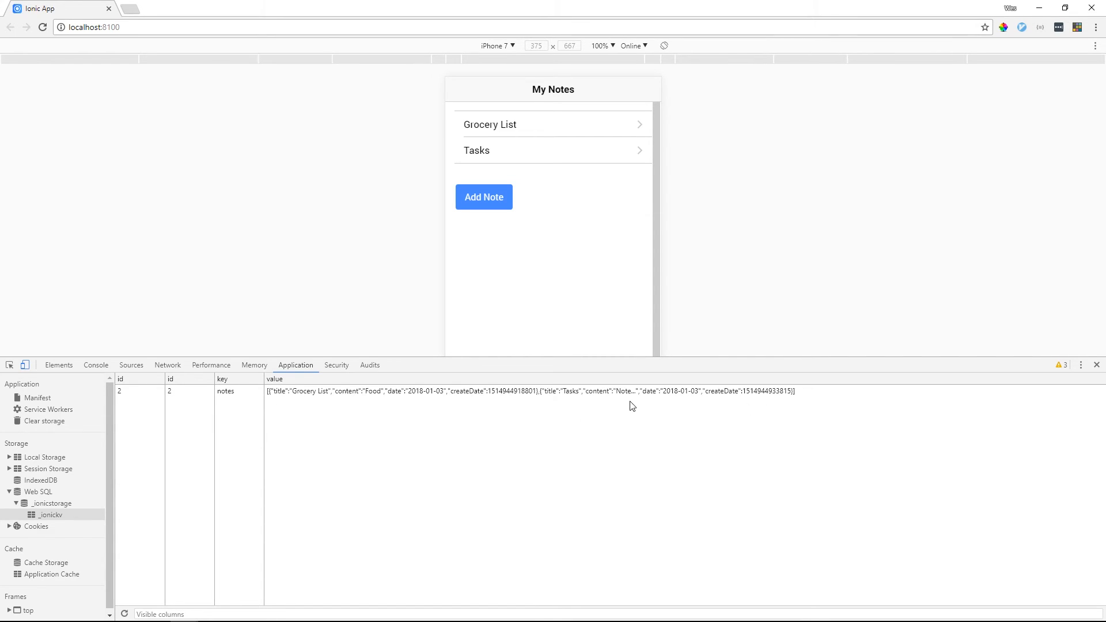
pyautogui.moveTo(480, 413)
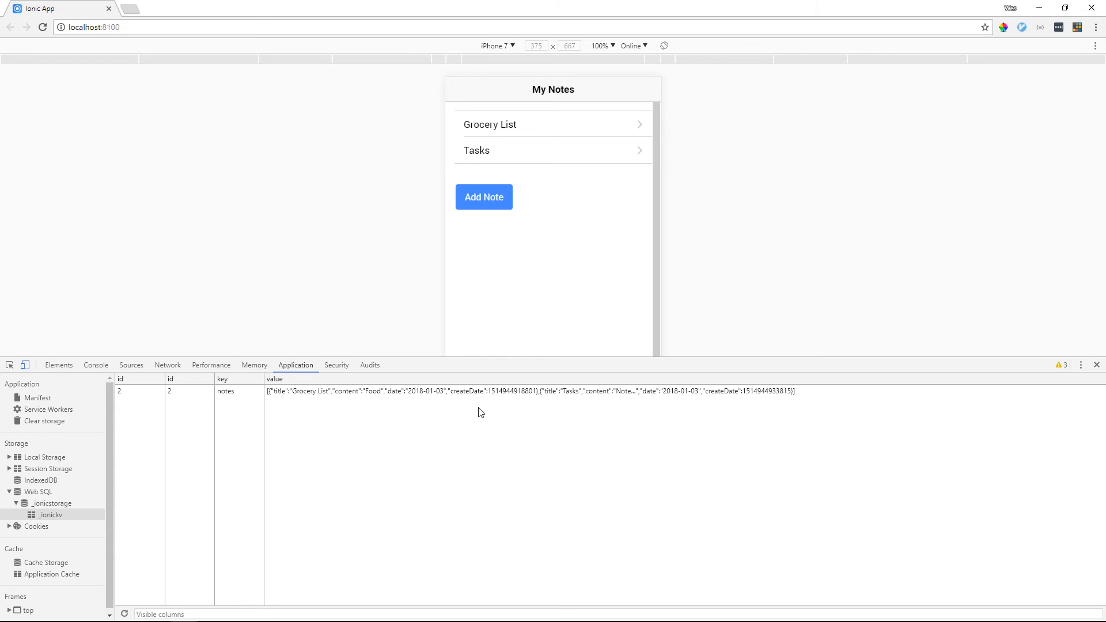
pyautogui.moveTo(531, 460)
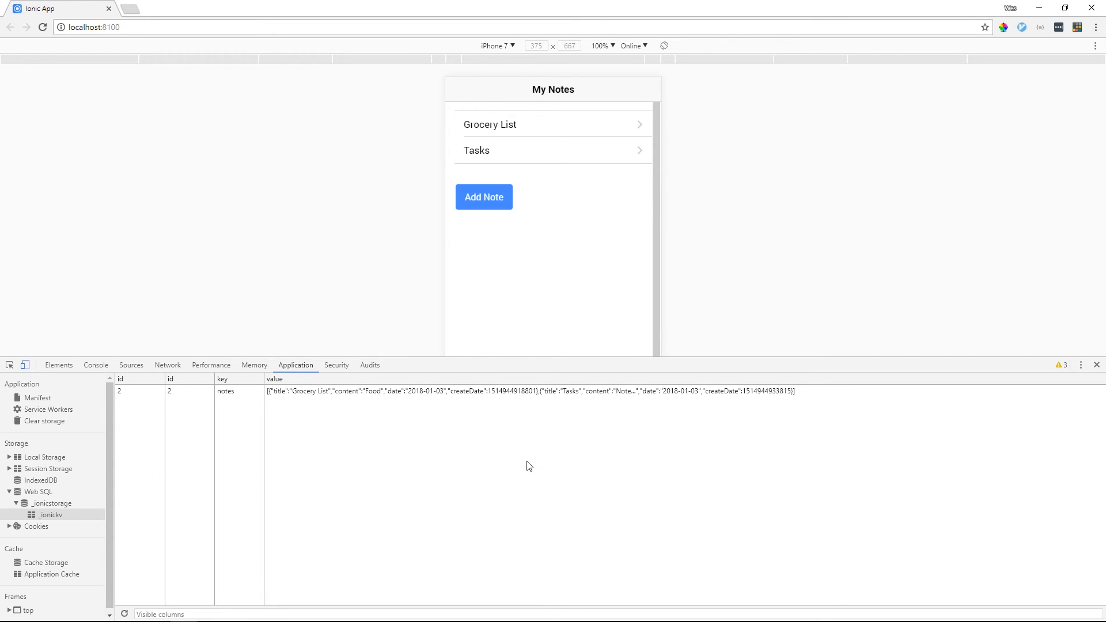
pyautogui.moveTo(247, 461)
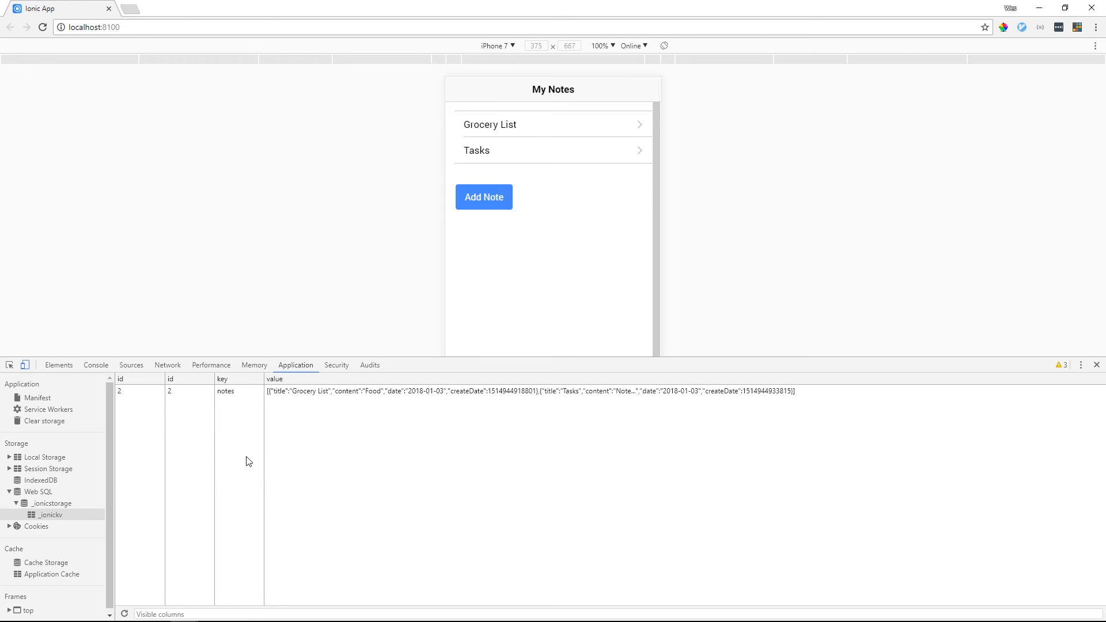
pyautogui.moveTo(44, 421)
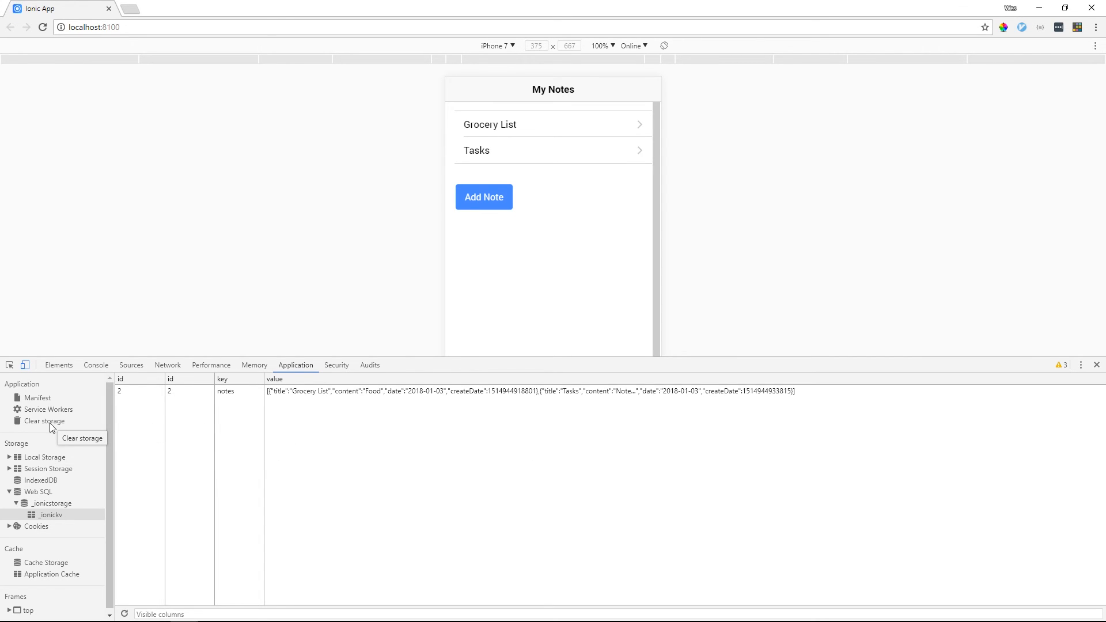
# - Use the Clear storage pane to clear all site data
pyautogui.click(44, 421)
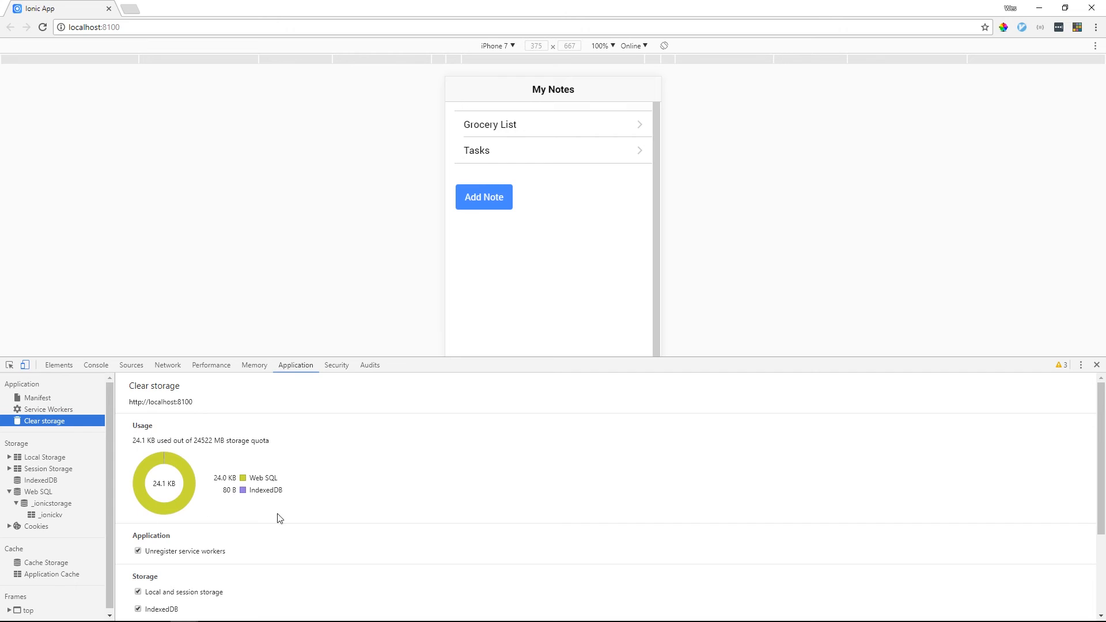
pyautogui.scroll(-3)
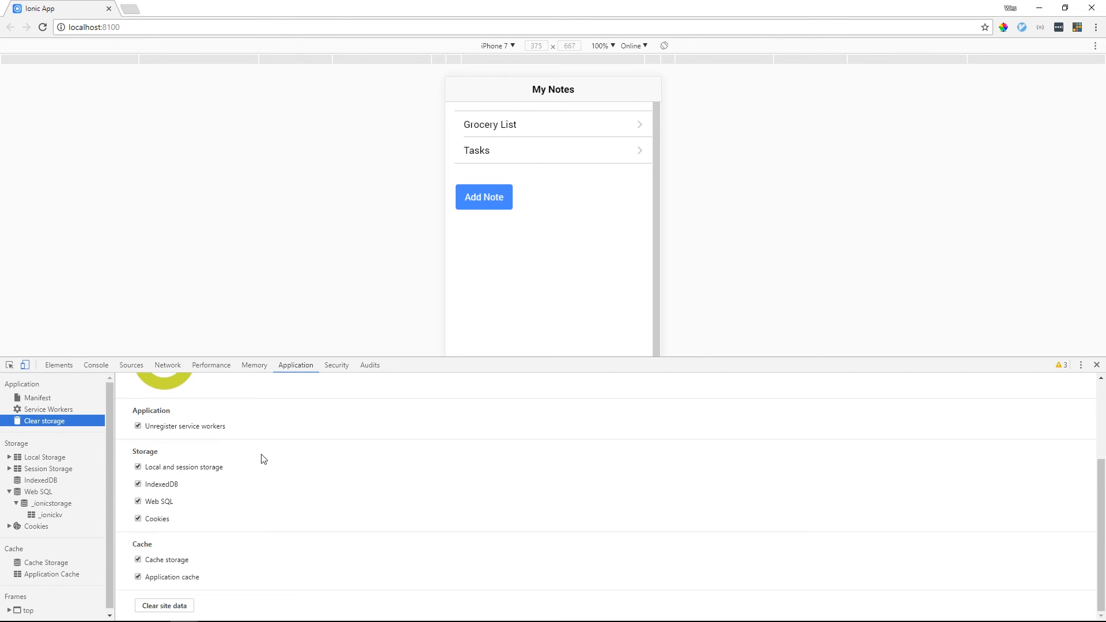
pyautogui.moveTo(155, 456)
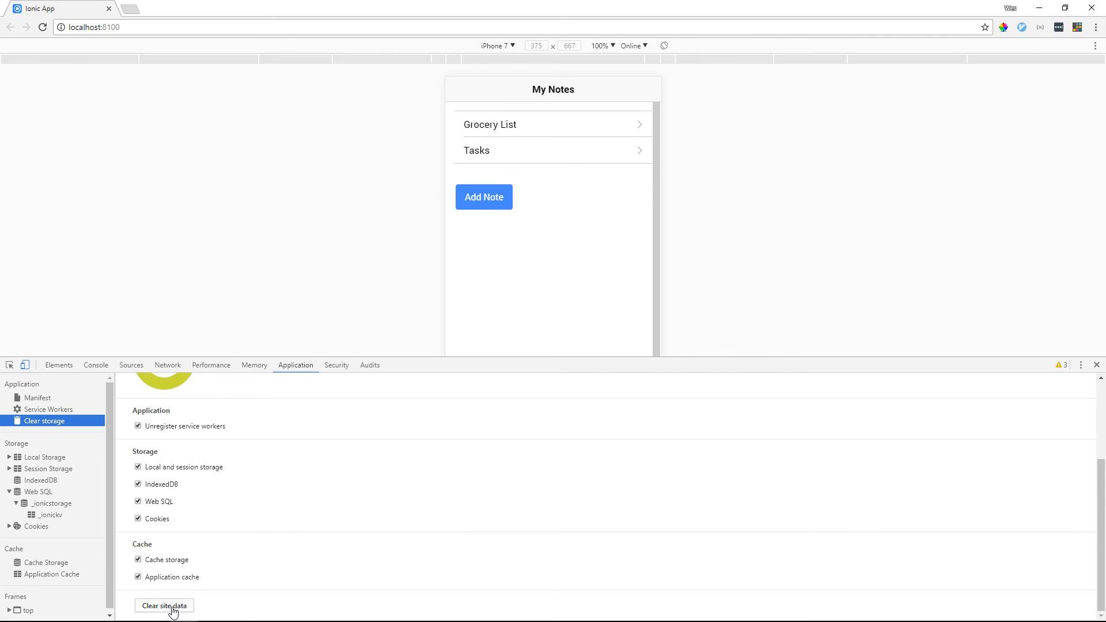
pyautogui.click(164, 606)
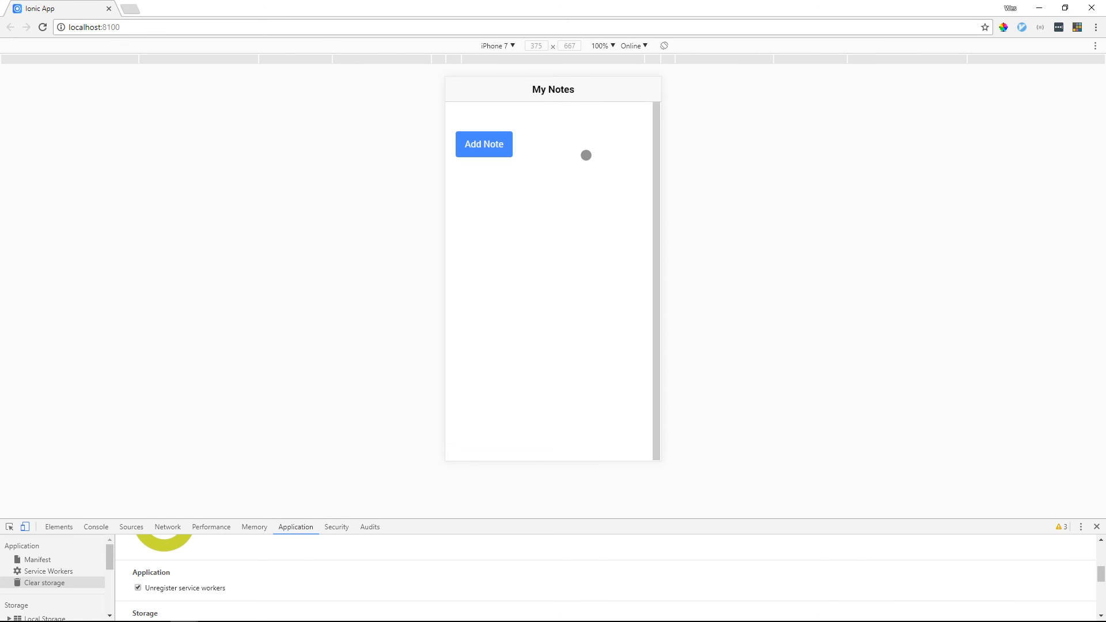
pyautogui.moveTo(678, 279)
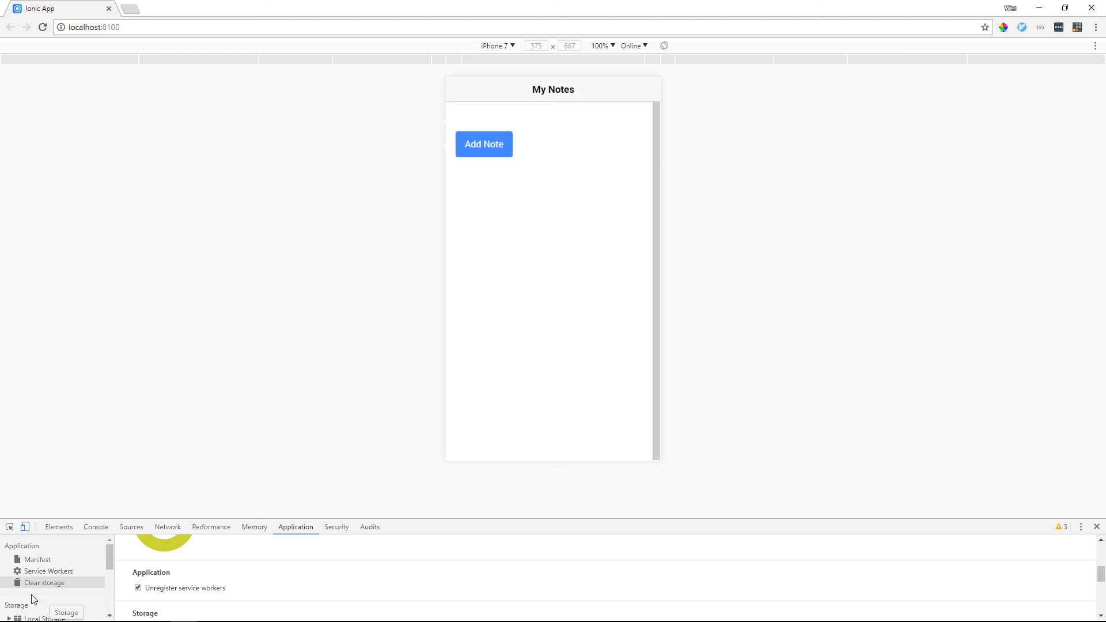
pyautogui.moveTo(38, 595)
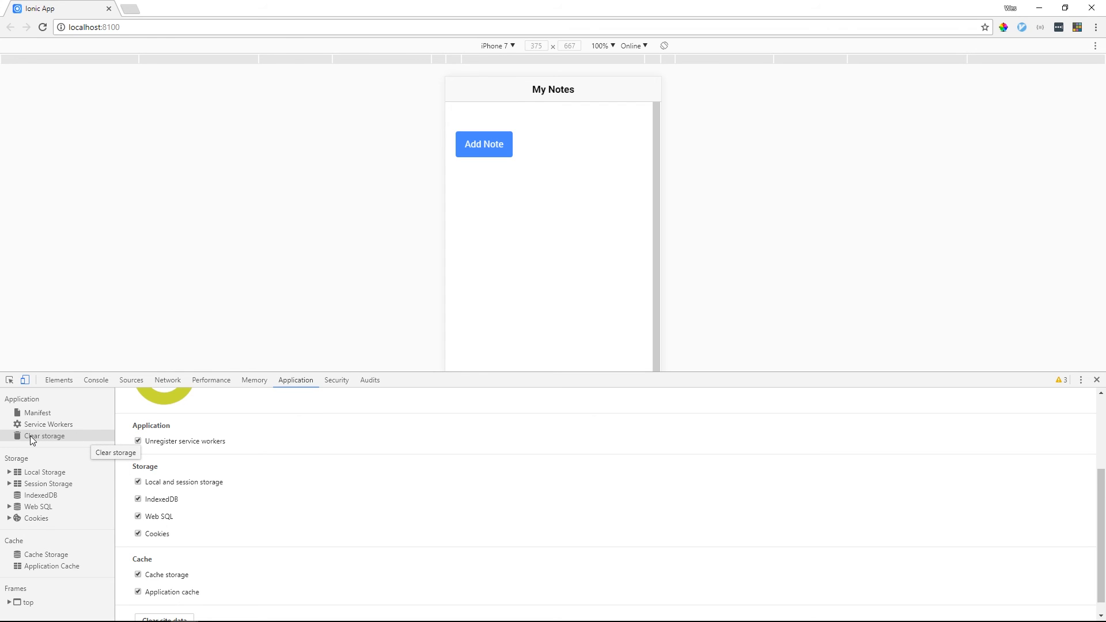
# - Check IndexedDB, then open Web SQL _ionicstorage's _ionickv table and verify it's empty
pyautogui.click(44, 436)
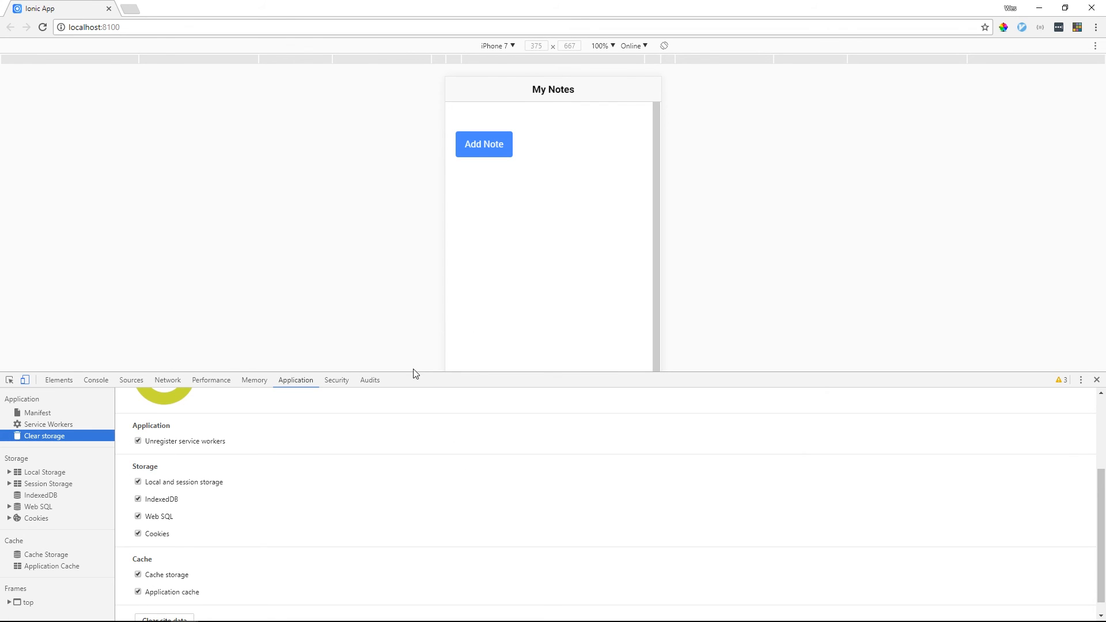
pyautogui.moveTo(817, 311)
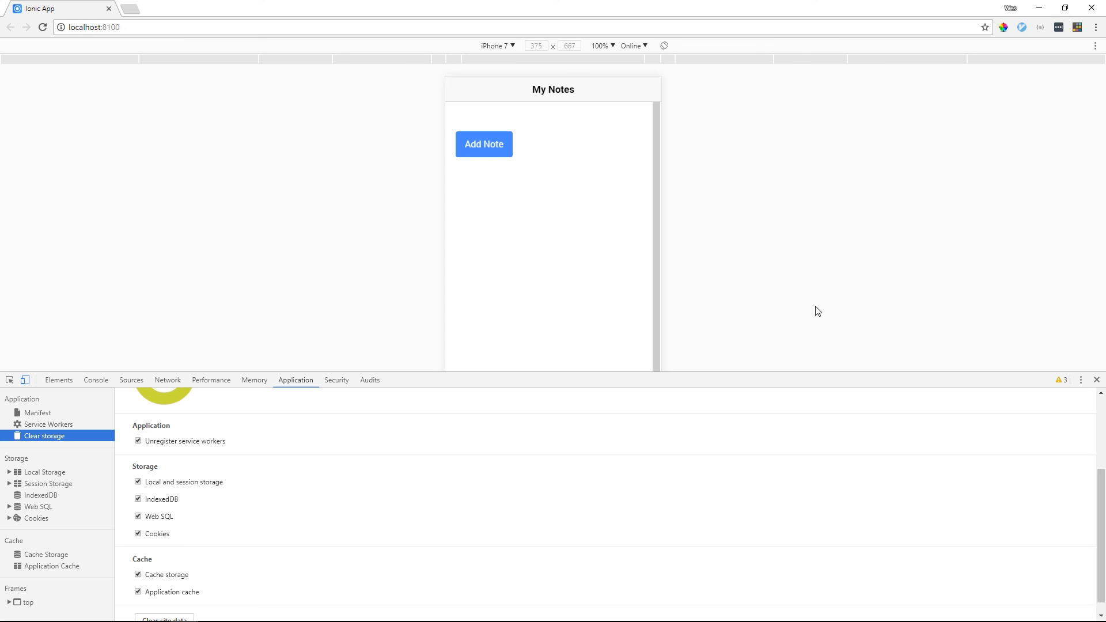
pyautogui.moveTo(380, 517)
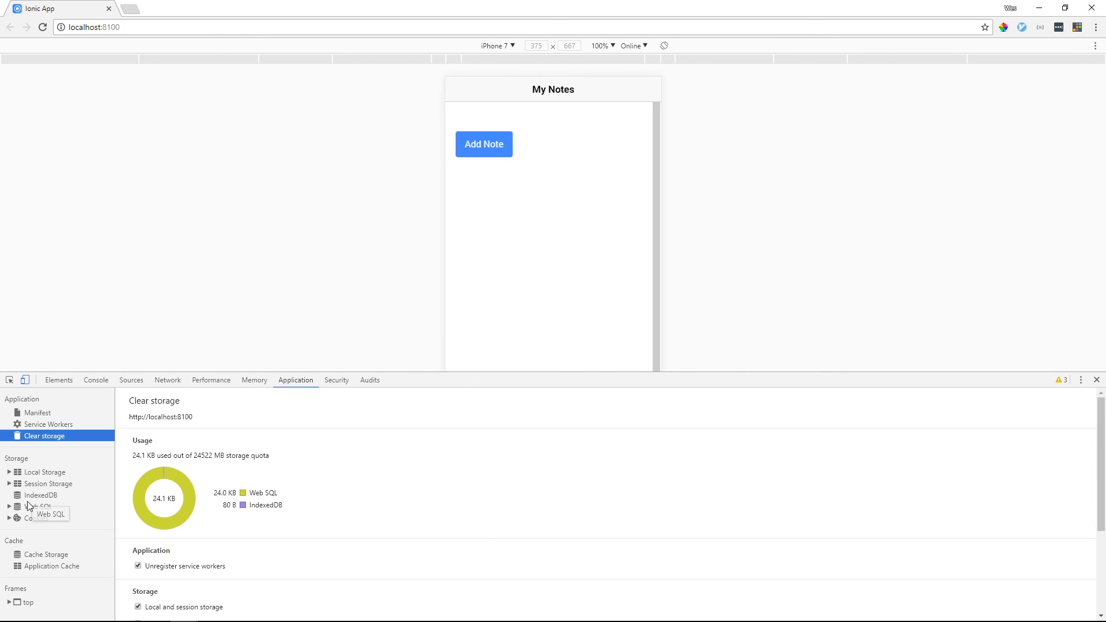
pyautogui.moveTo(41, 496)
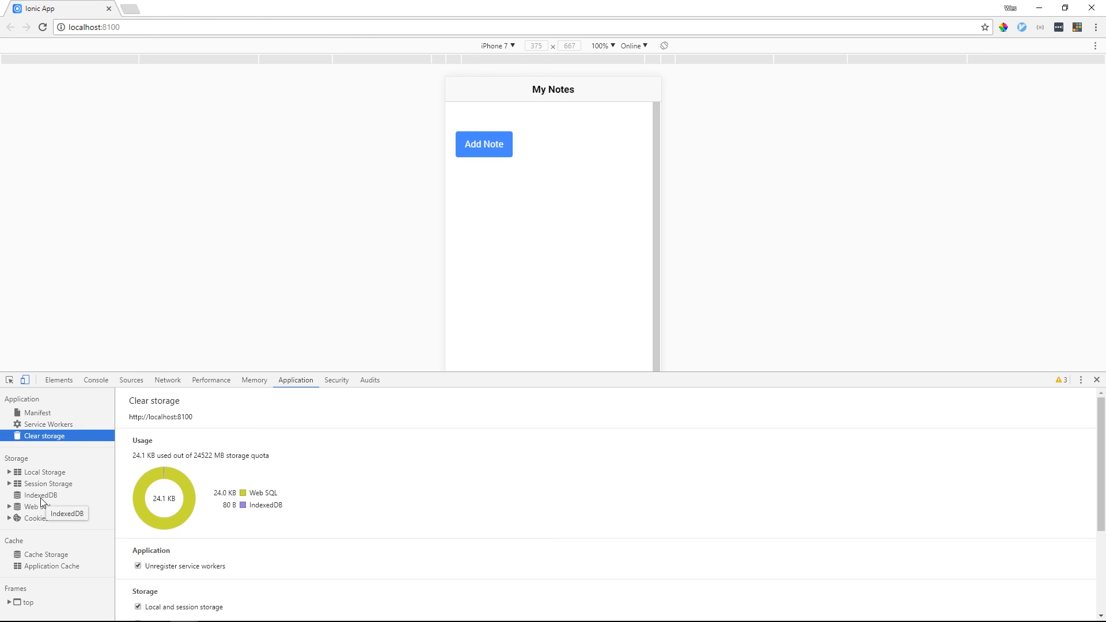
pyautogui.click(41, 494)
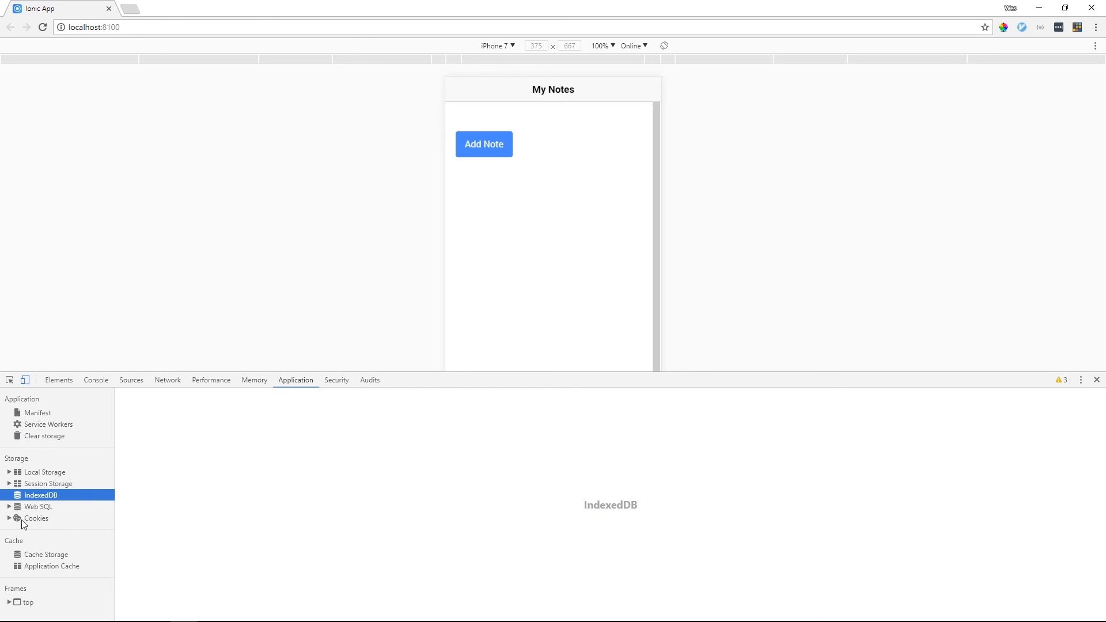
pyautogui.click(11, 507)
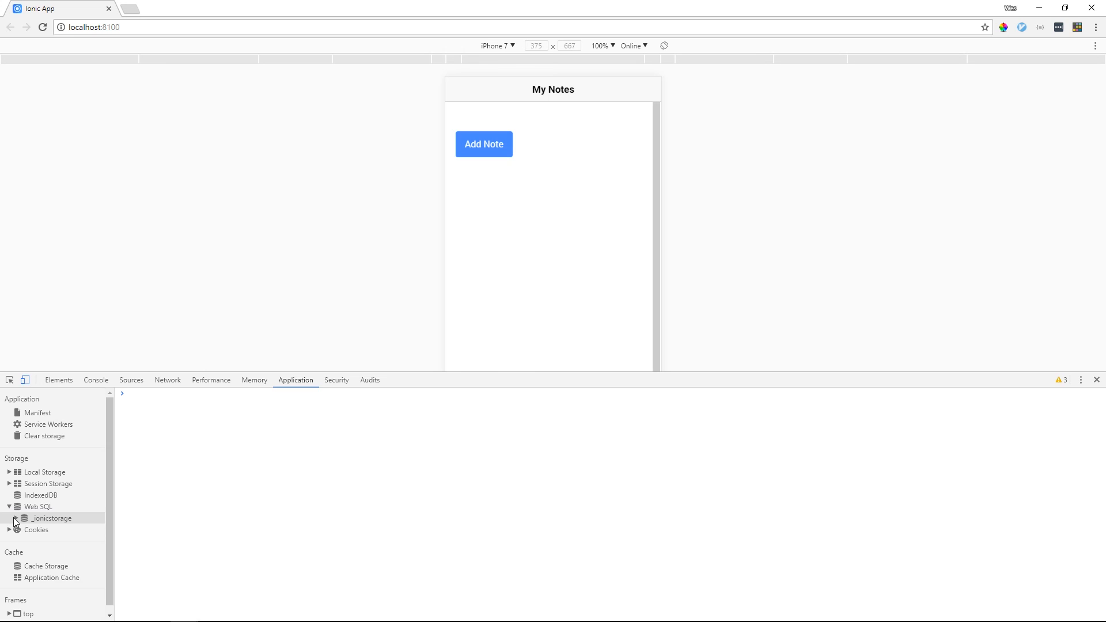
pyautogui.click(16, 519)
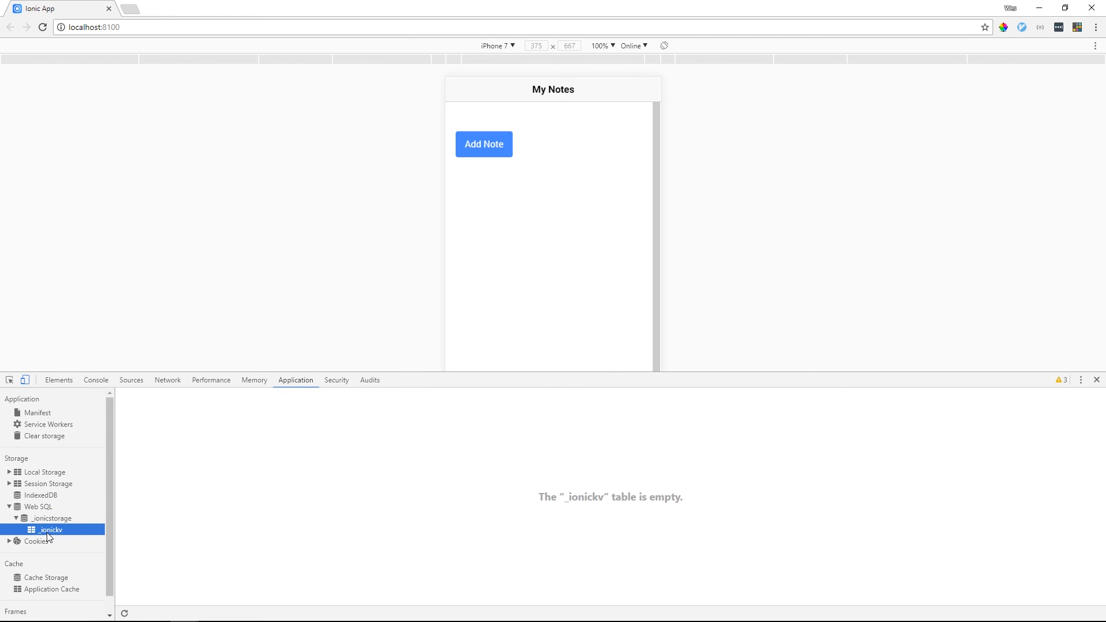
pyautogui.moveTo(525, 487)
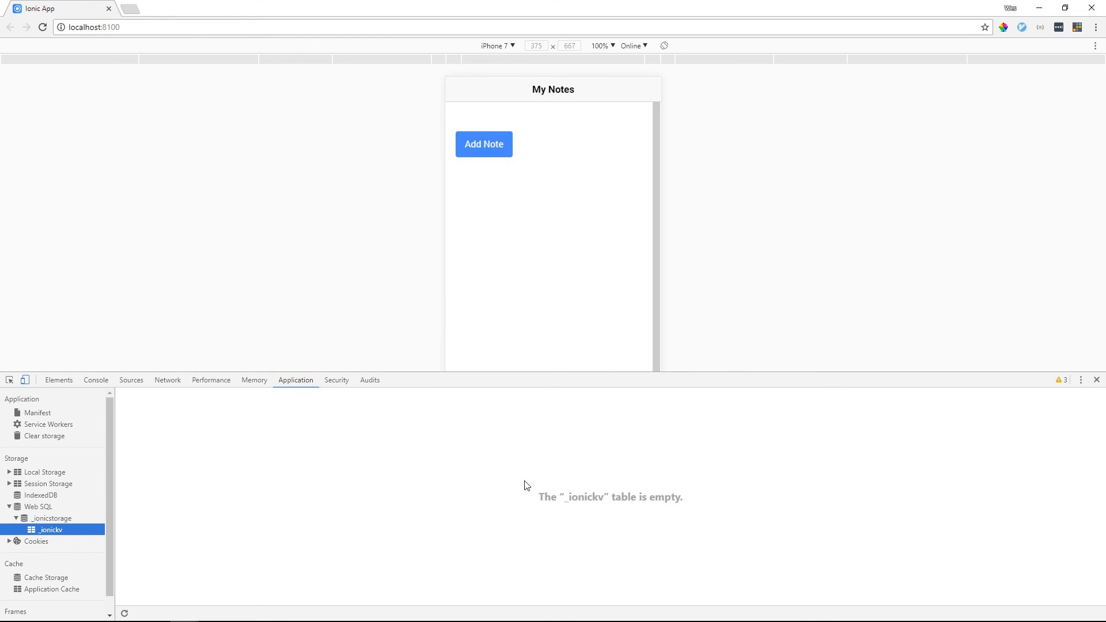
pyautogui.moveTo(257, 424)
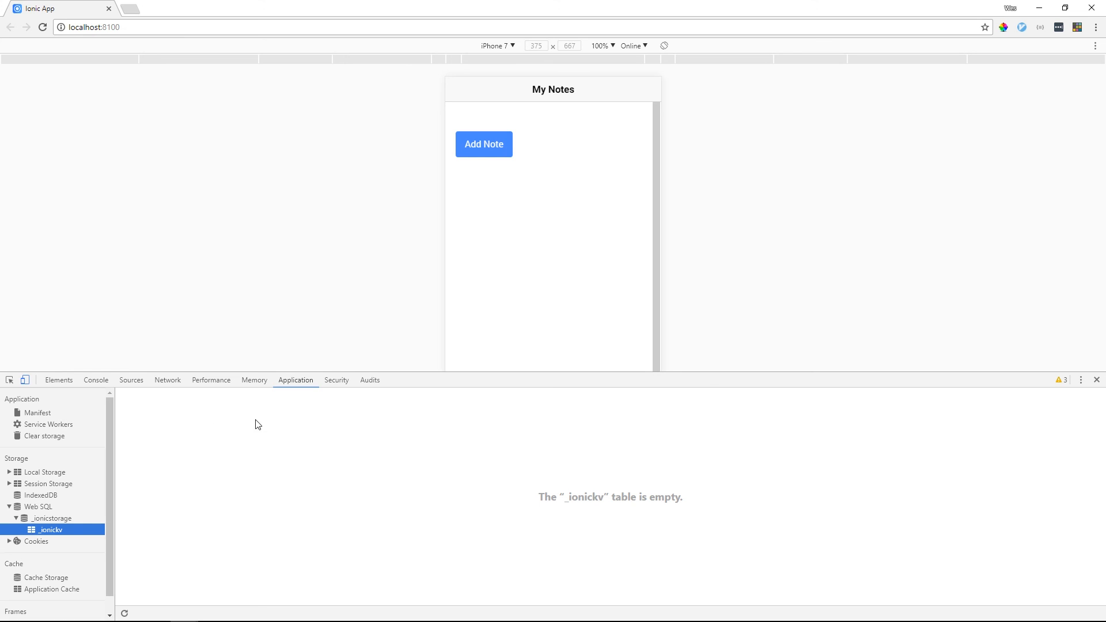
pyautogui.moveTo(283, 434)
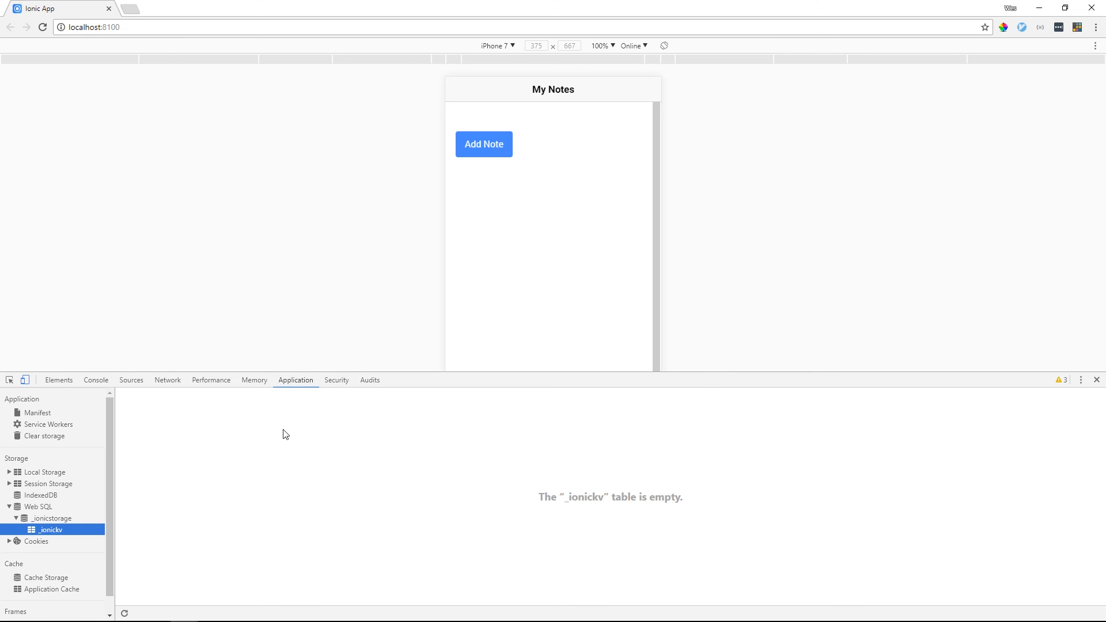
pyautogui.moveTo(378, 318)
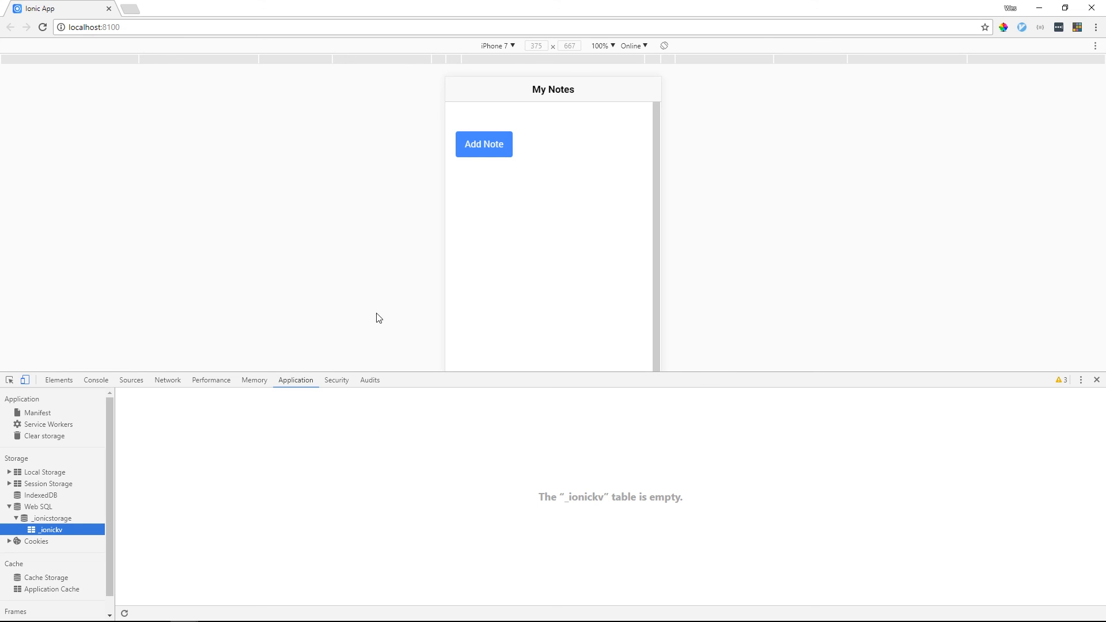
pyautogui.moveTo(883, 327)
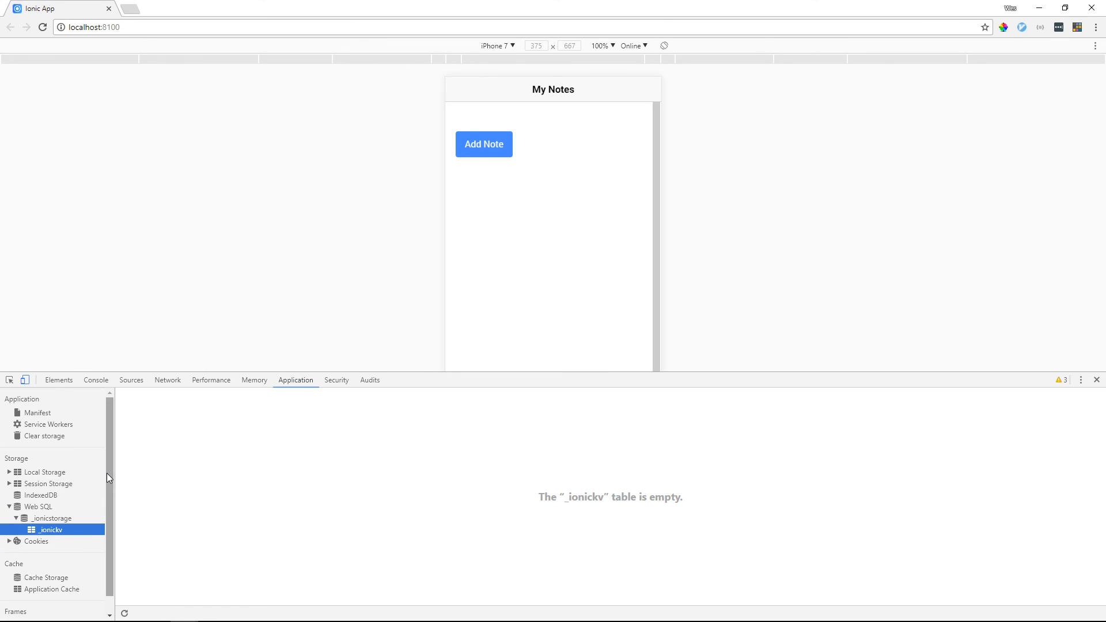
pyautogui.moveTo(838, 369)
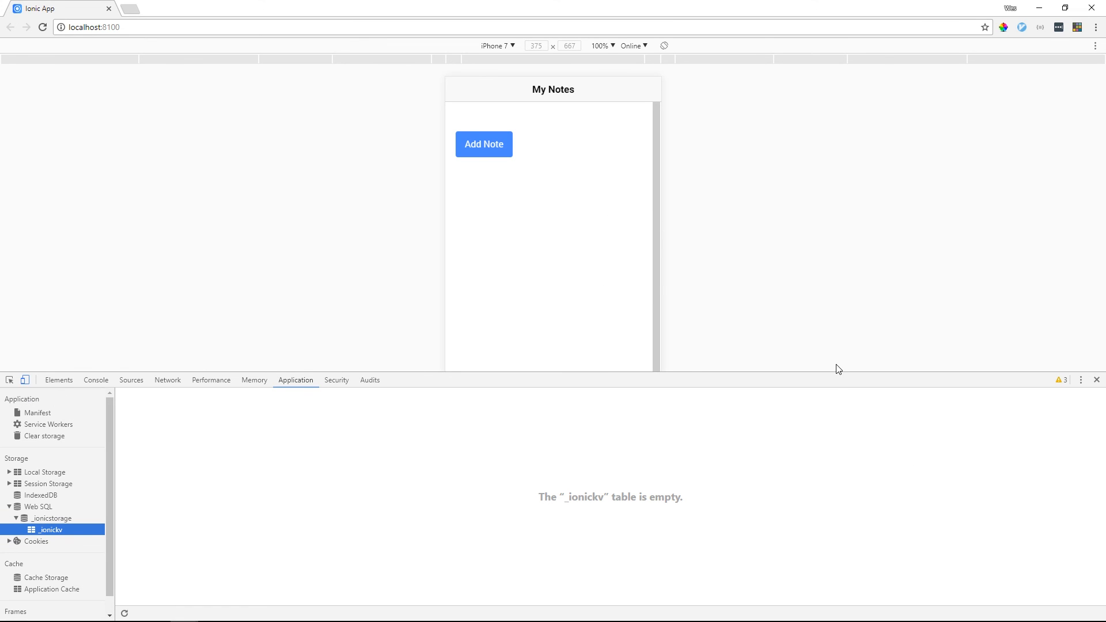